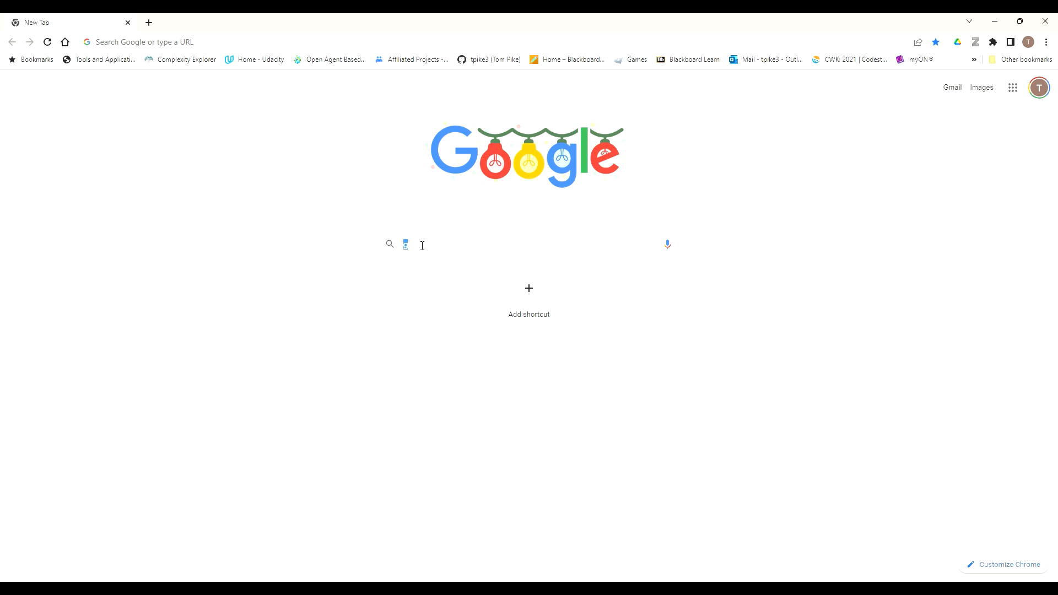
Search 'google colab', reach Colaboratory and create a new blank notebook
text(google colab)
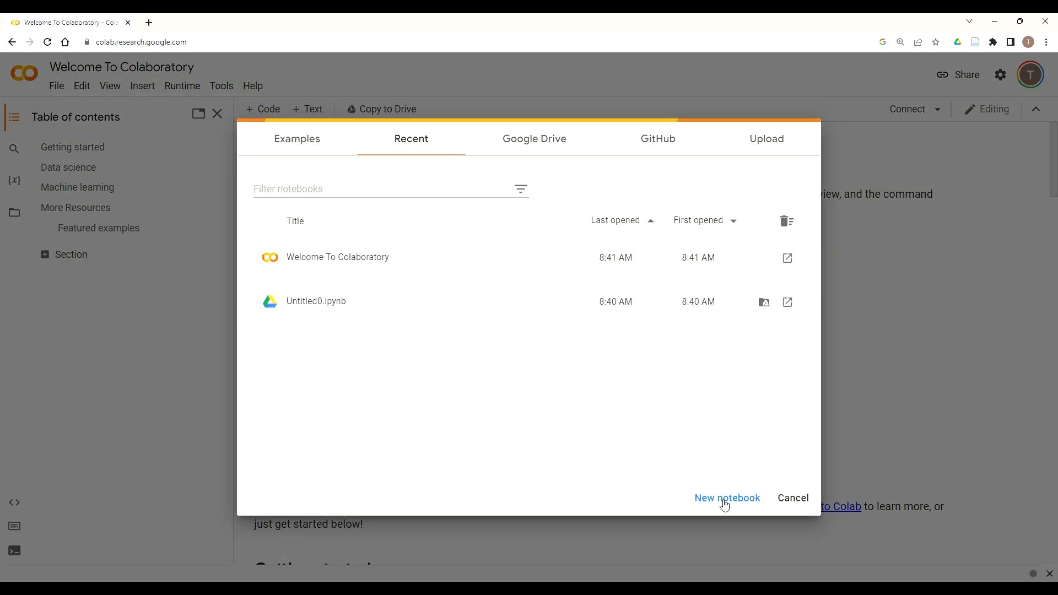
click(726, 498)
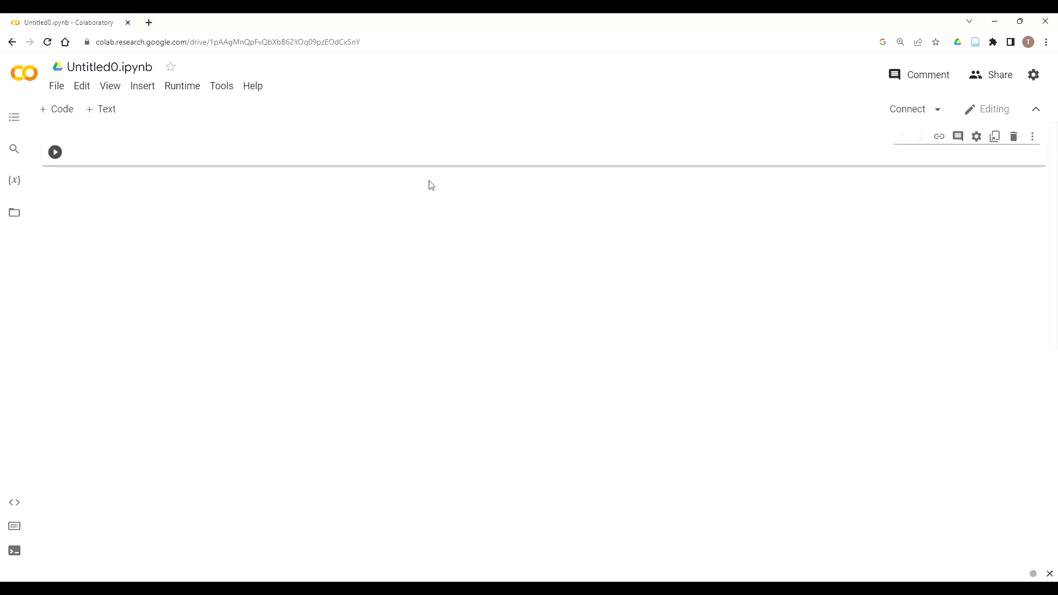
mouse_move(293, 227)
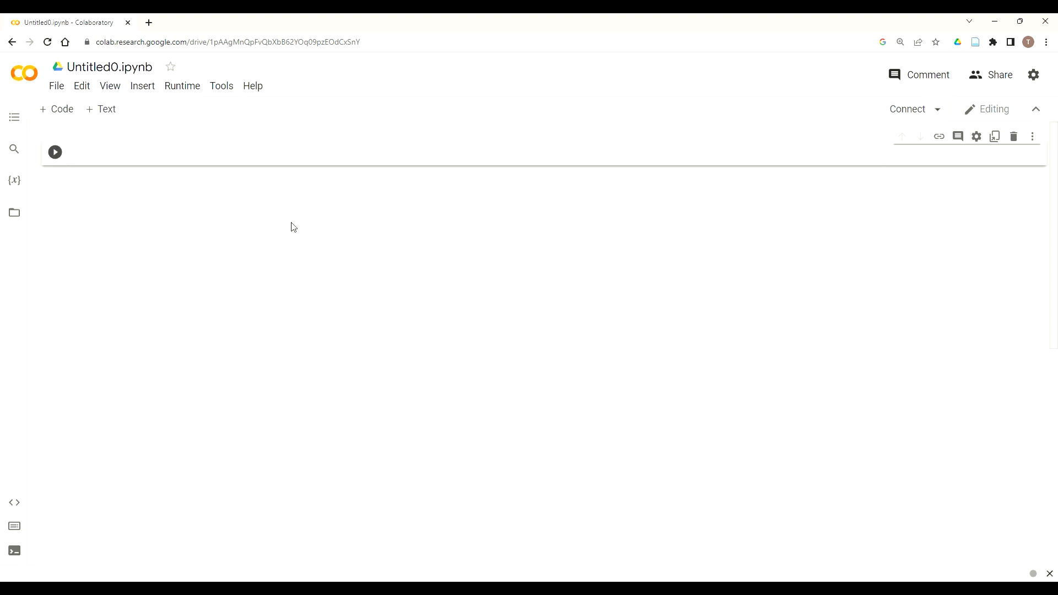
mouse_move(56, 86)
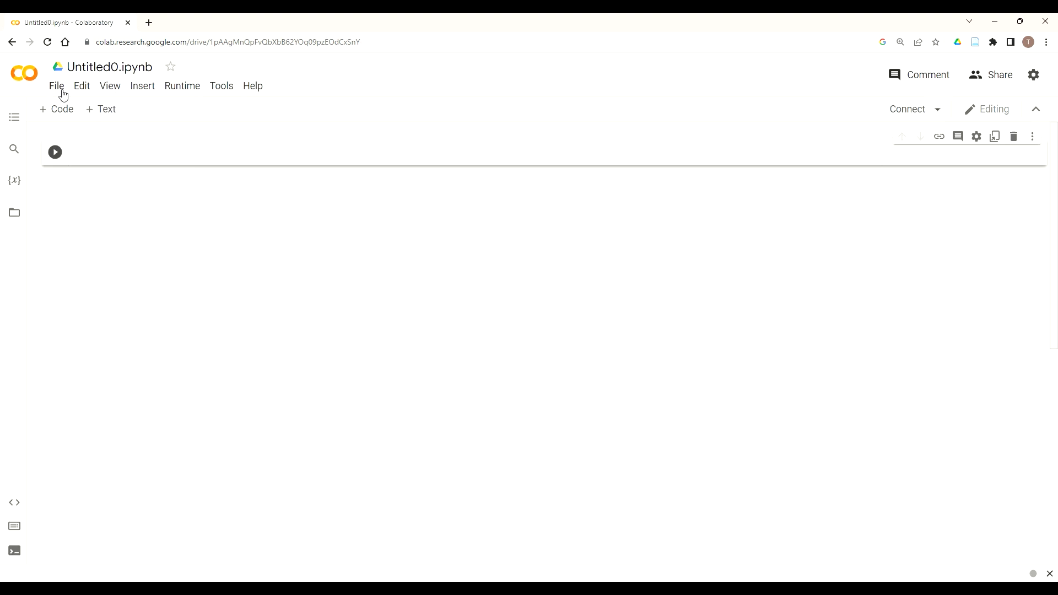
Rename Untitled0.ipynb to 'Mesa Tutorial'
click(108, 66)
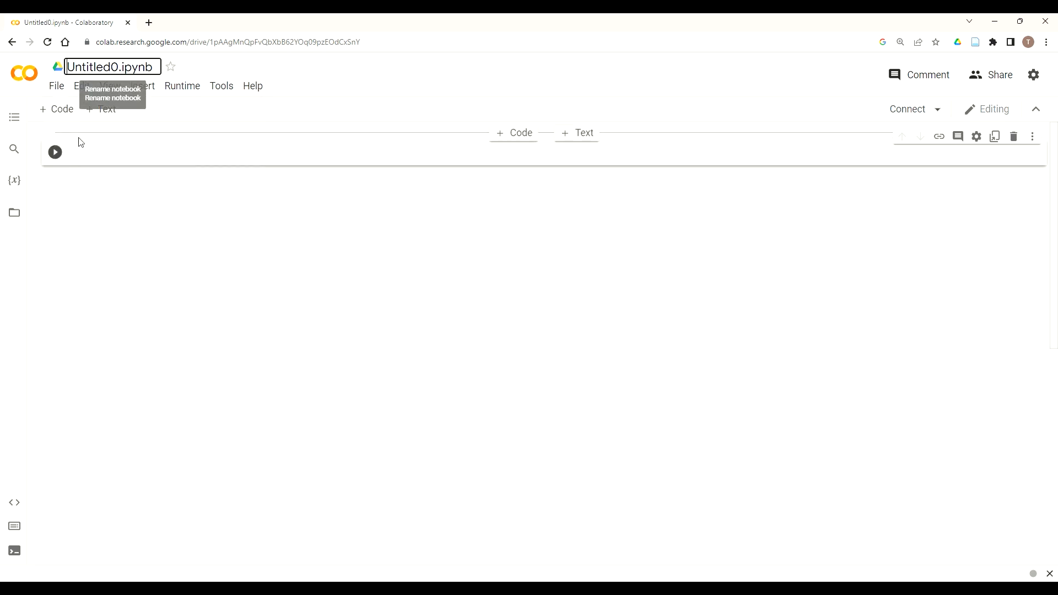
text(Mesa Tutor)
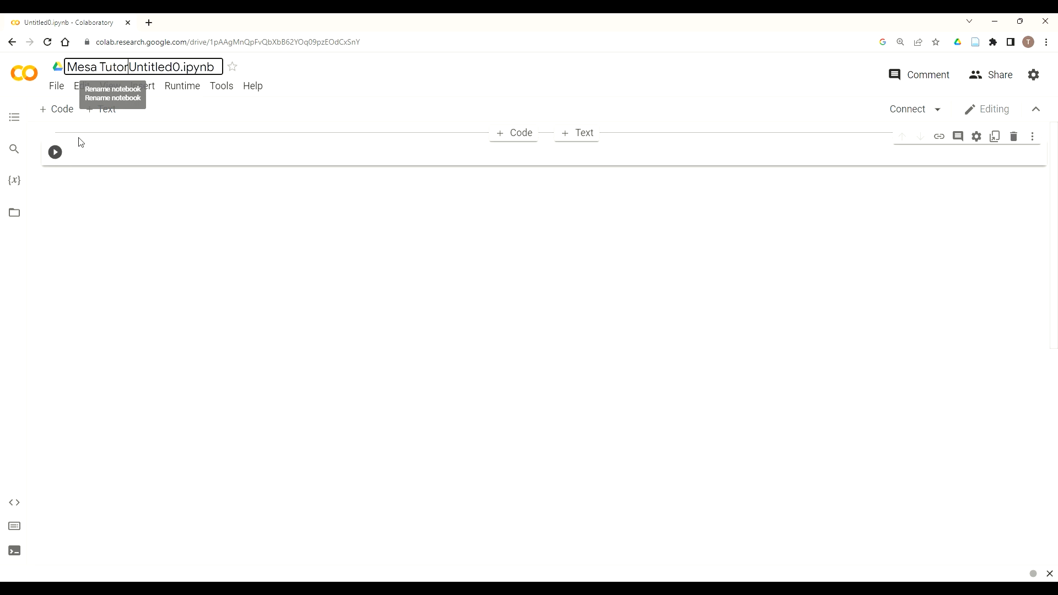
text(ail)
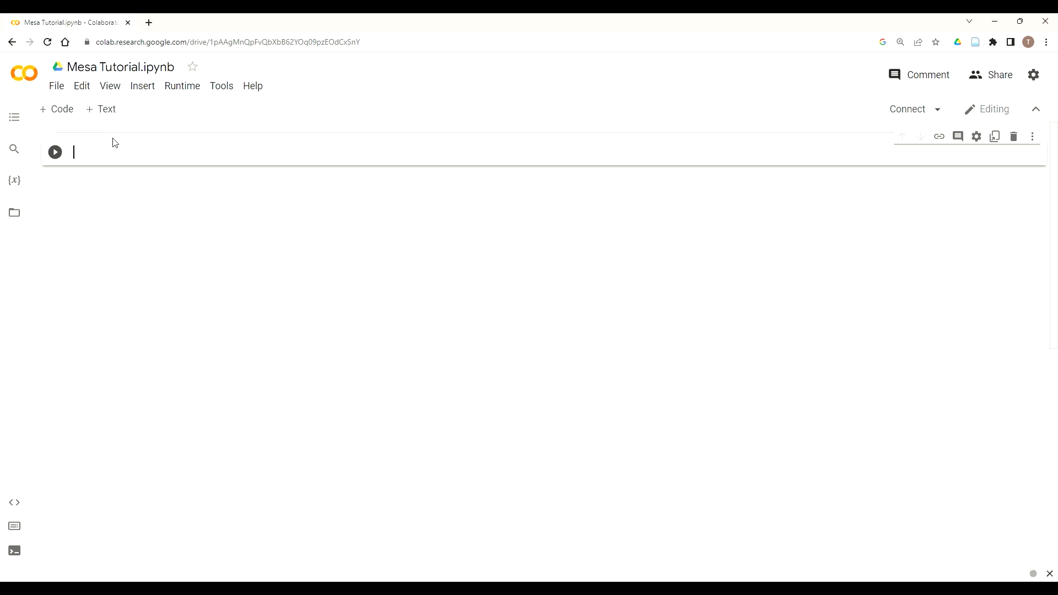
Write '!pip install mesa==0.8' in the first cell and run it
text(!)
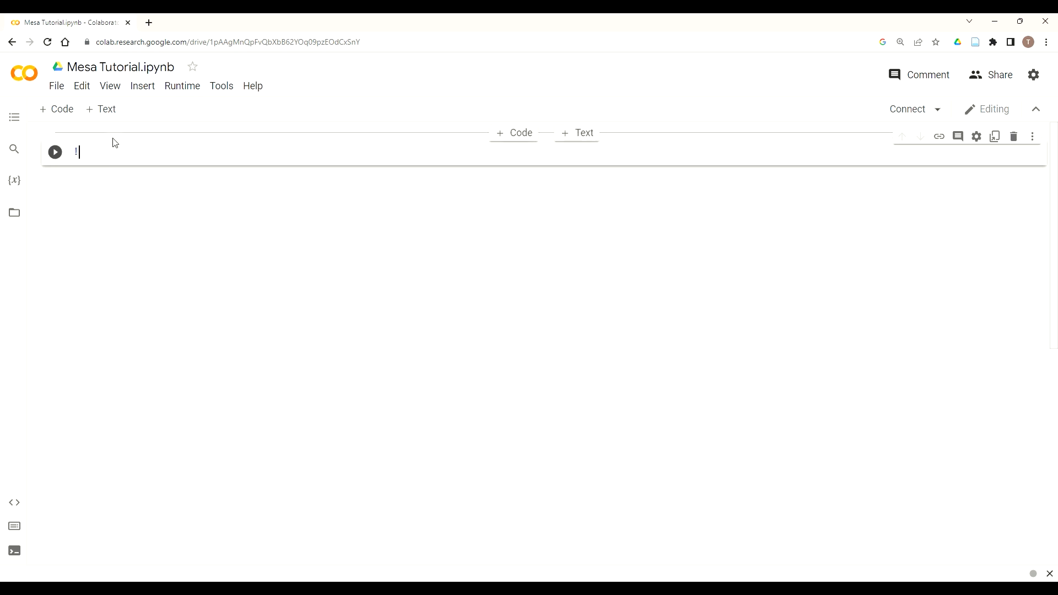
text(pip ins)
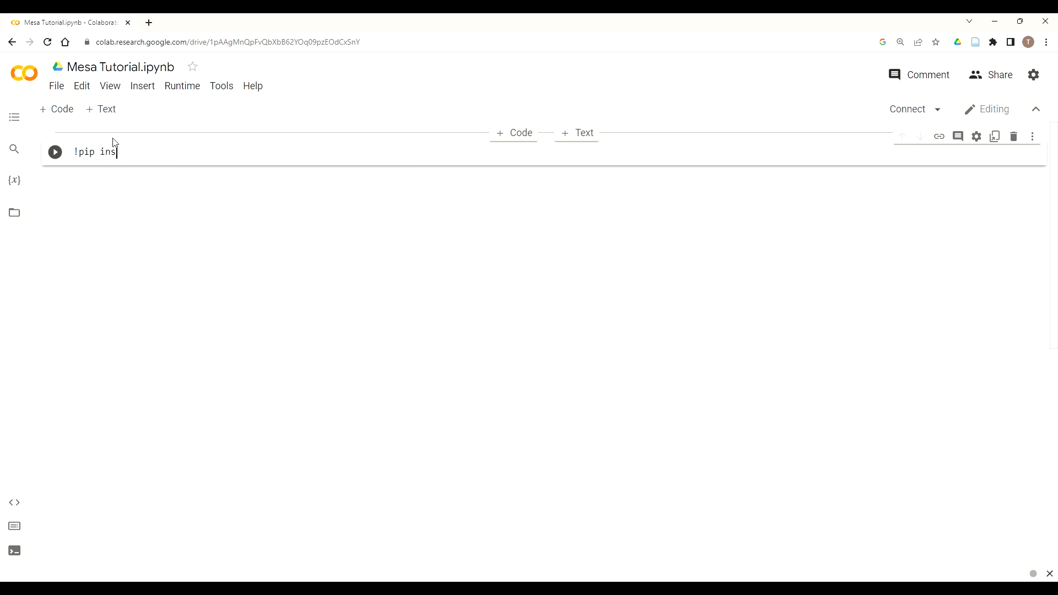
text(tall mes)
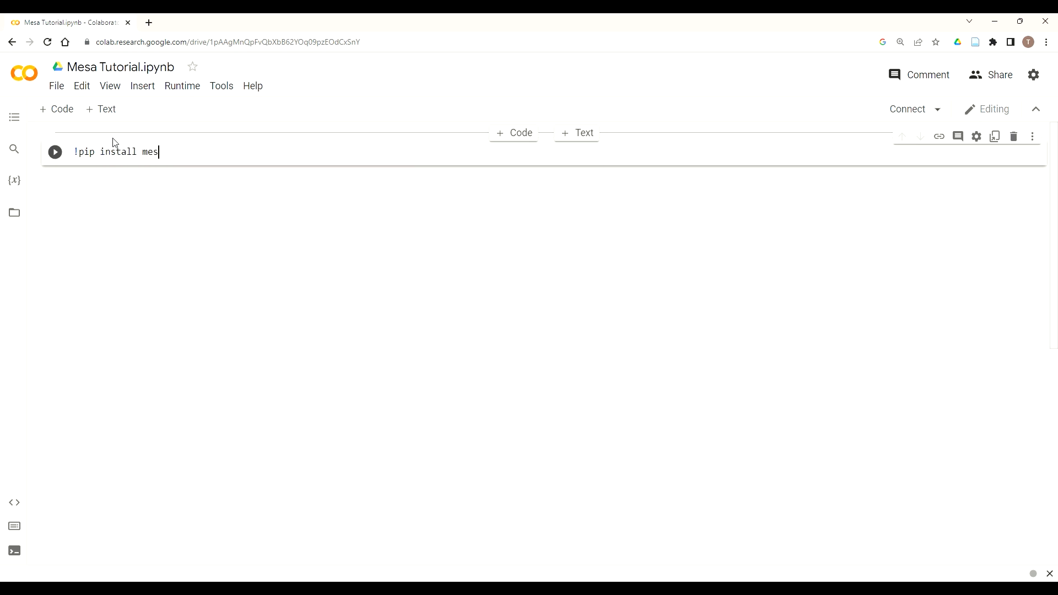
text(a)
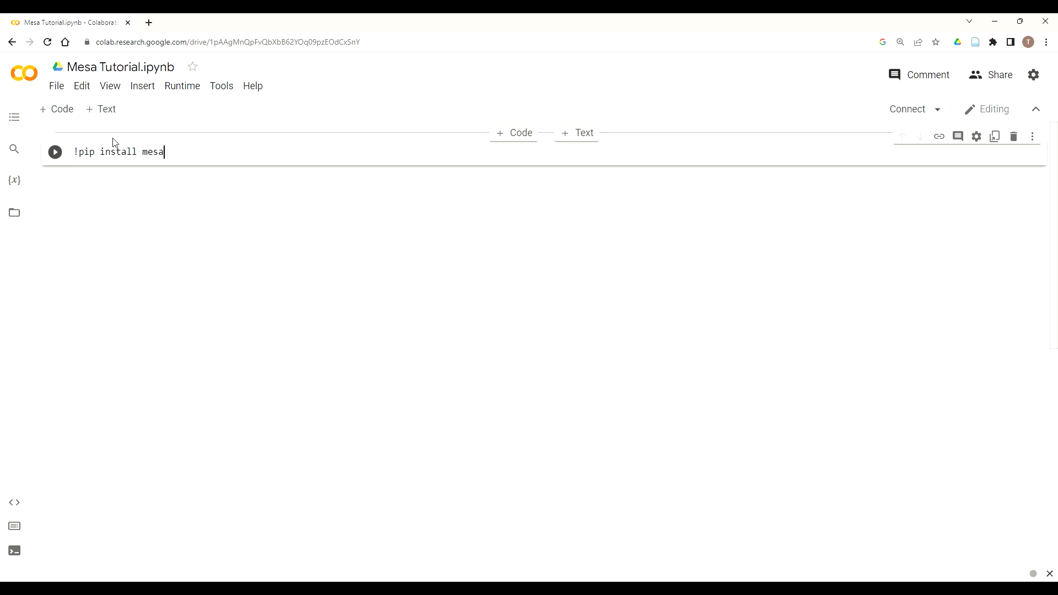
text(== 0)
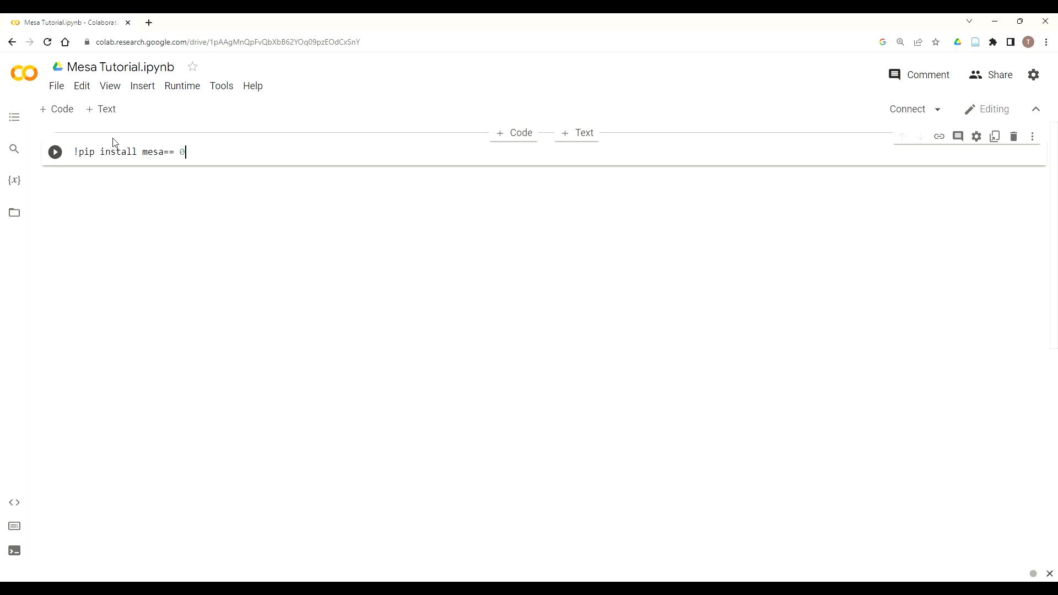
text(.8)
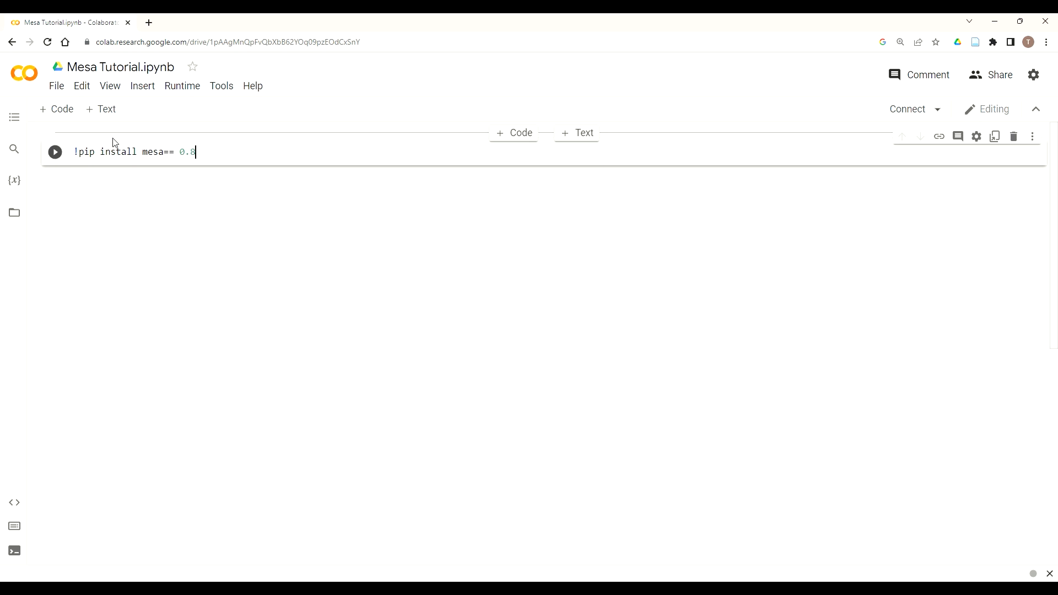
key(Backspace)
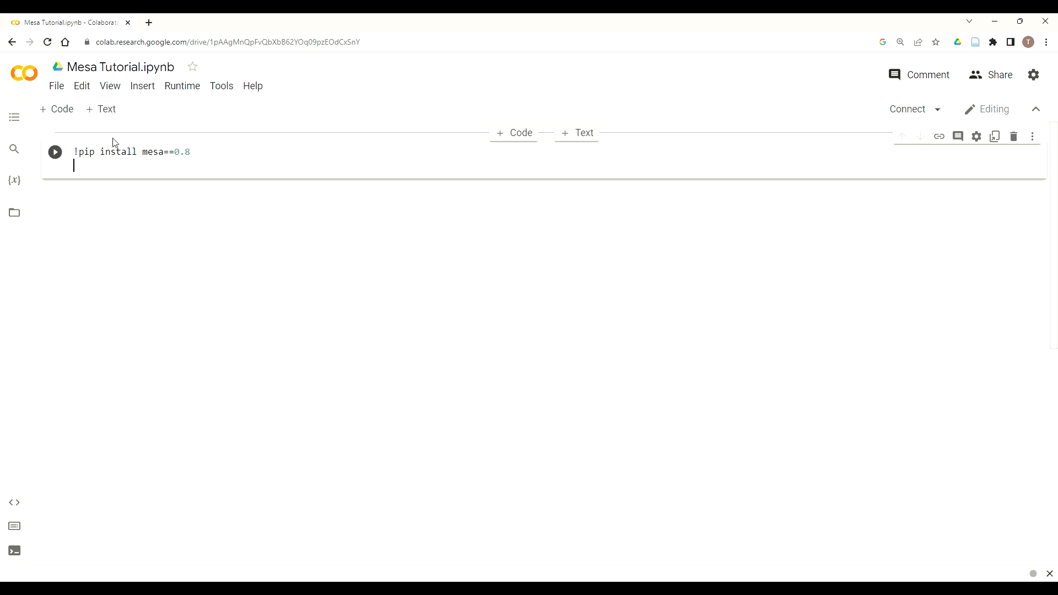
click(55, 152)
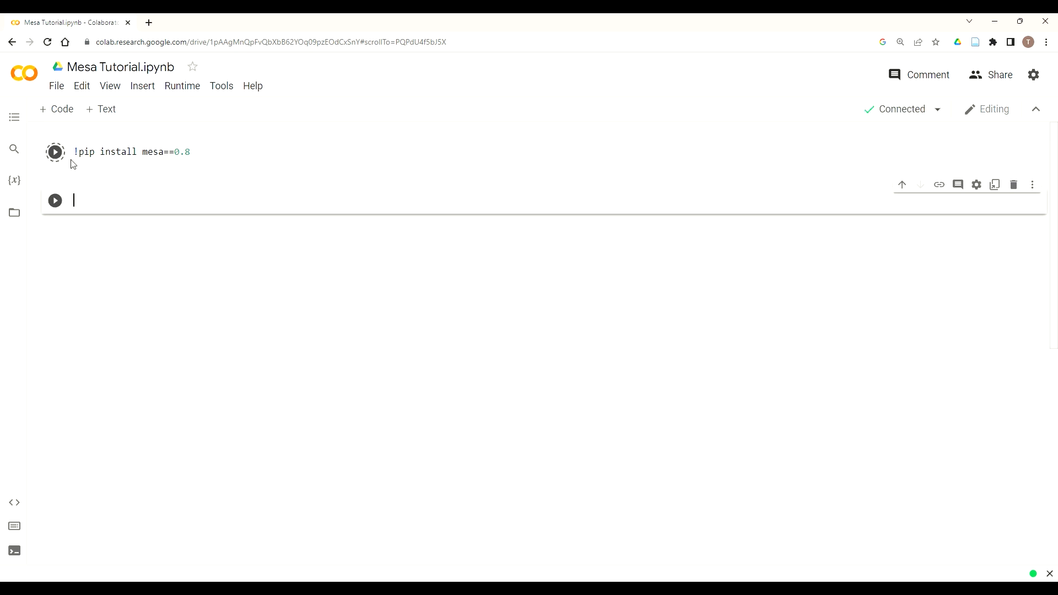
click(55, 152)
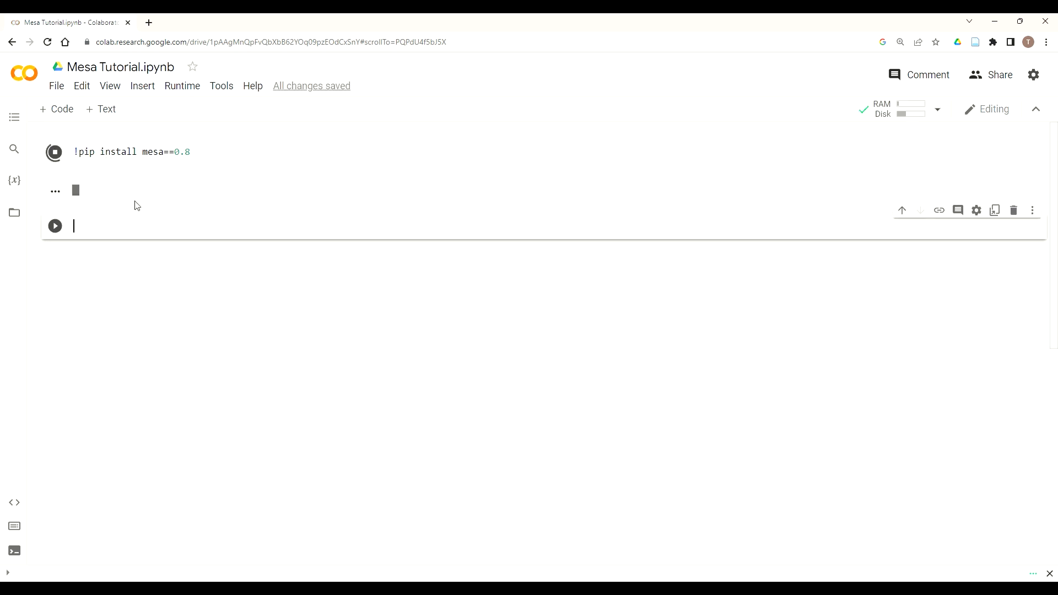
click(54, 152)
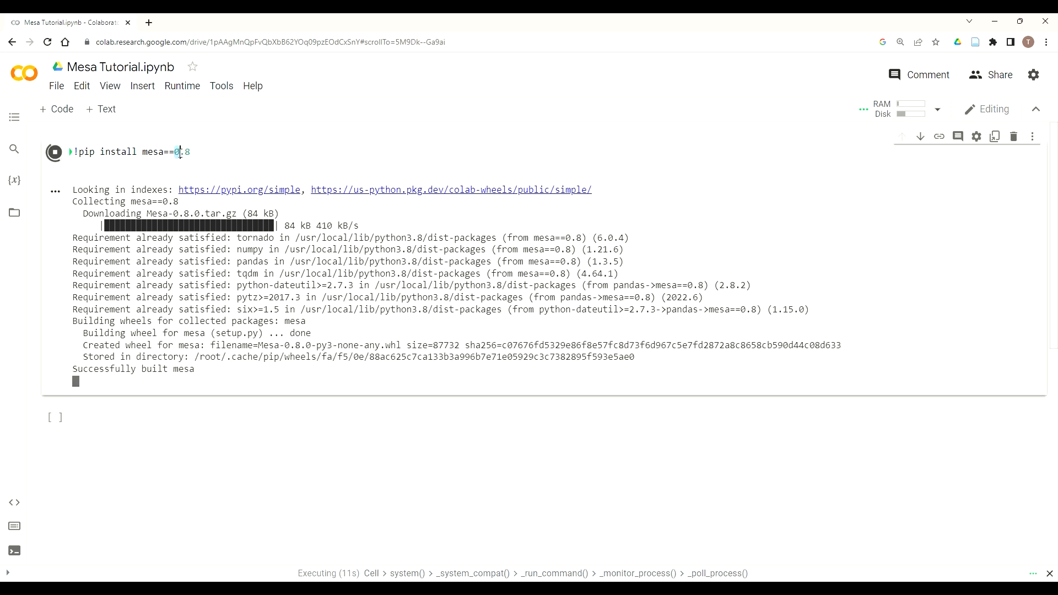
Select the version number 0.8 in the install command for replacement
double_click(181, 152)
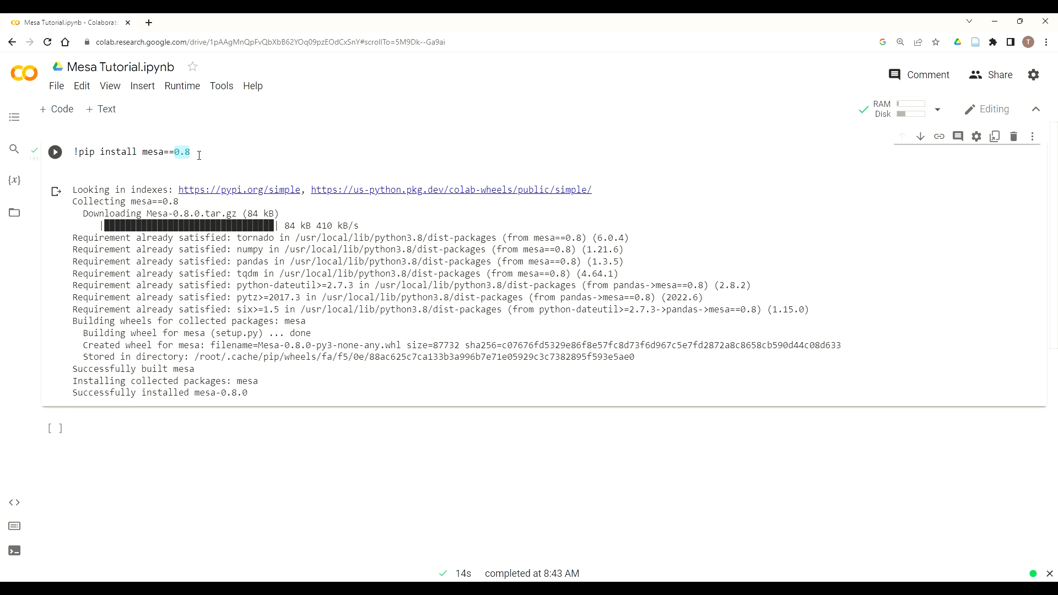
Change the pinned version to 1.1 and rerun the install, replacing mesa 0.8
text(1.1)
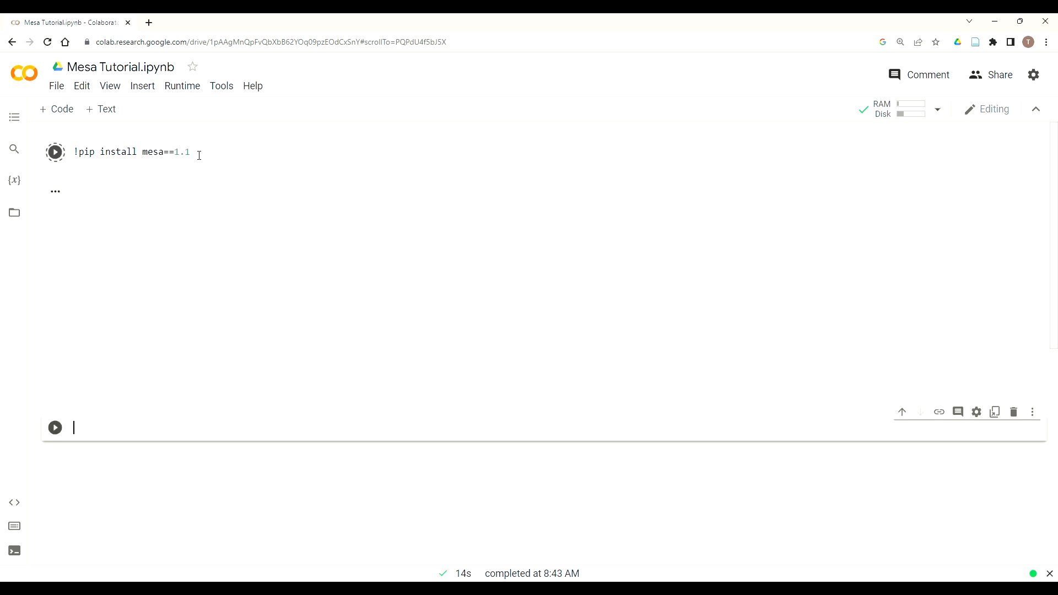
click(55, 151)
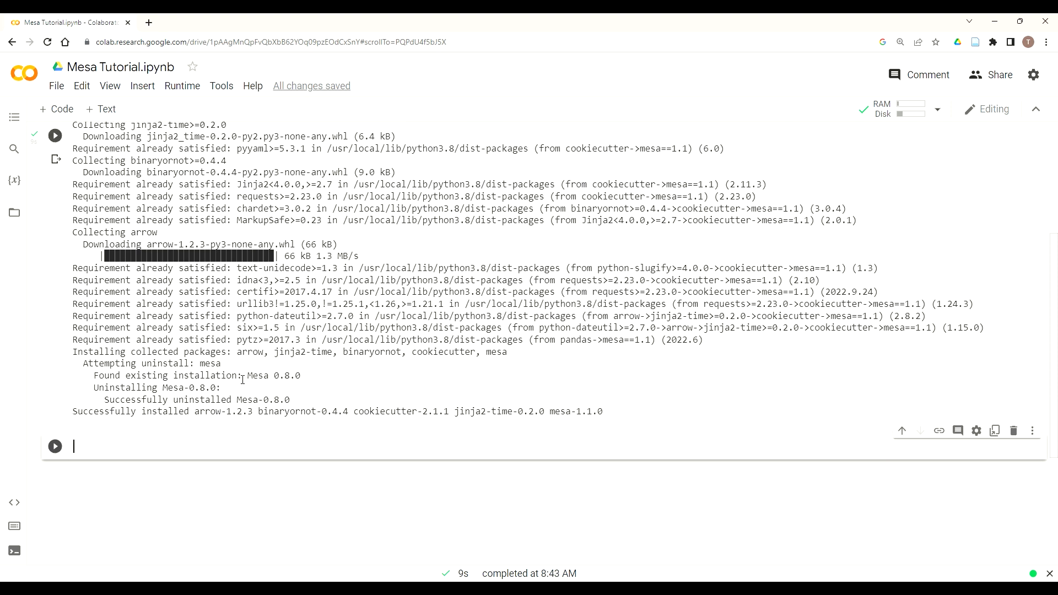
scroll(up, 3)
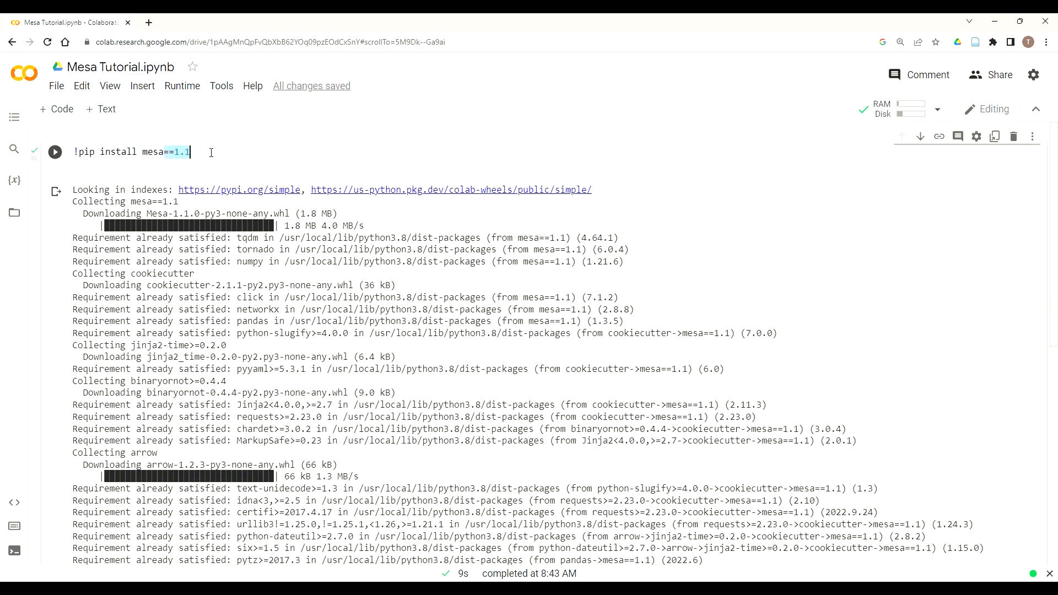
Remove the version pin and run plain '!pip install mesa'
key(Backspace)
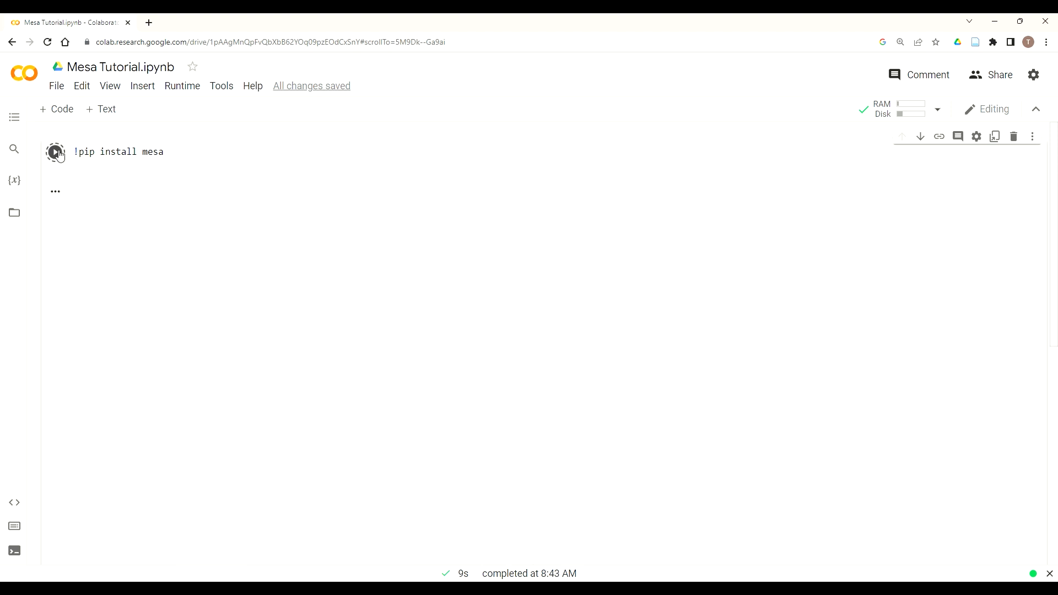
click(55, 151)
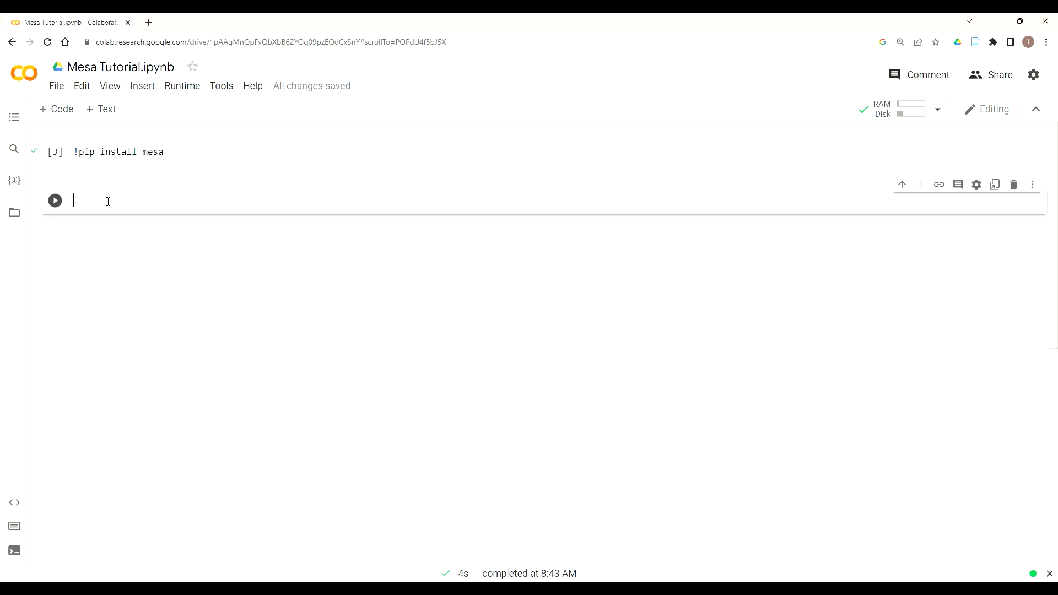
Write 'import mesa' in a second code cell and run it
text(import me)
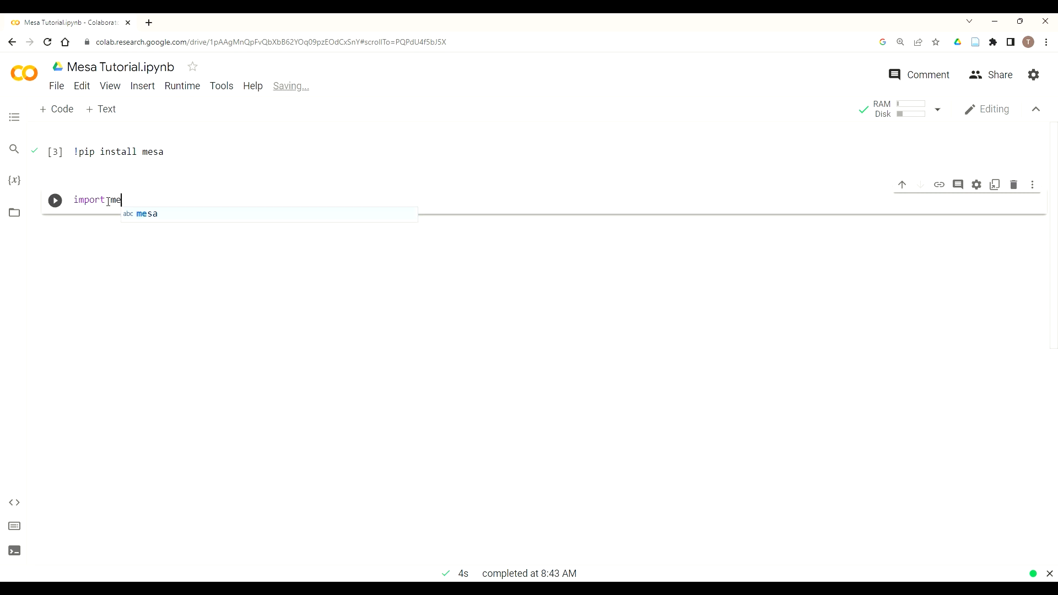
text(sa)
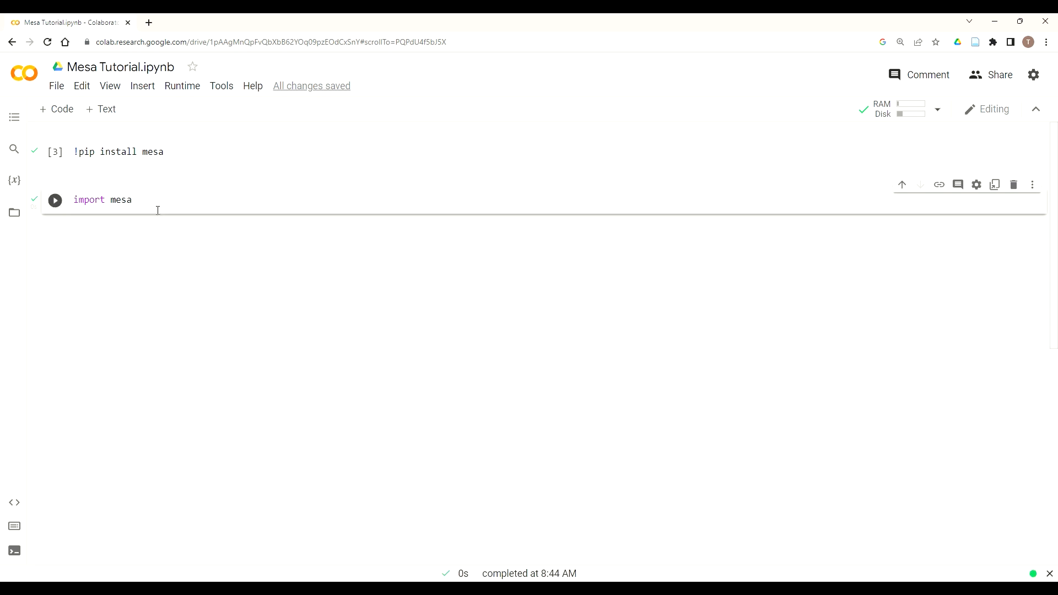
mouse_move(93, 113)
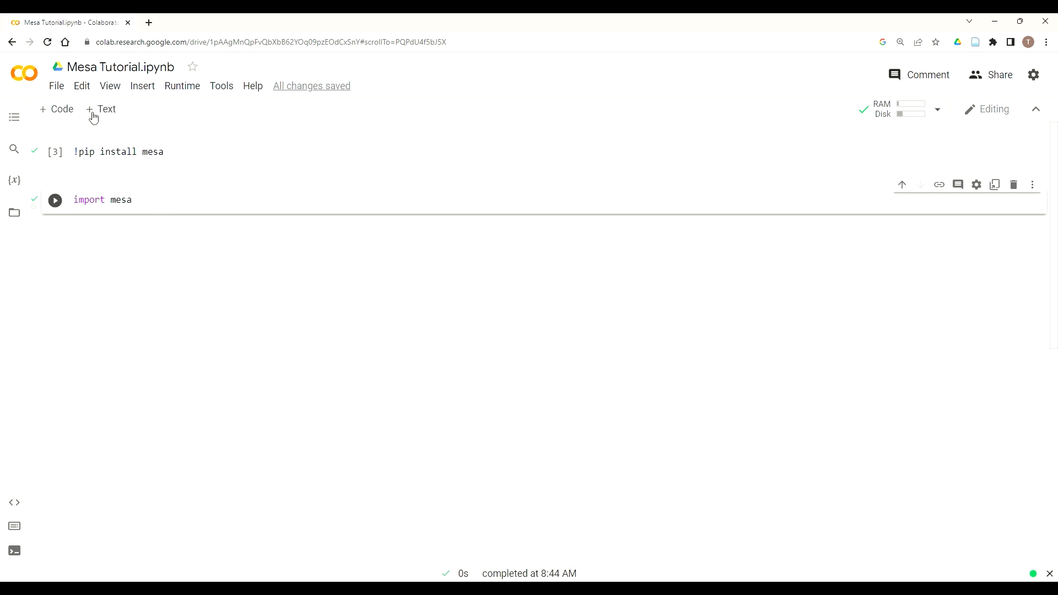
Add a text cell reading '# Import Dependencies' and place it at the top of the notebook
click(101, 109)
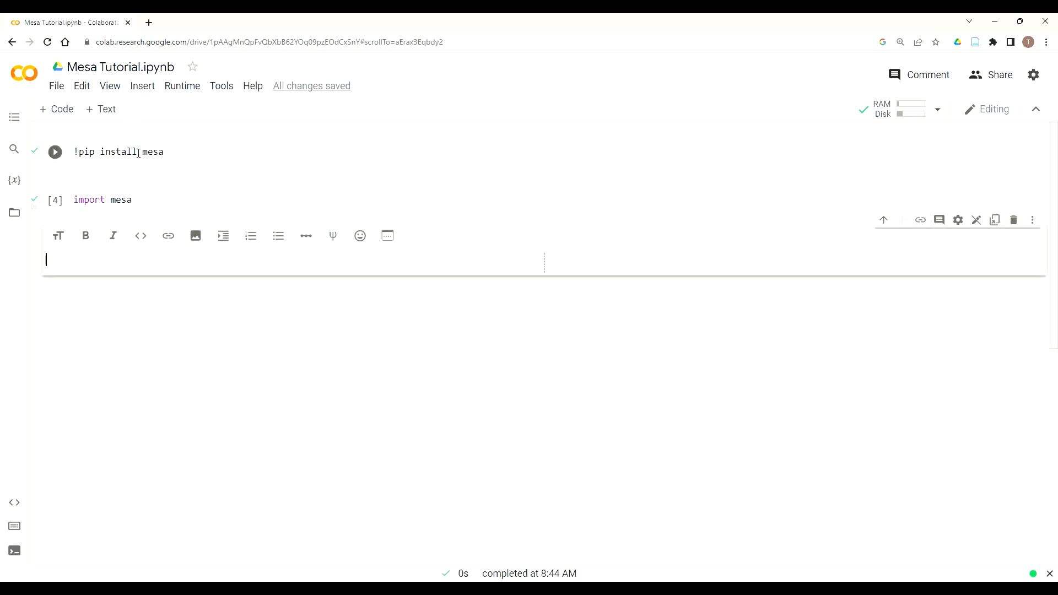
click(55, 151)
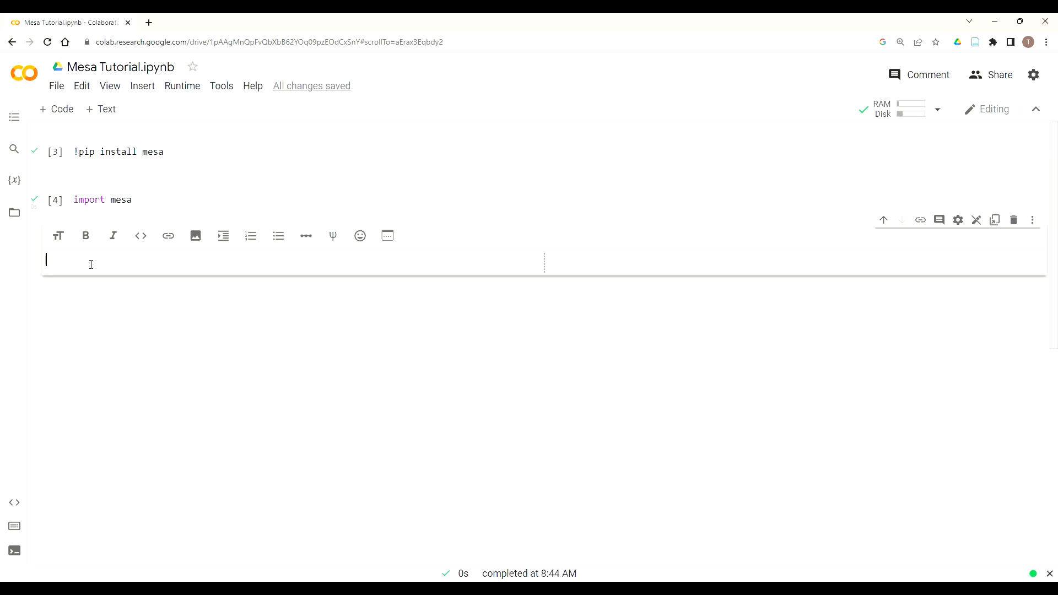
text(#)
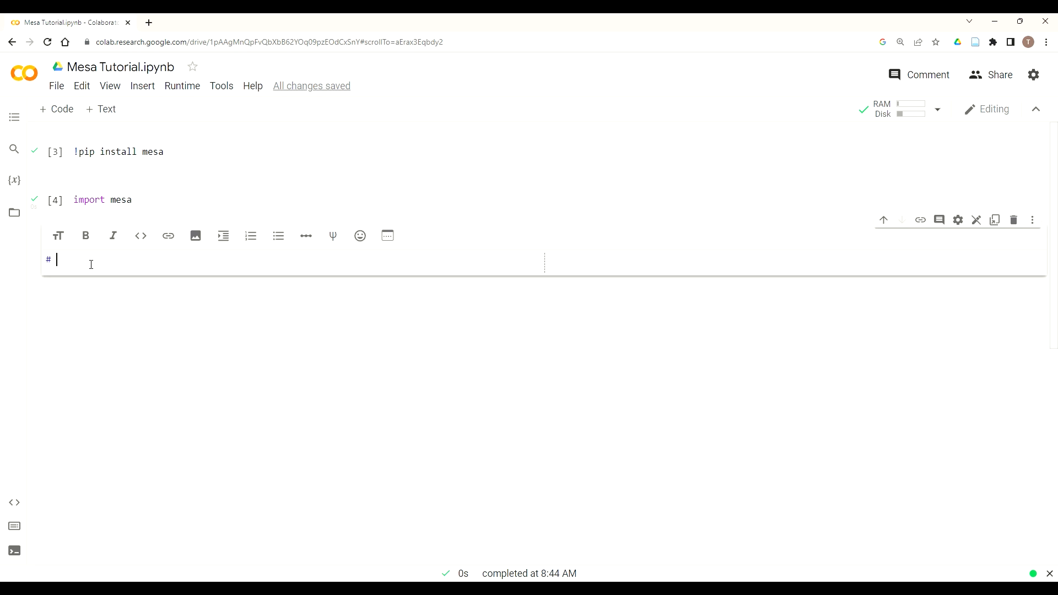
text(Import)
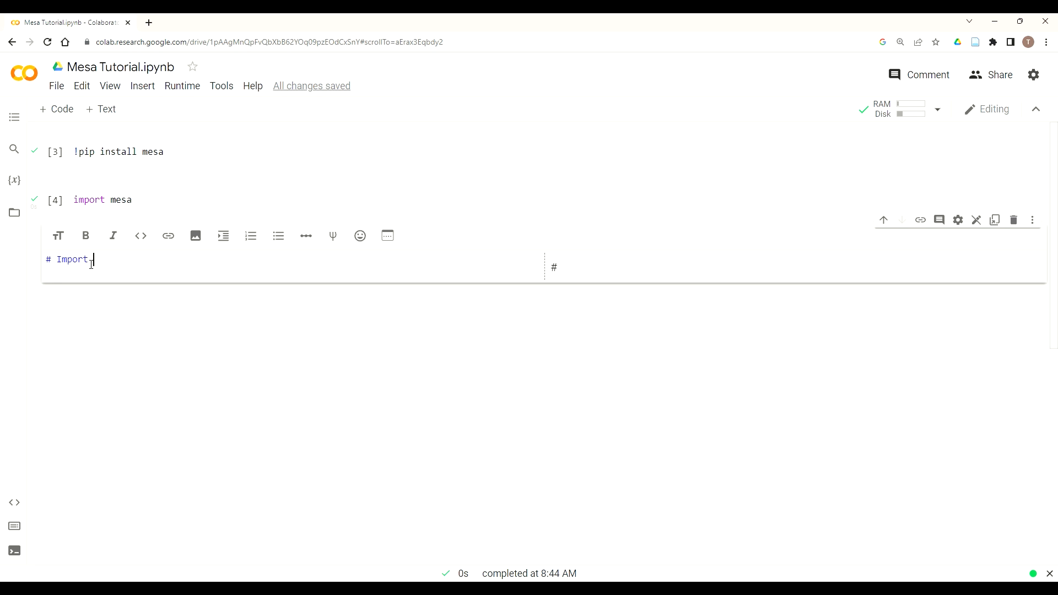
text(Dep)
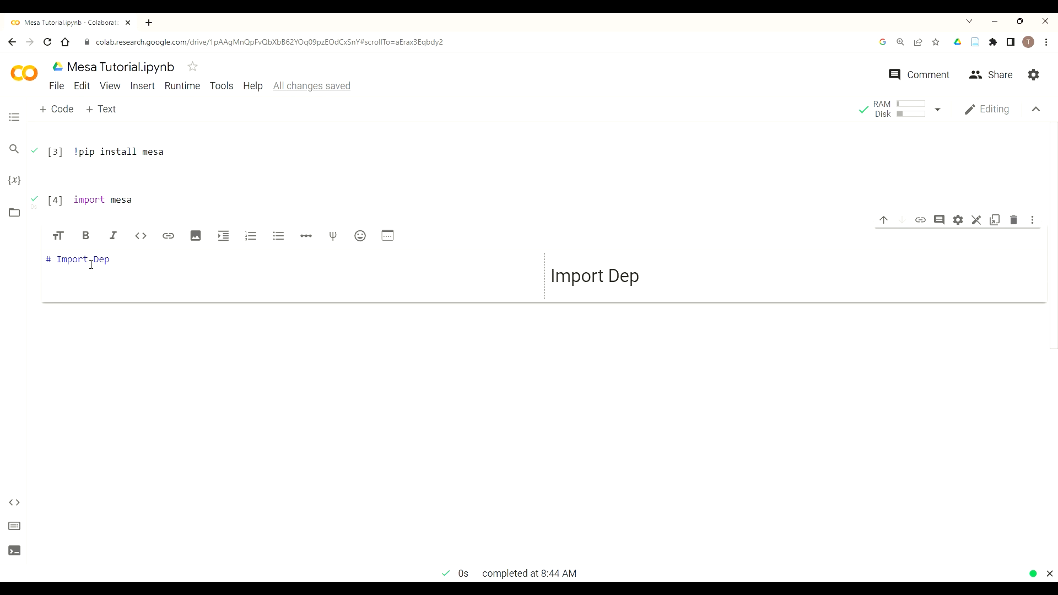
text(endencies)
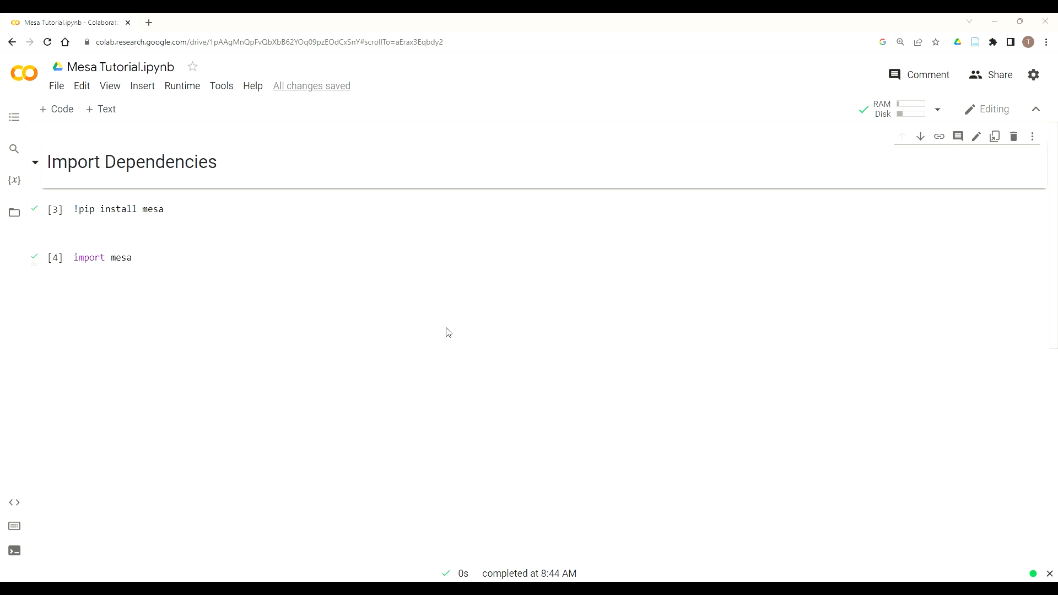
mouse_move(55, 145)
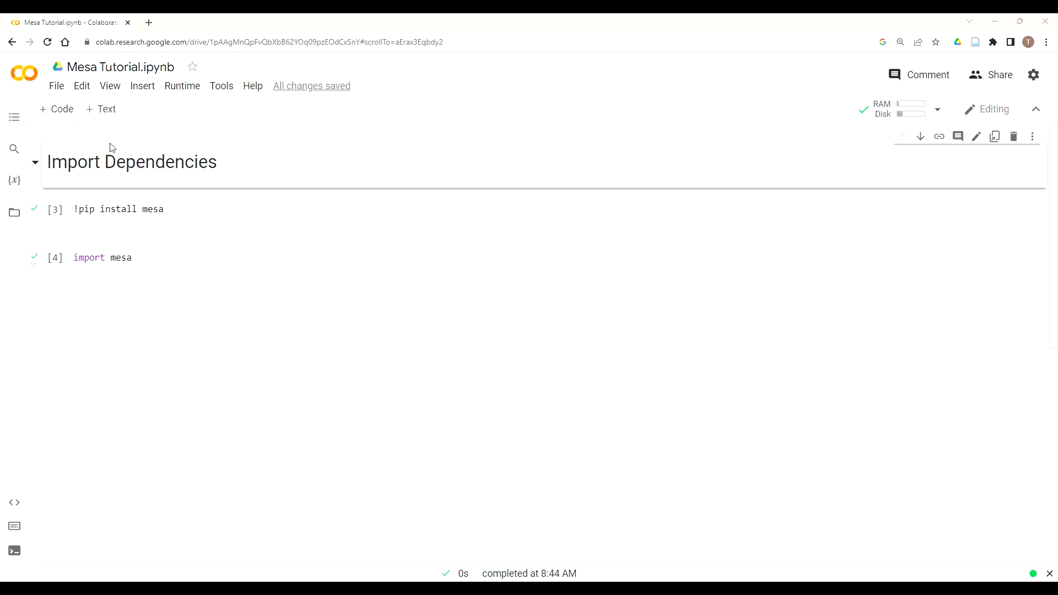
Add a '# Resource Classes' text cell after the imports, with an empty code cell below
click(101, 109)
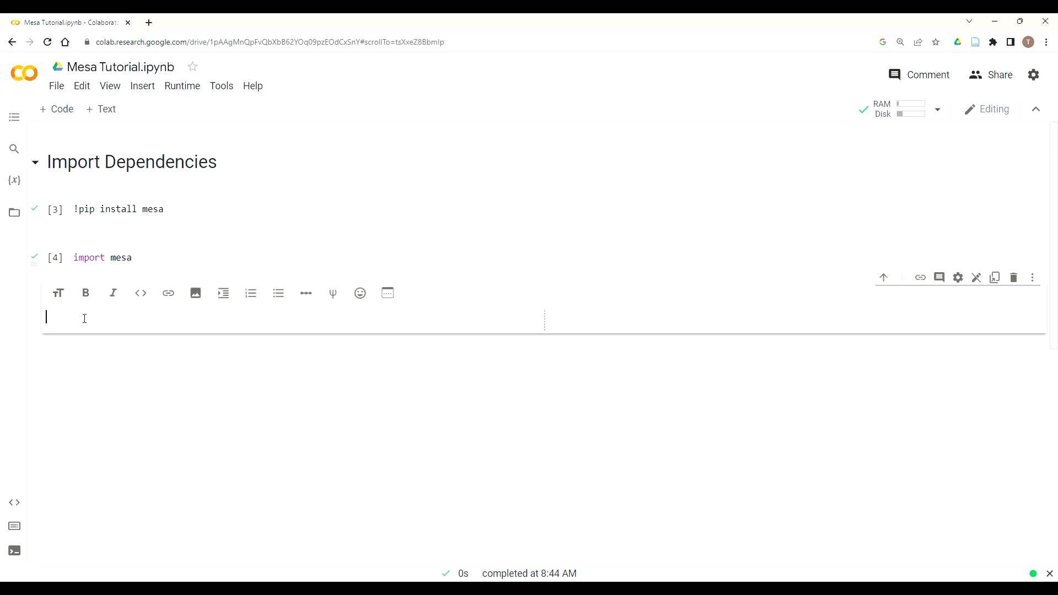
text(# Resource)
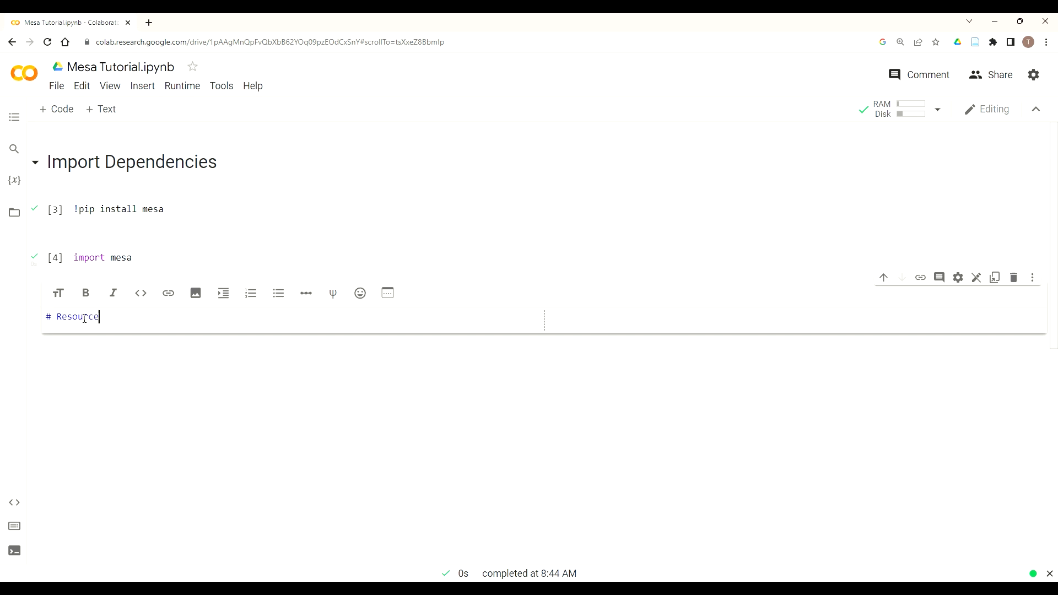
text(Classes)
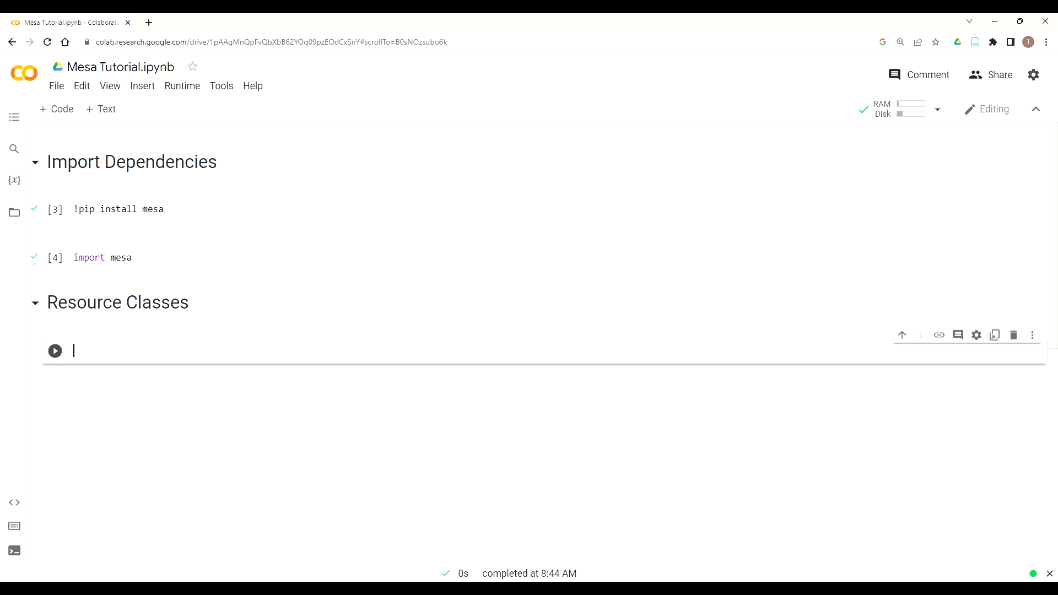
mouse_move(105, 352)
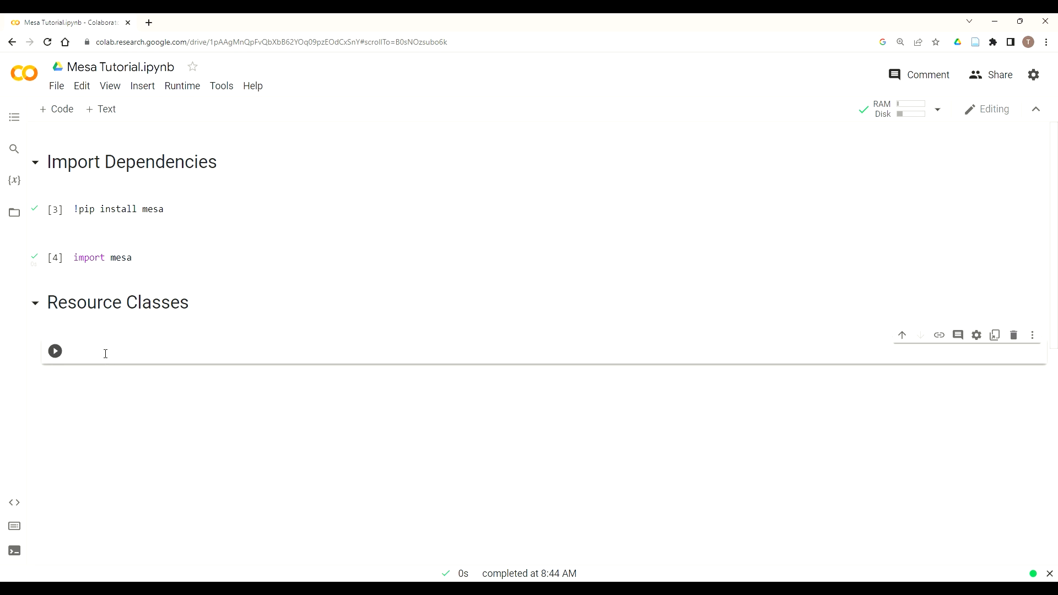
Write 'class Sugar(mesa.Agent):' in the new code cell
text(class Su)
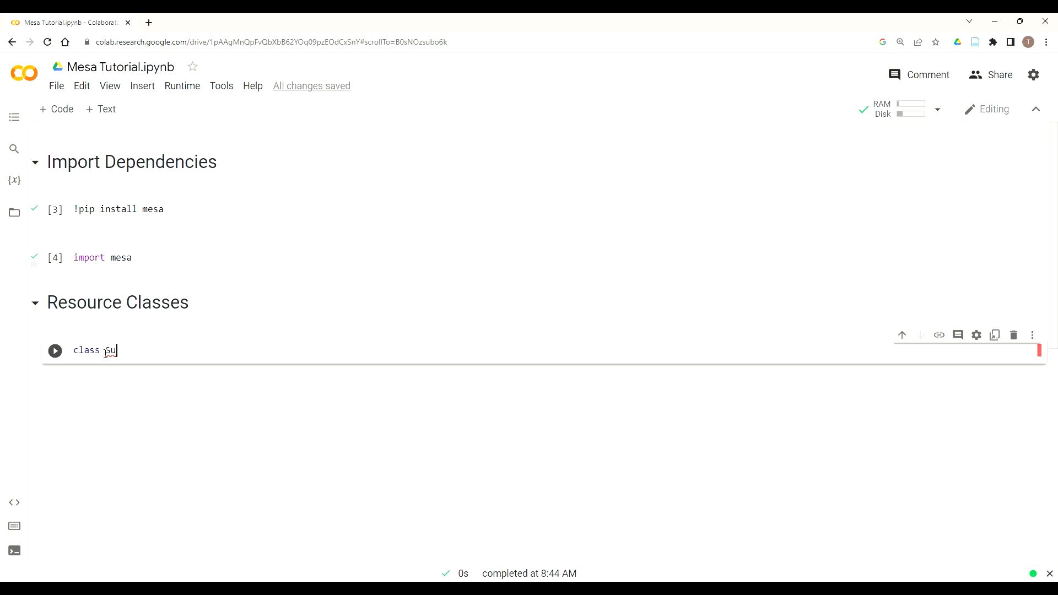
text(ga)
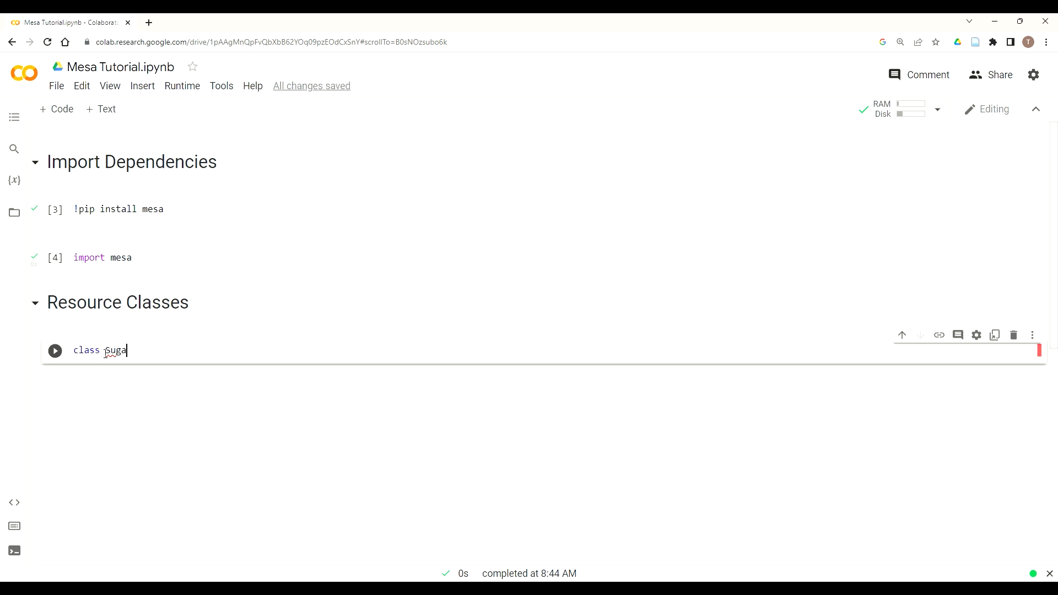
text(r())
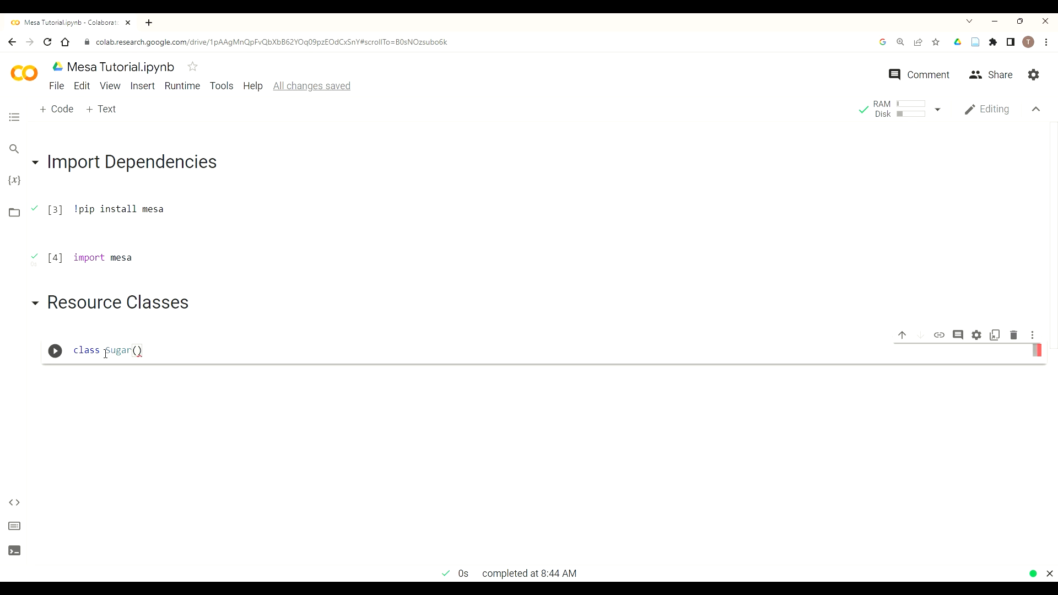
text(mesa)
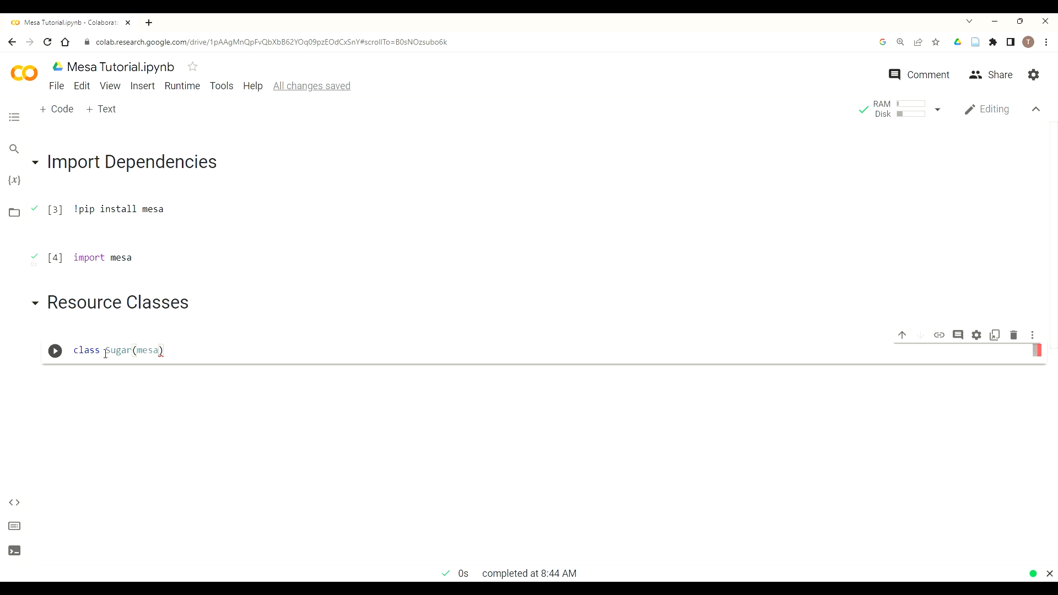
text(.agent)
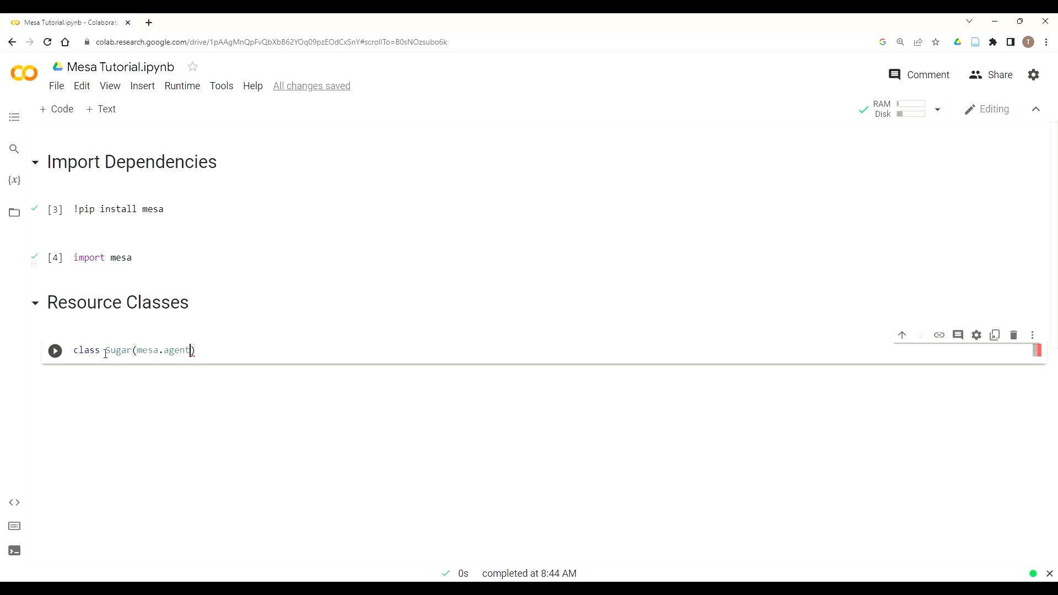
text(a)
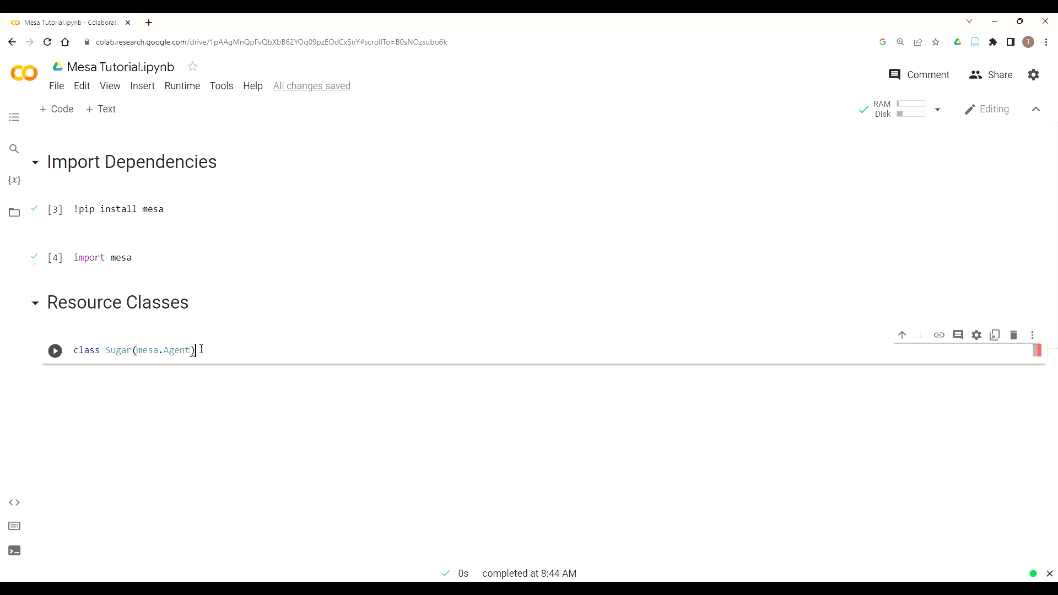
text(:)
text(''')
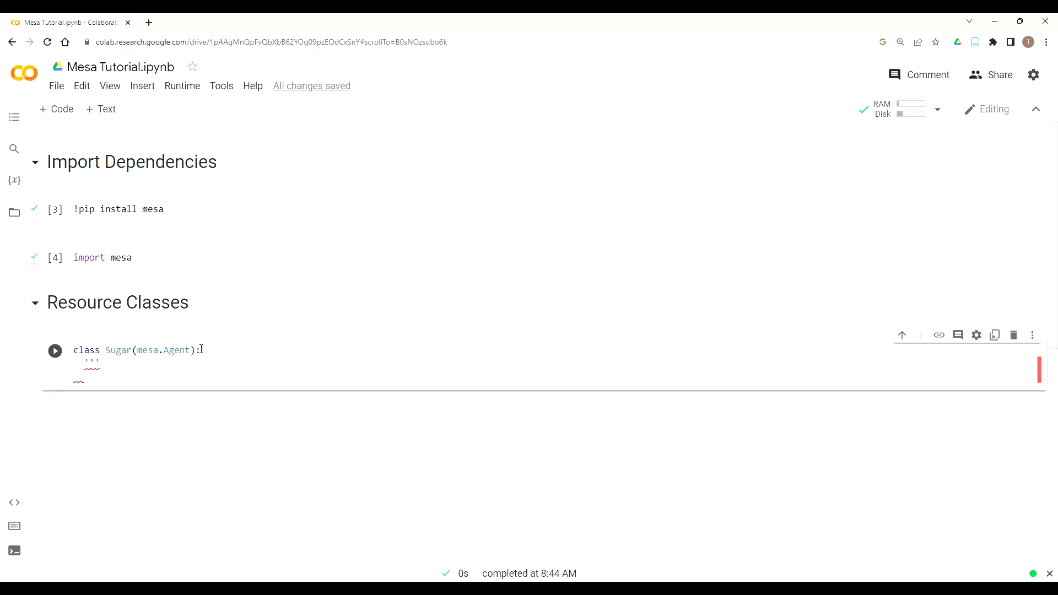
Add a docstring: Sugar contains an amount of sugar and grows one amount each turn
text(Sugar:)
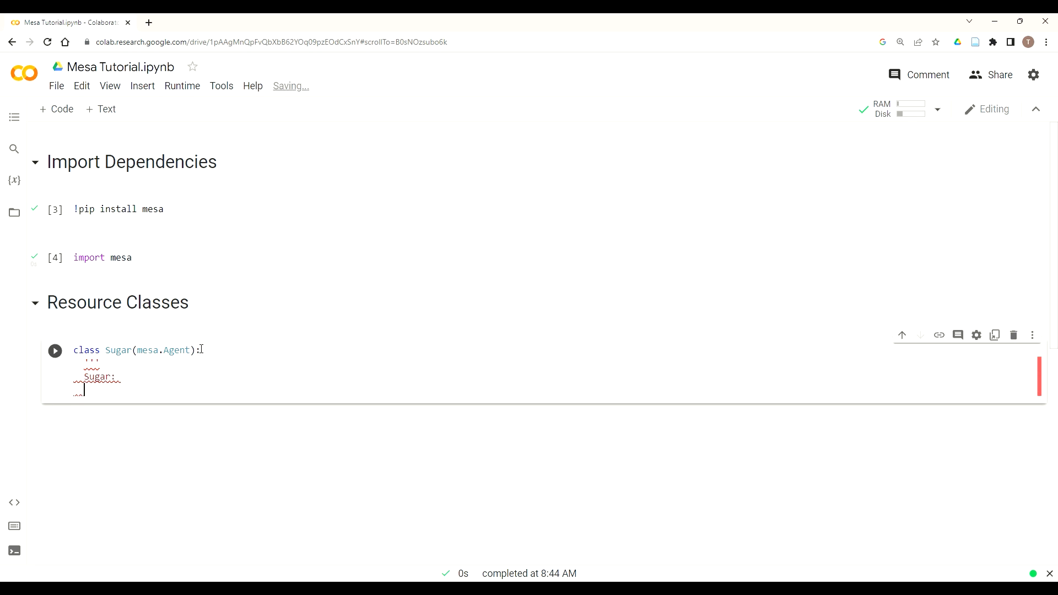
text(- contains an am)
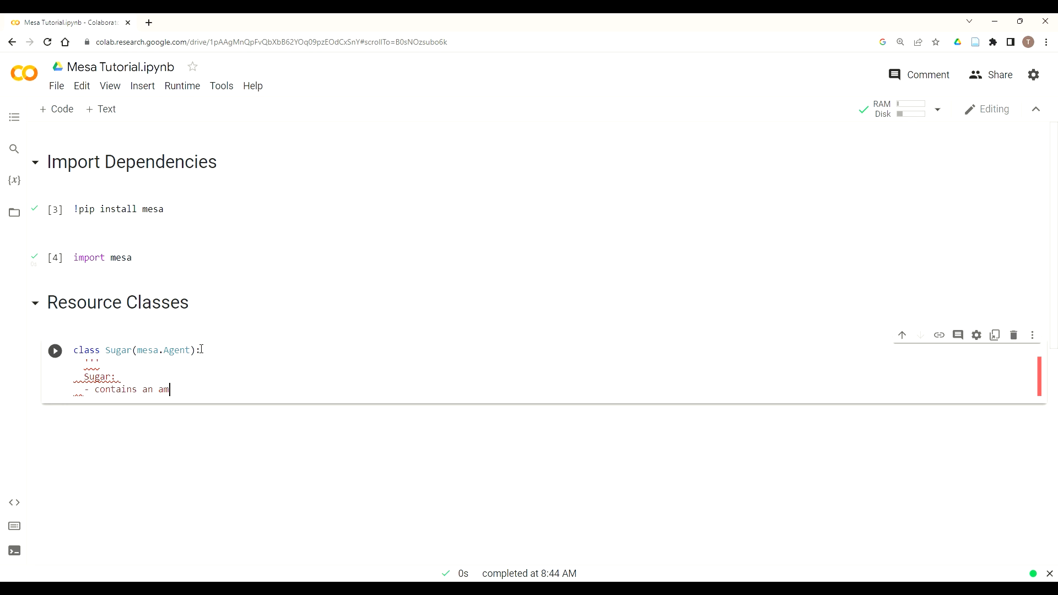
text(ount of sugar)
text(-)
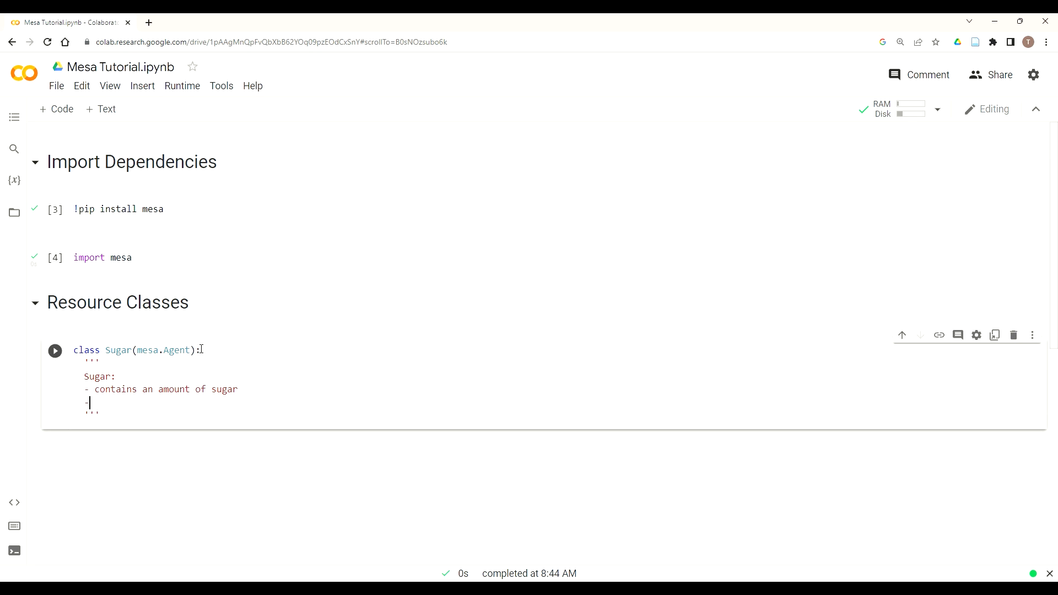
text(gro)
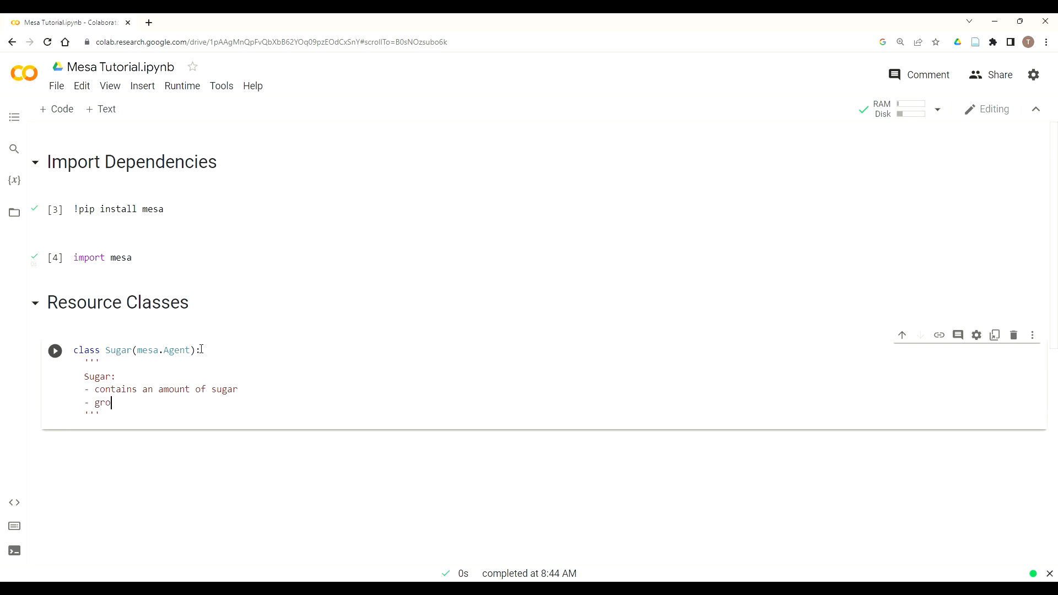
text(ws one amount of sugar at ea)
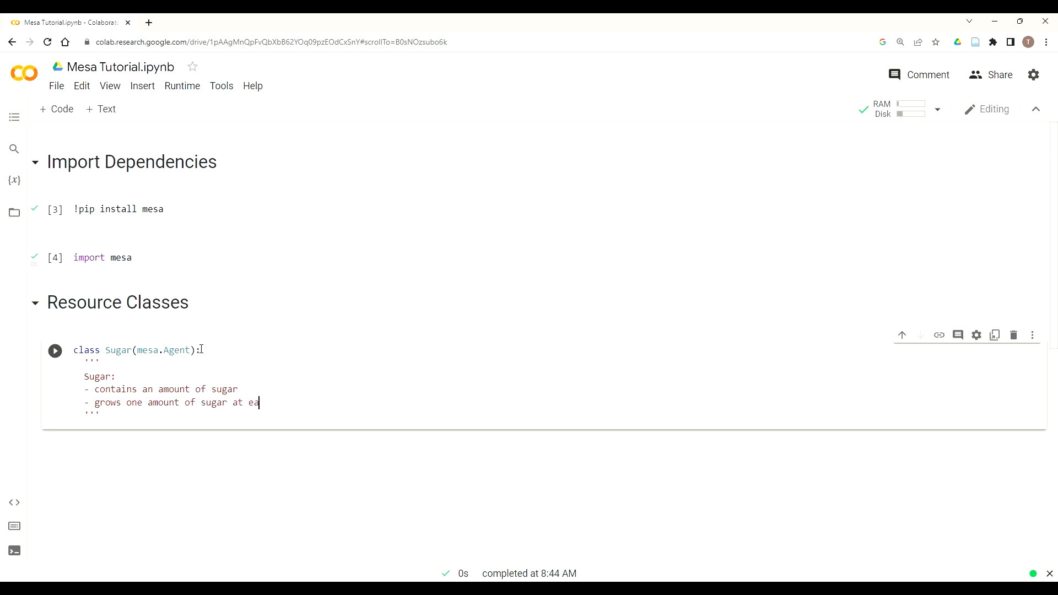
text(ch turn)
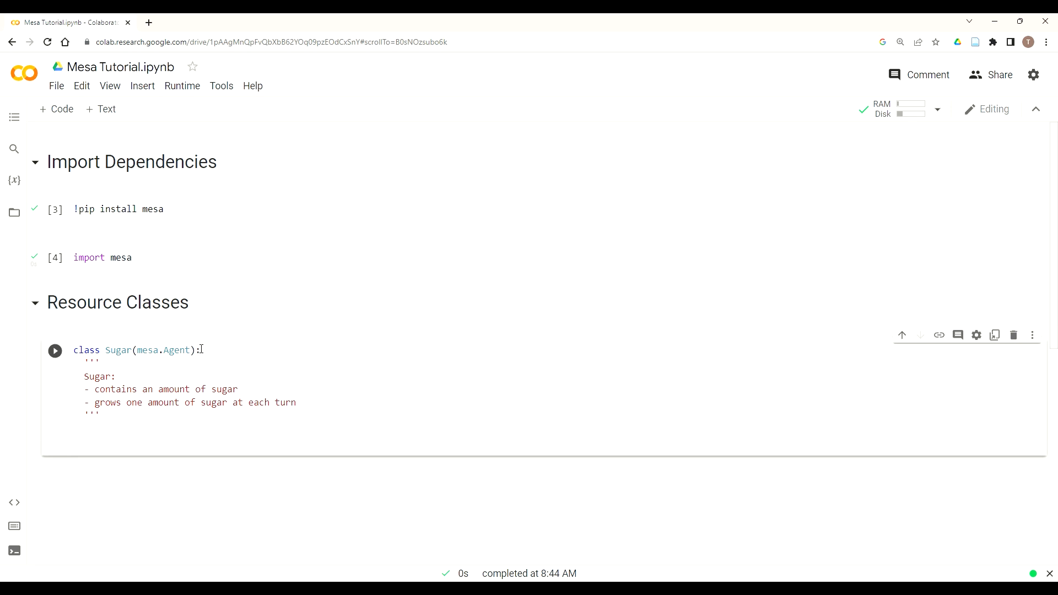
Add 'def __init__(self):' printing "I am sugar" and run the cell
text(def)
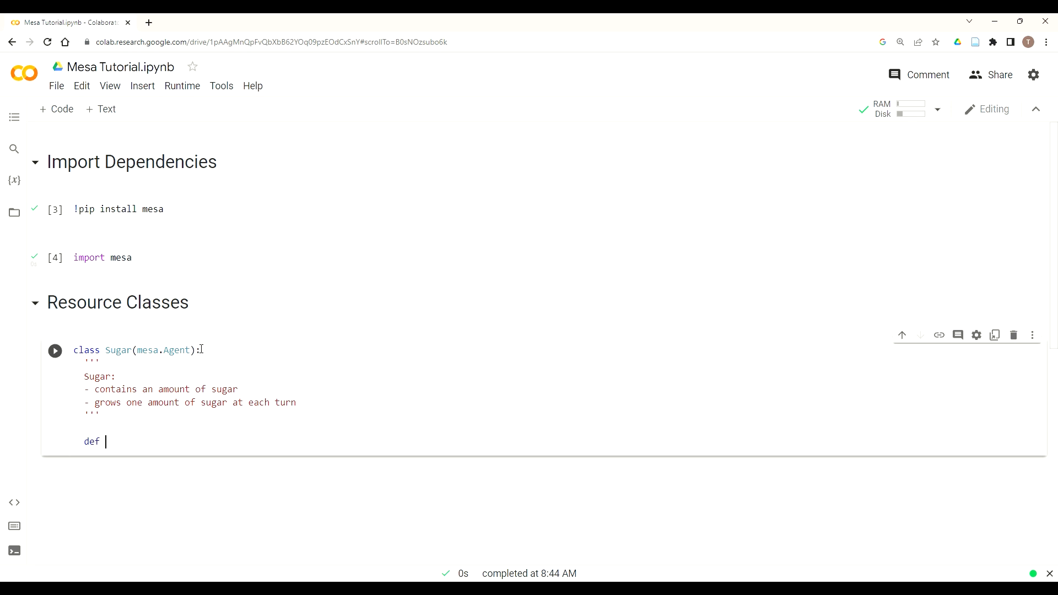
text(__init__)
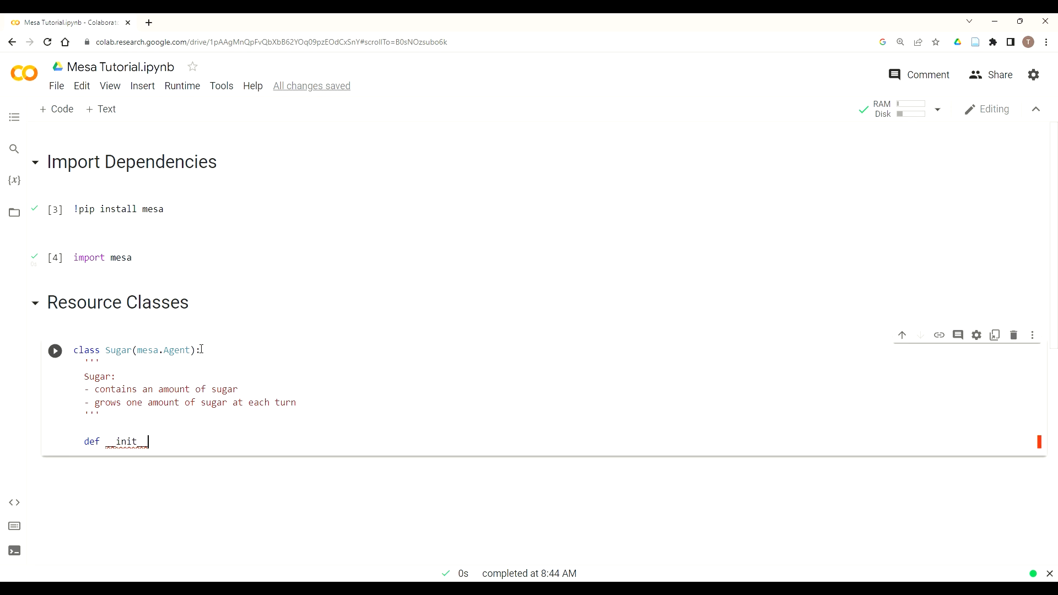
text((self):)
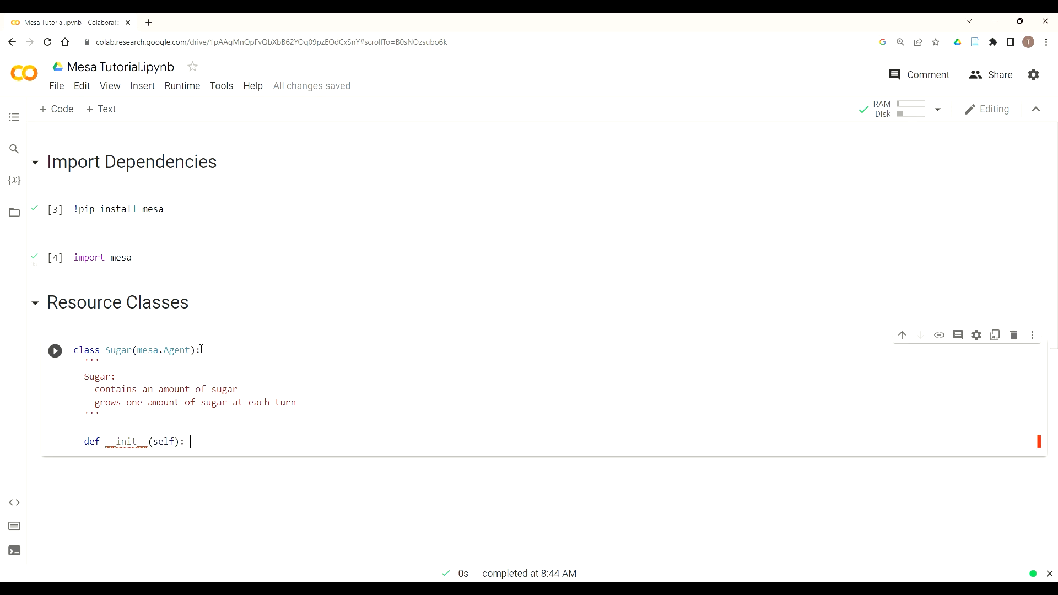
key(Enter)
text(print("I am su)
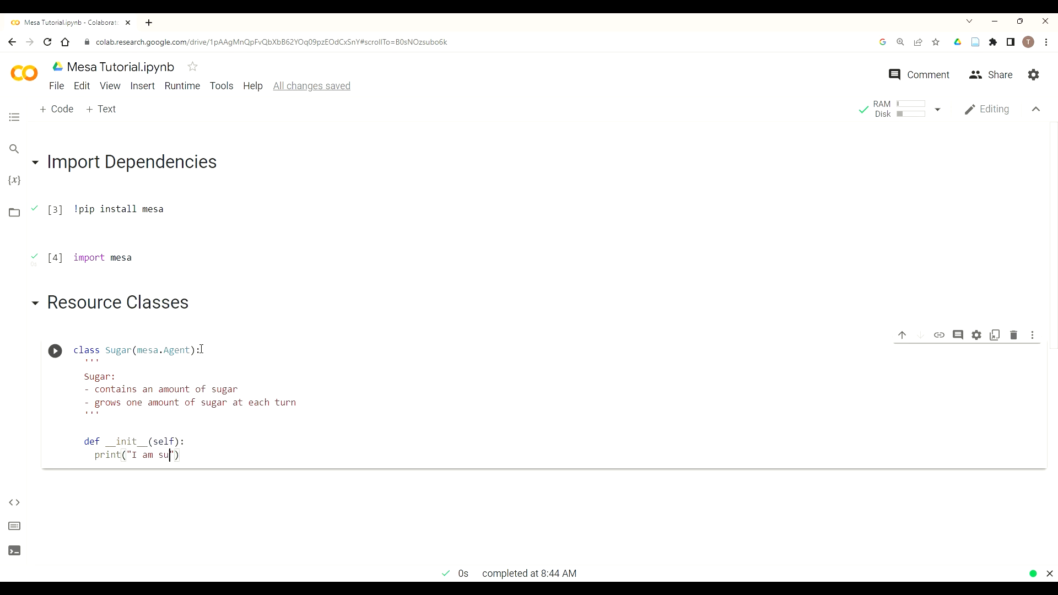
text(gar)
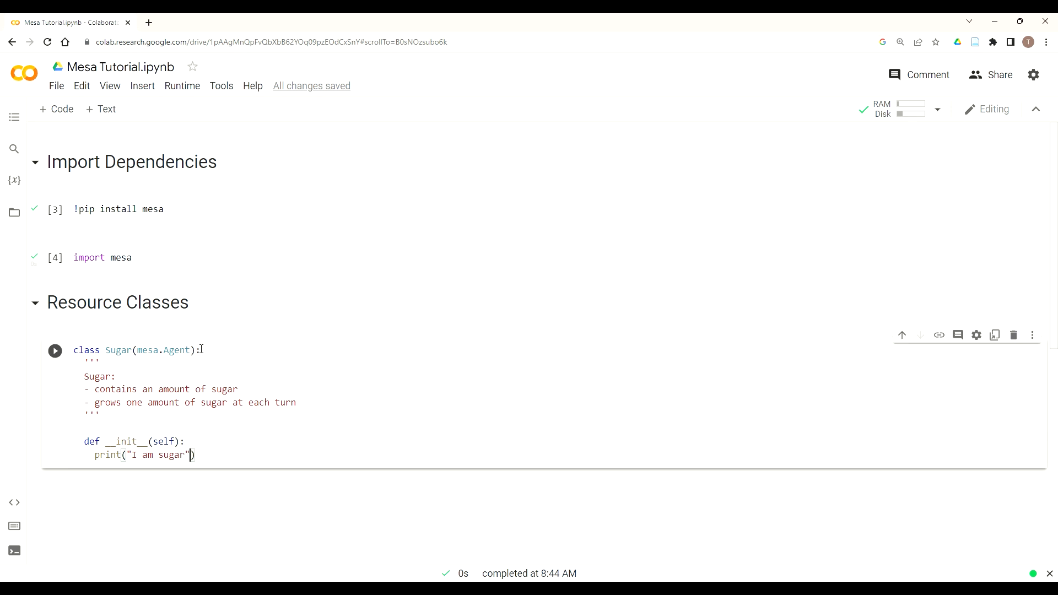
mouse_move(67, 353)
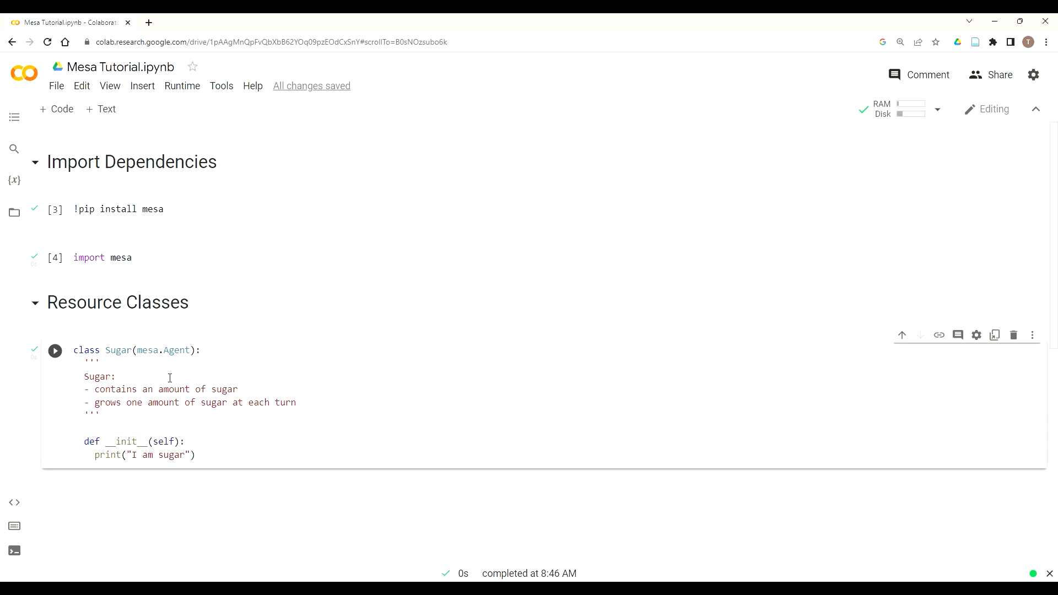
In a new code cell below Sugar, declare class Spice(mesa.Agent):
click(55, 350)
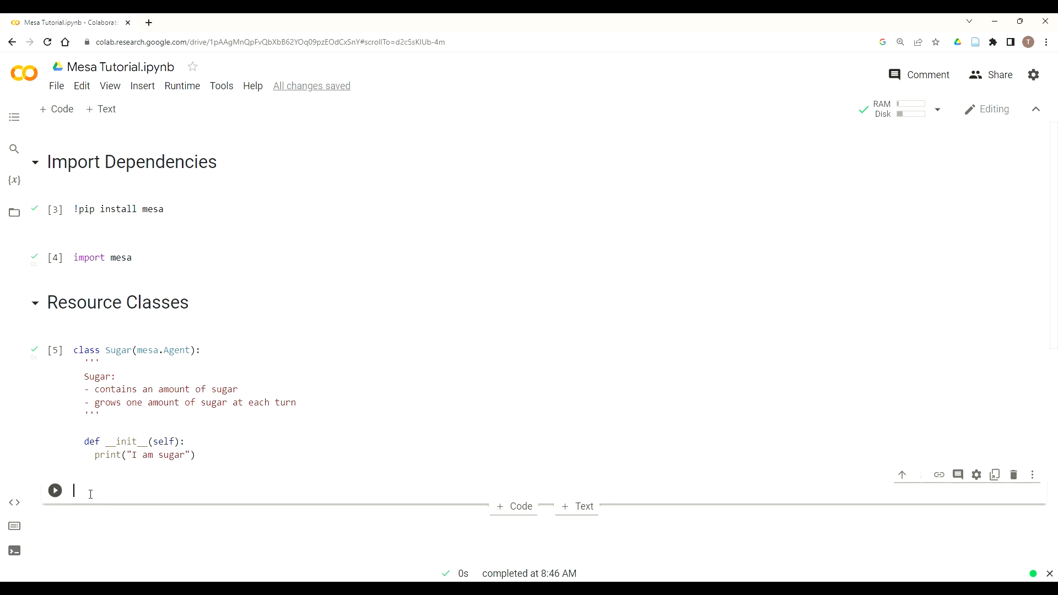
text(c)
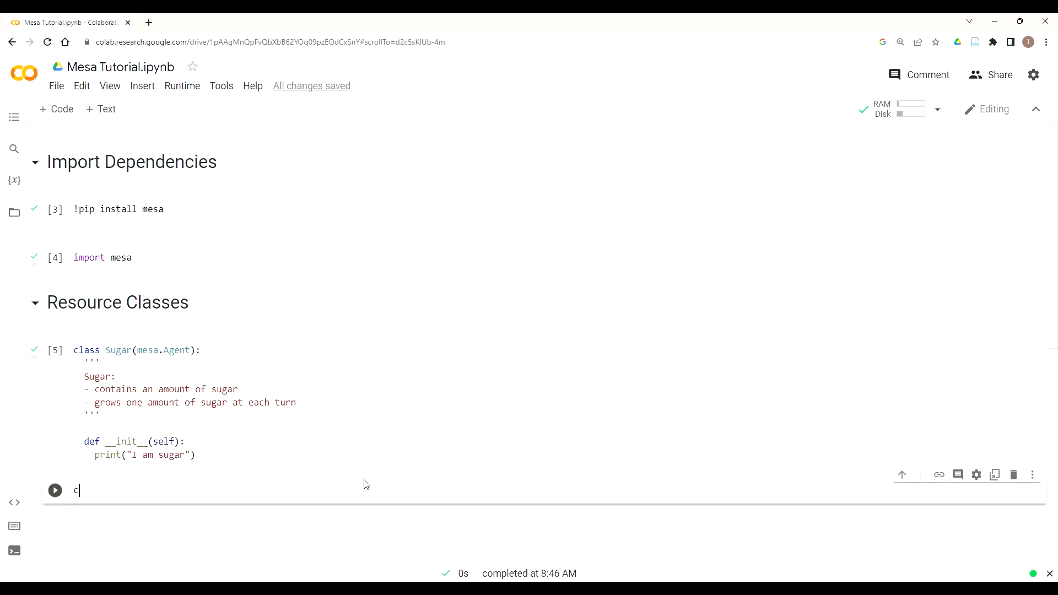
text(lass S)
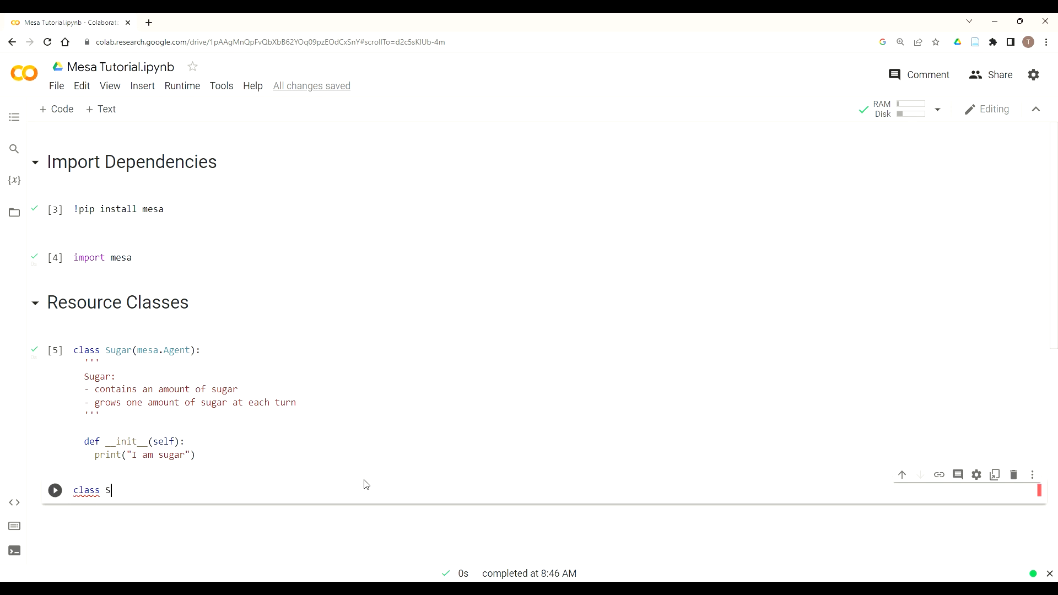
text(pice)
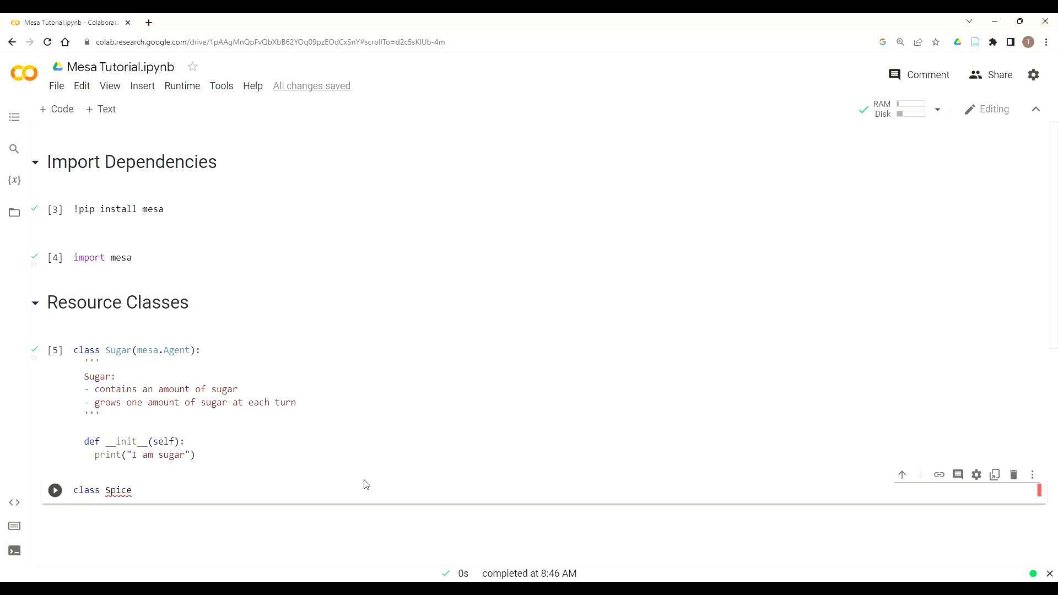
text((mesa.Agent):)
text(''')
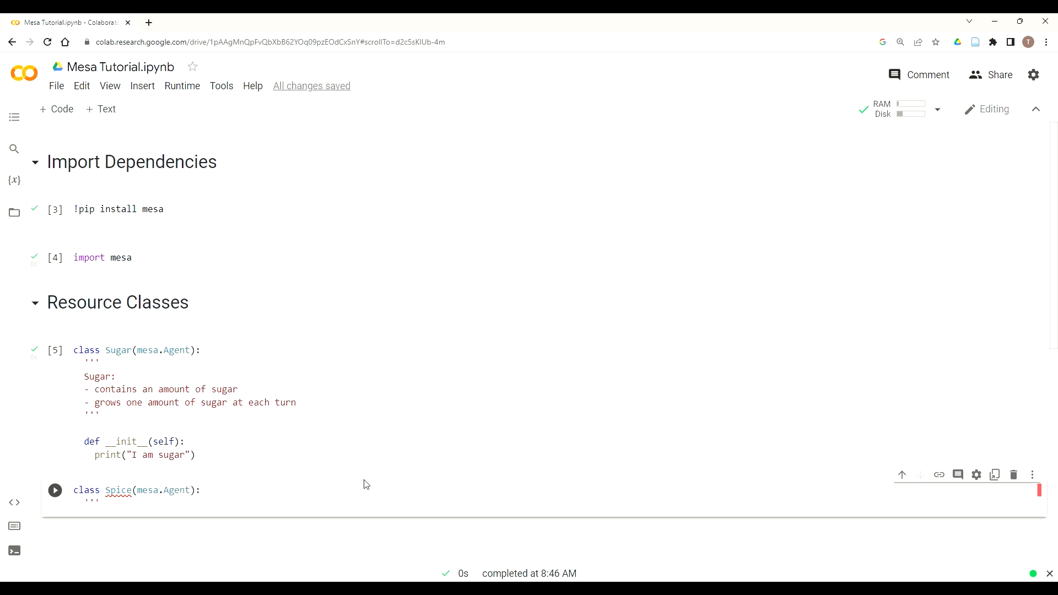
Write the Spice docstring: contains an amount of spice, grows 1 each turn
text(Spice:)
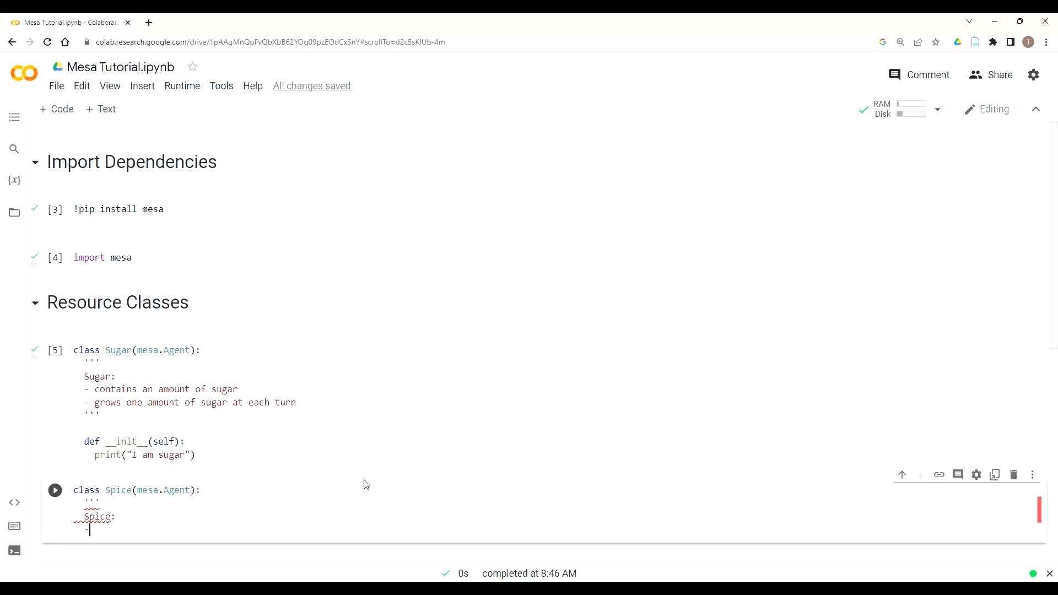
text(contains an amount of spice)
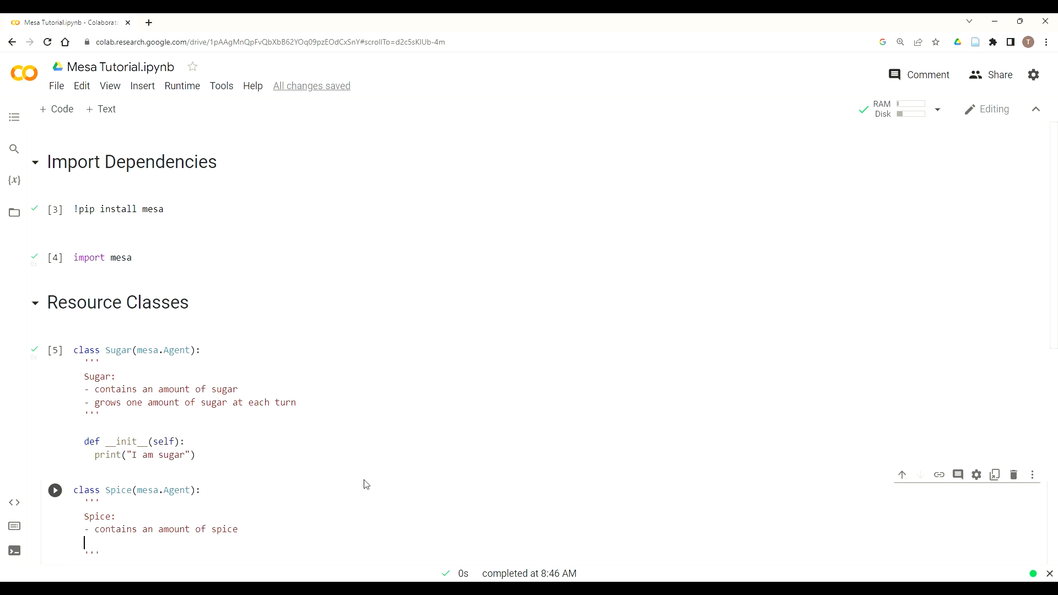
text(-)
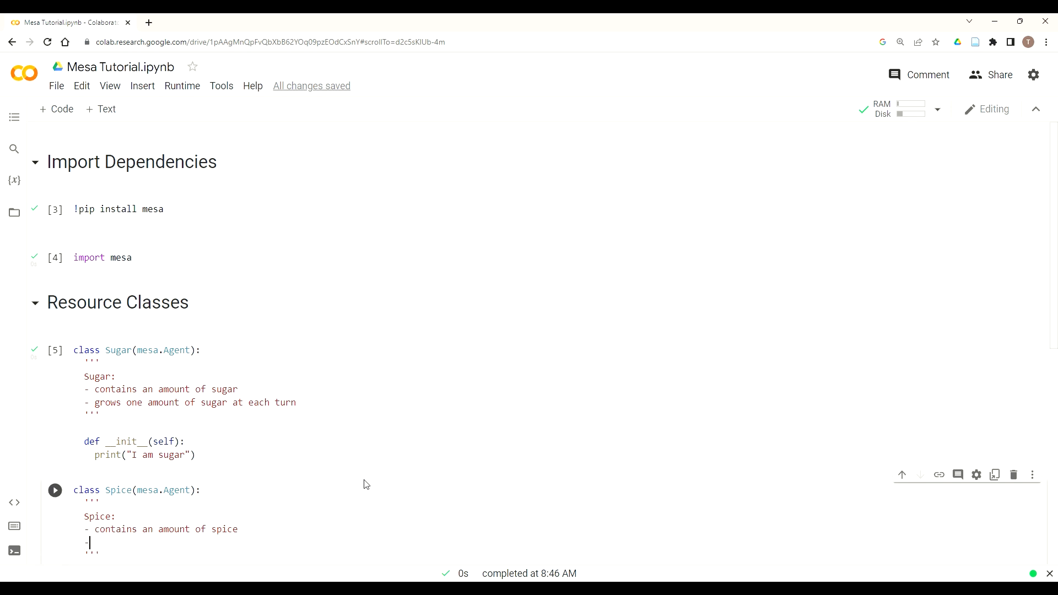
text(grows 1)
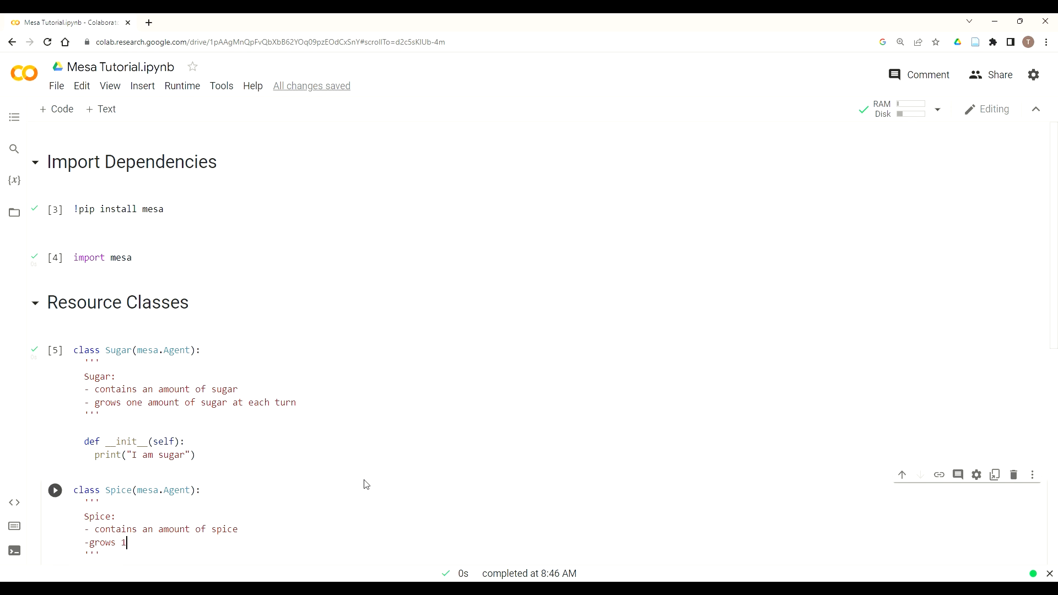
text(amount of spice at each turn)
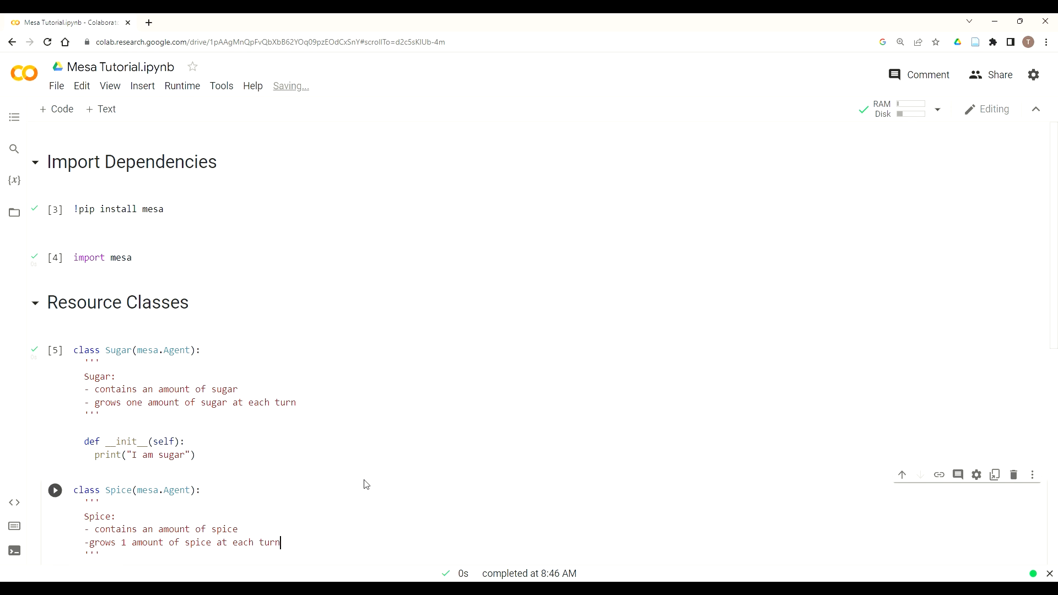
Add def __init__(self): to Spice with print("I am spice")
scroll(down, 3)
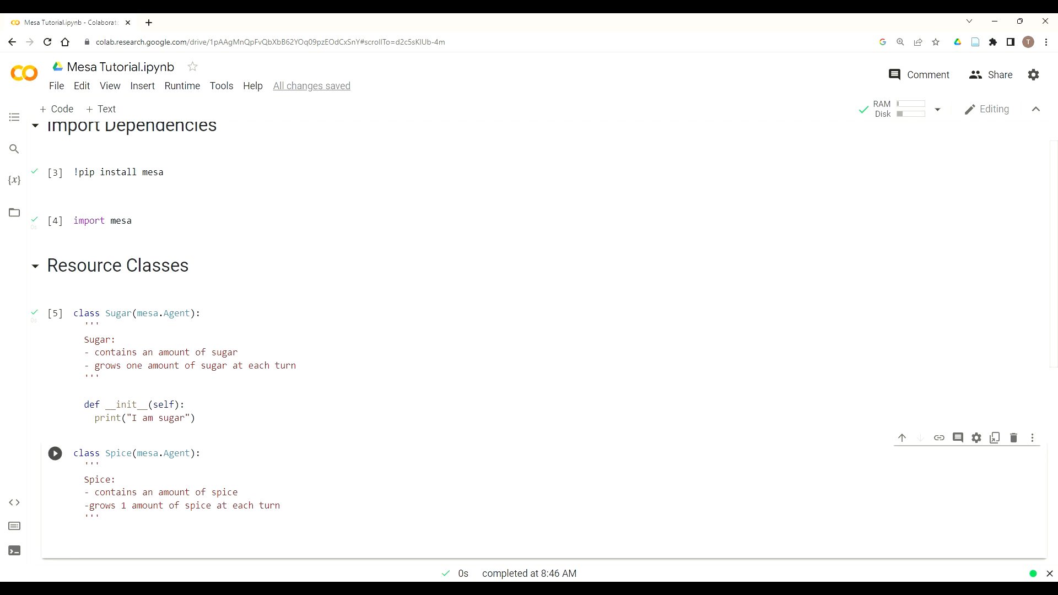
text(def __i)
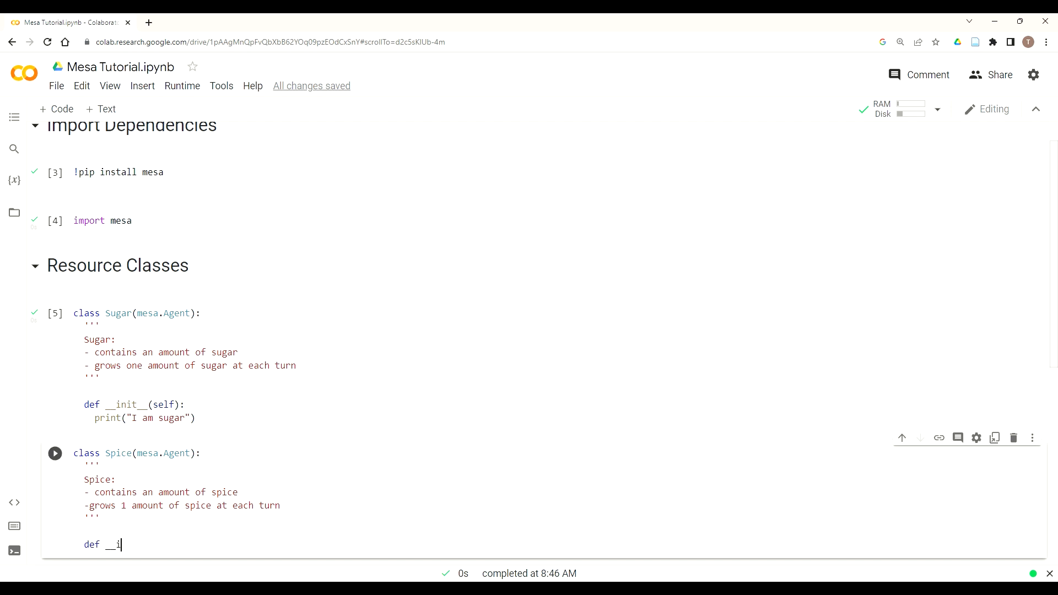
text(nit)
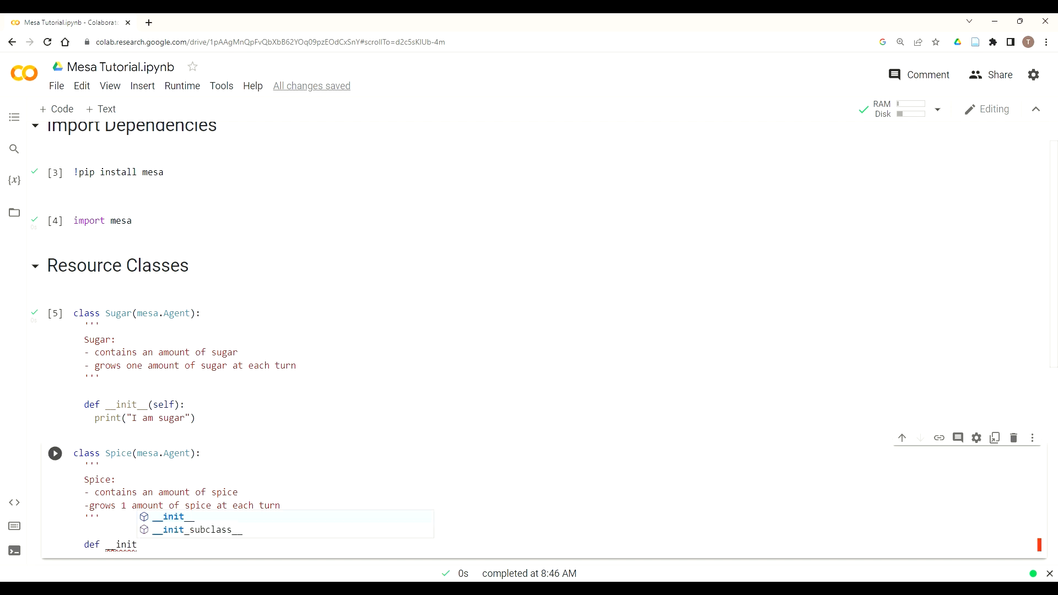
text(__)
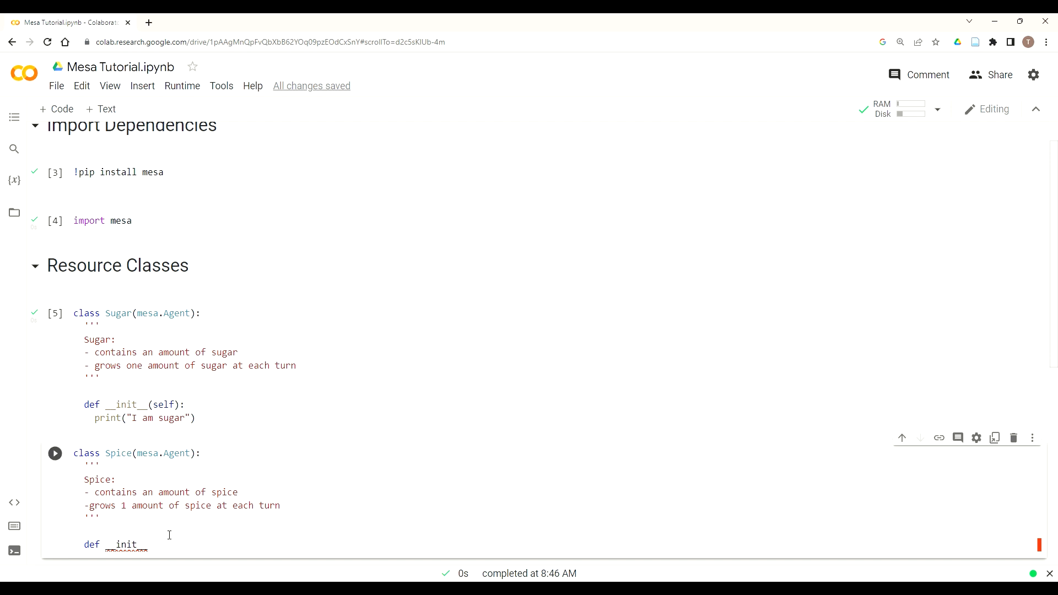
text((self):)
text(p)
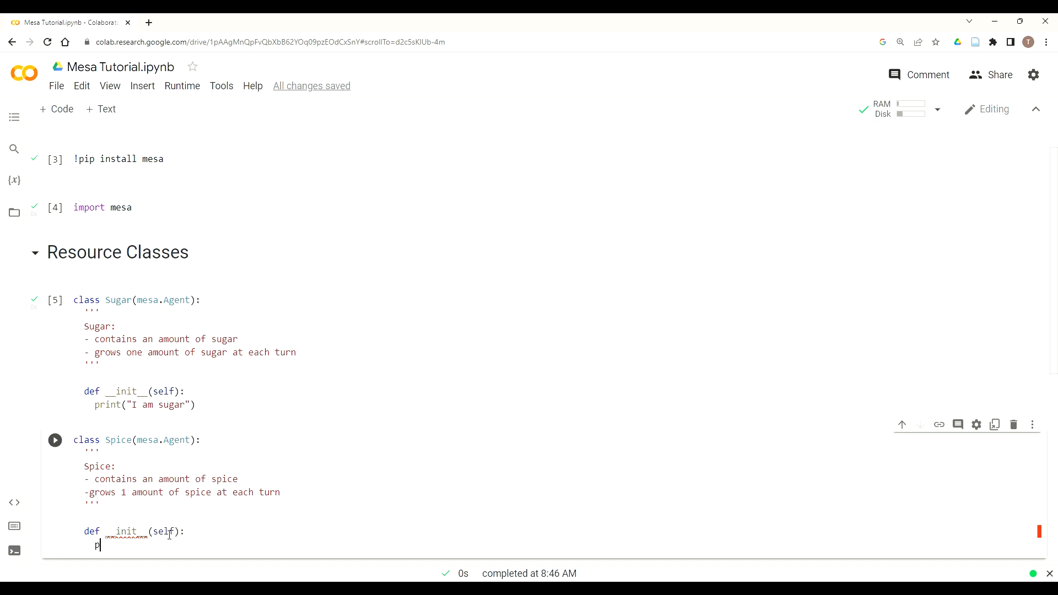
text(rint())
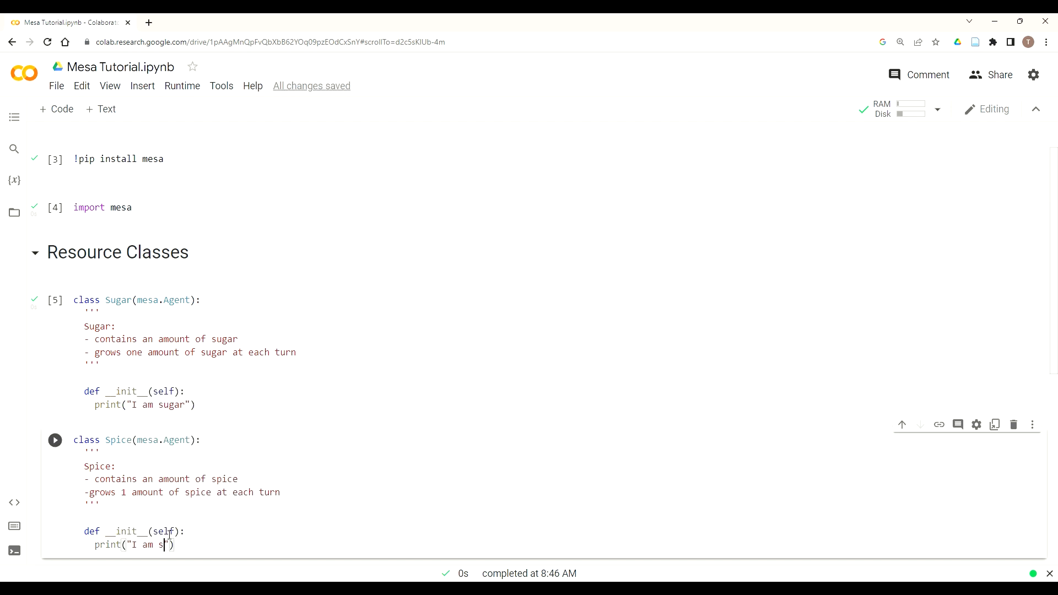
text(pice)
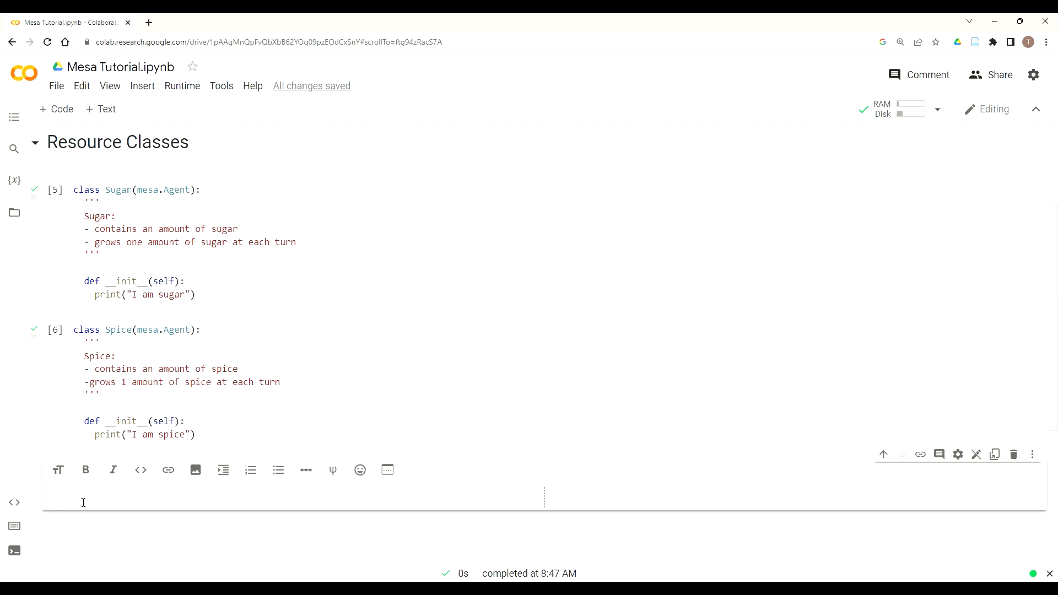
Type the # Trader Class heading in the new text cell
text(# Rader)
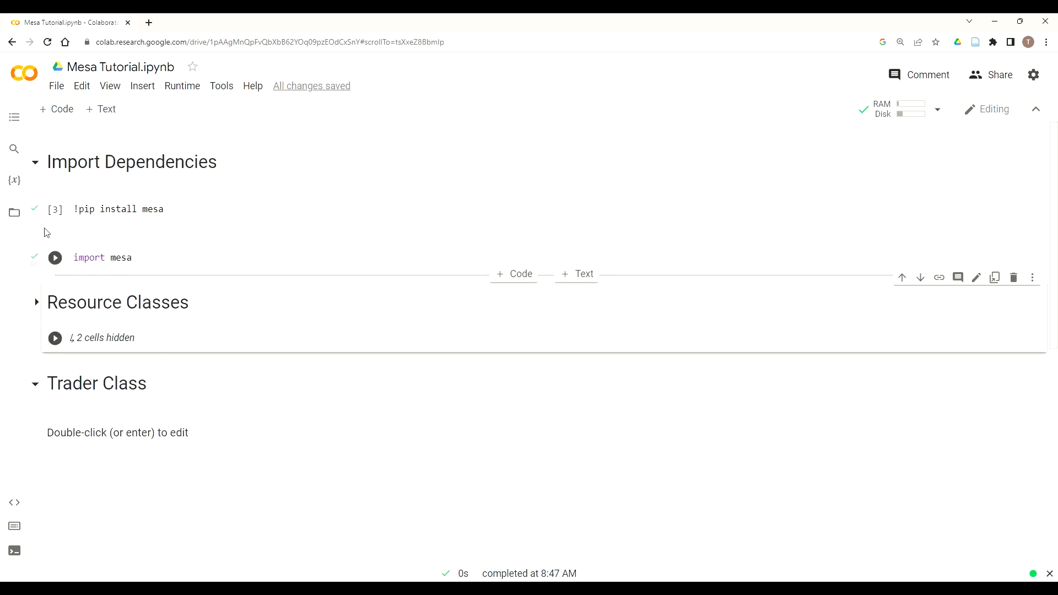
Collapse the Import Dependencies section
click(37, 161)
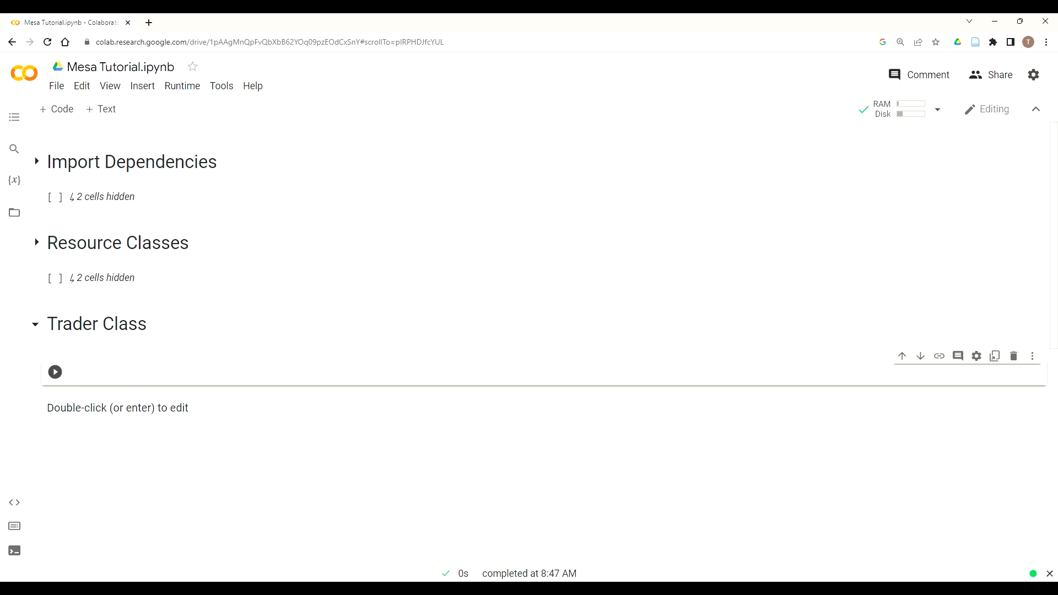
mouse_move(337, 414)
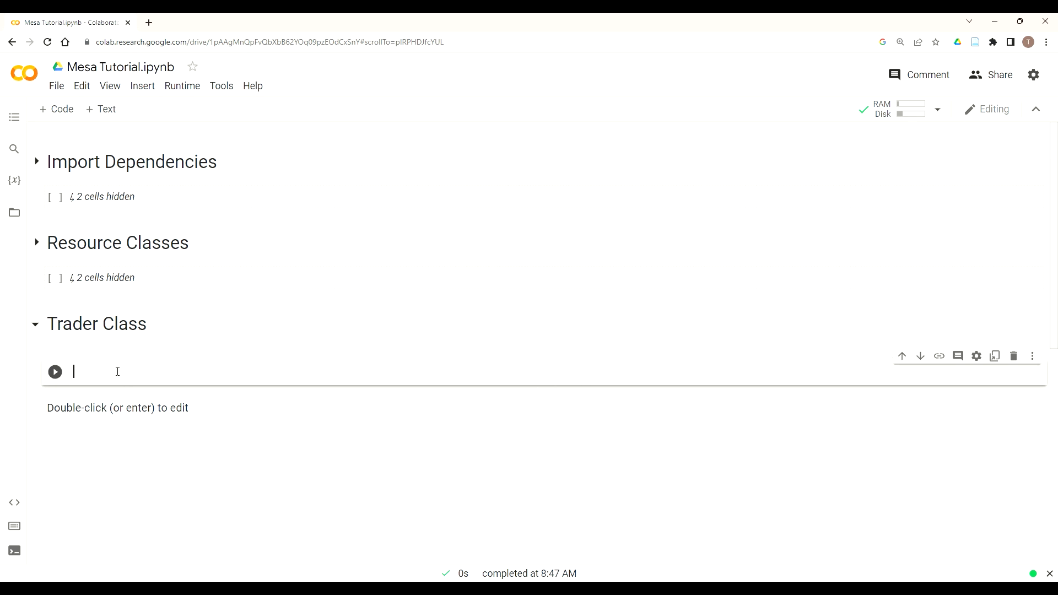
Declare class Trader(mesa.Agent): and begin its docstring with 'Trader'
text(class)
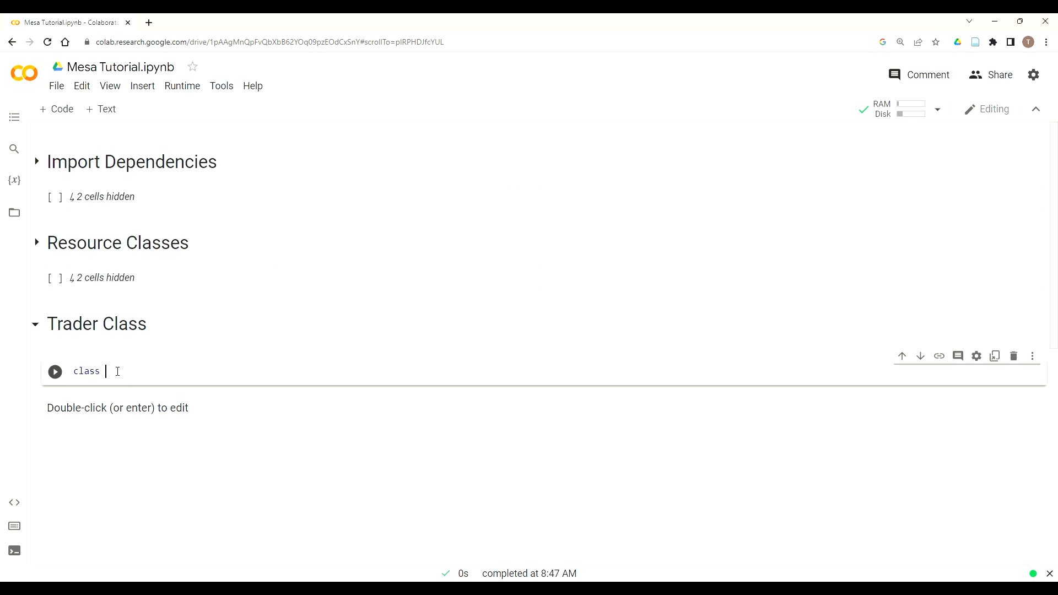
text(Trader)
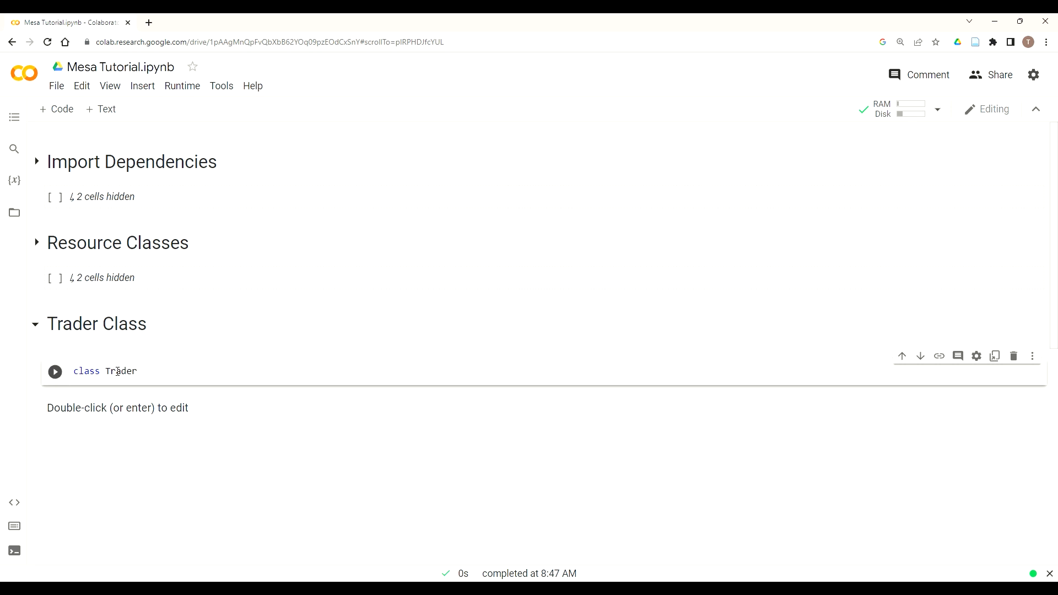
text((mesa.Ag)
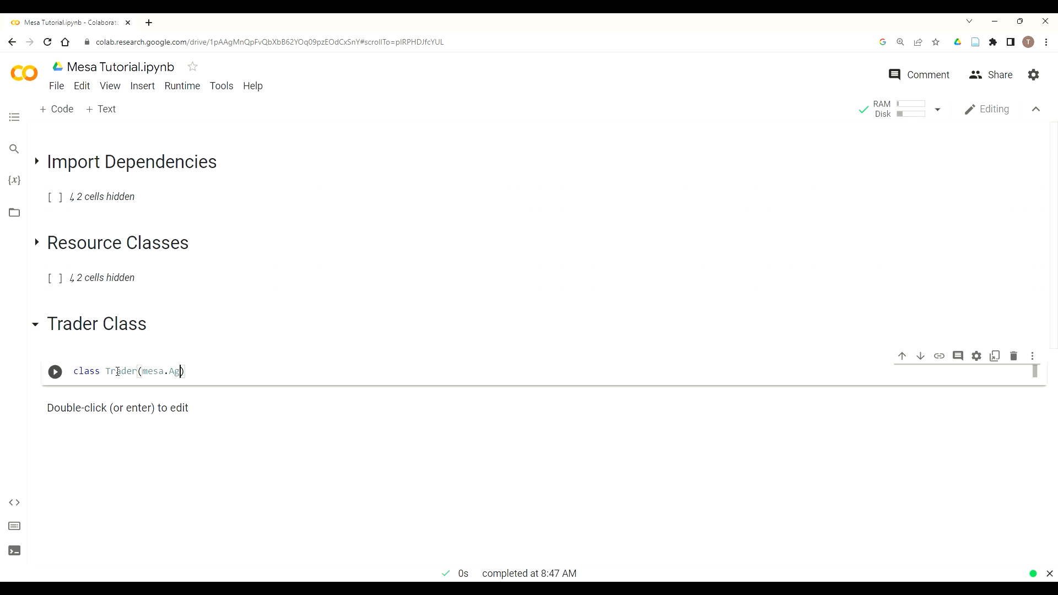
text(ent))
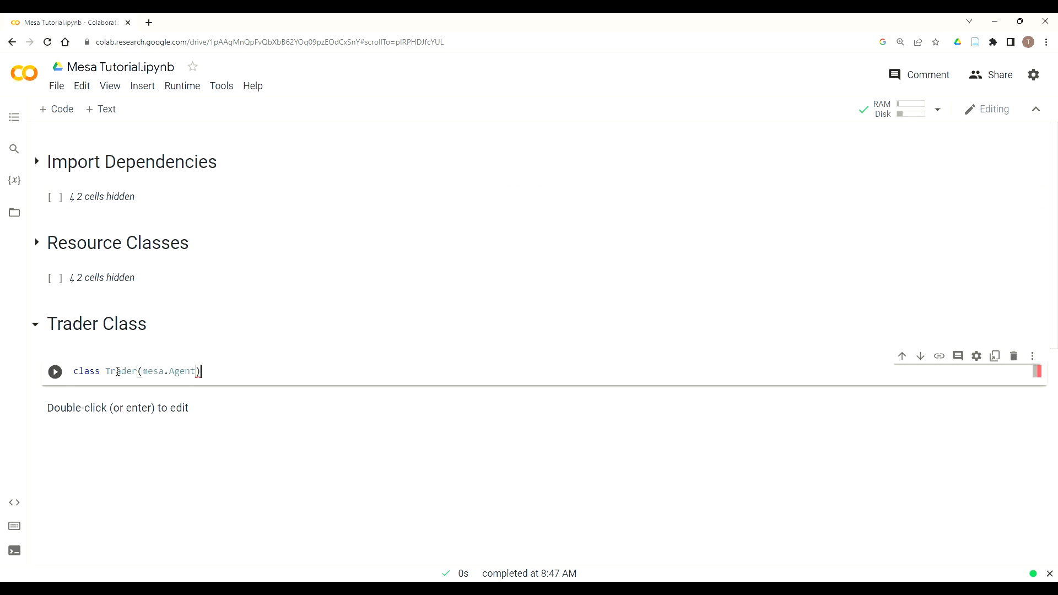
text(:)
text(''')
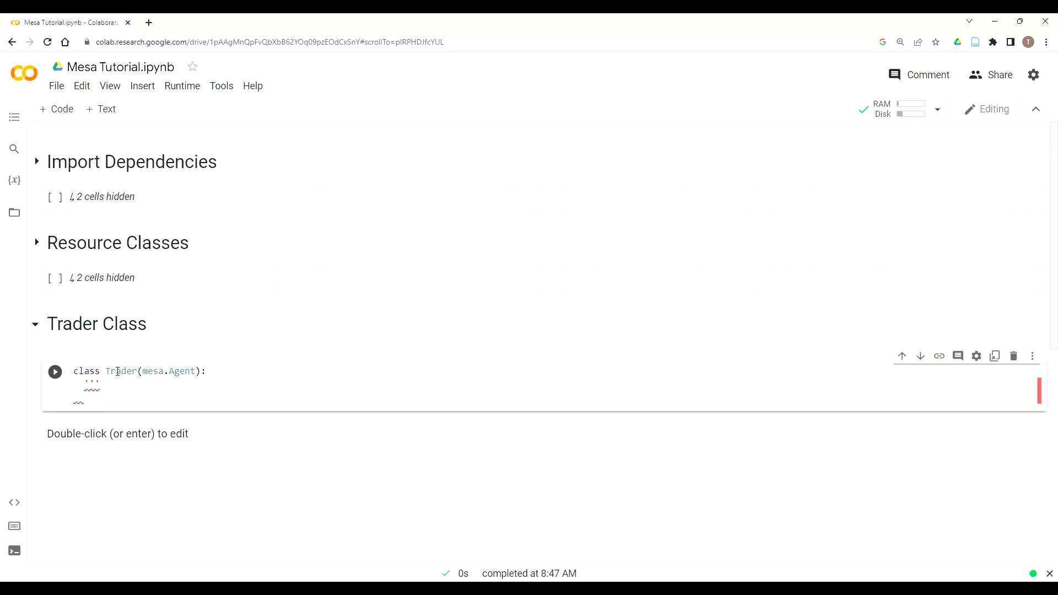
text(Trader:)
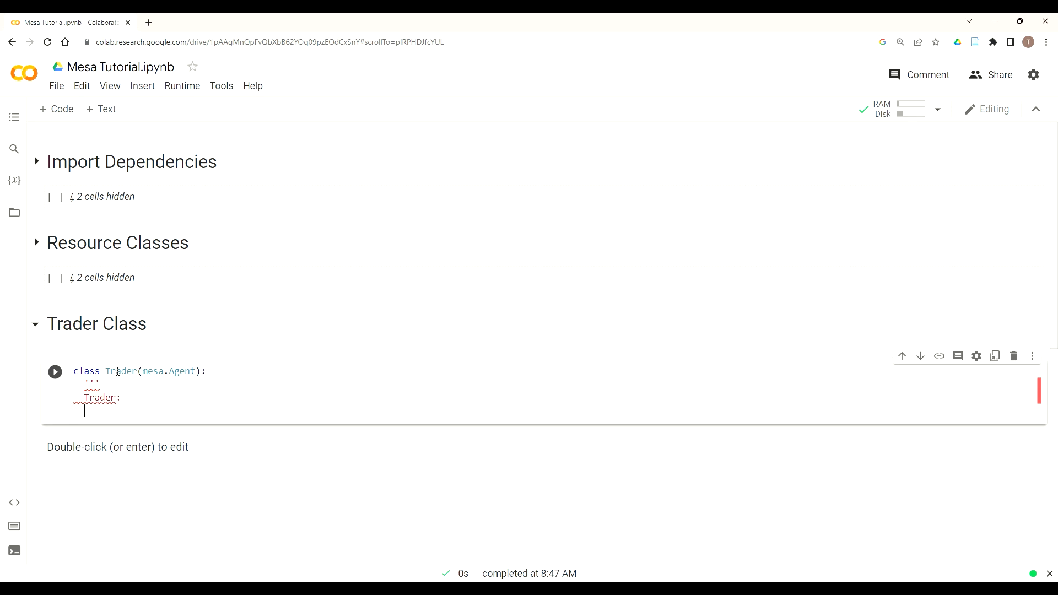
key(Enter)
text(''')
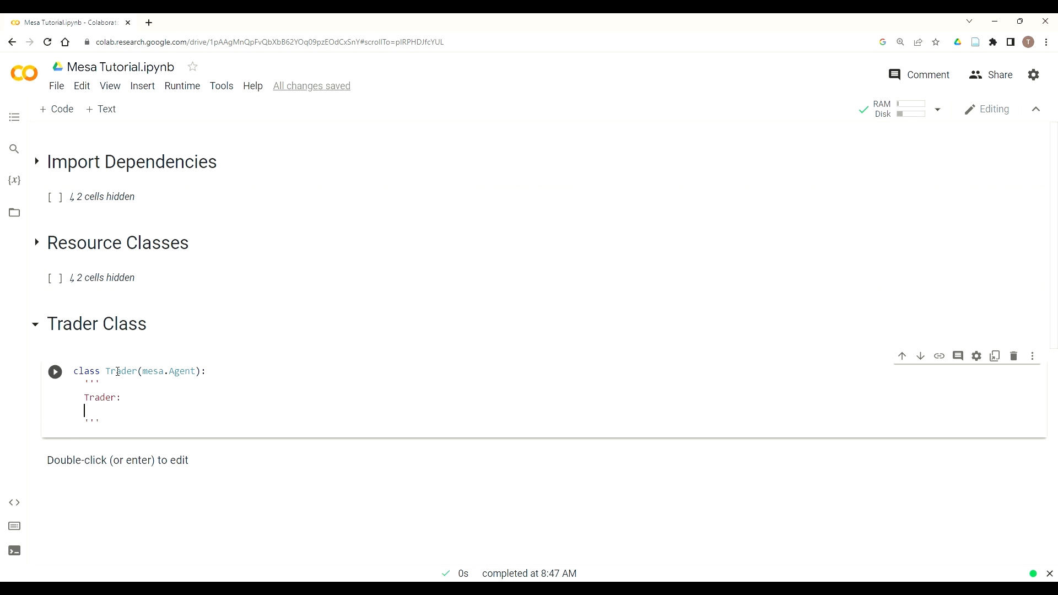
Describe that traders metabolize and harvest sugar and spice to survive and thrive
text(-)
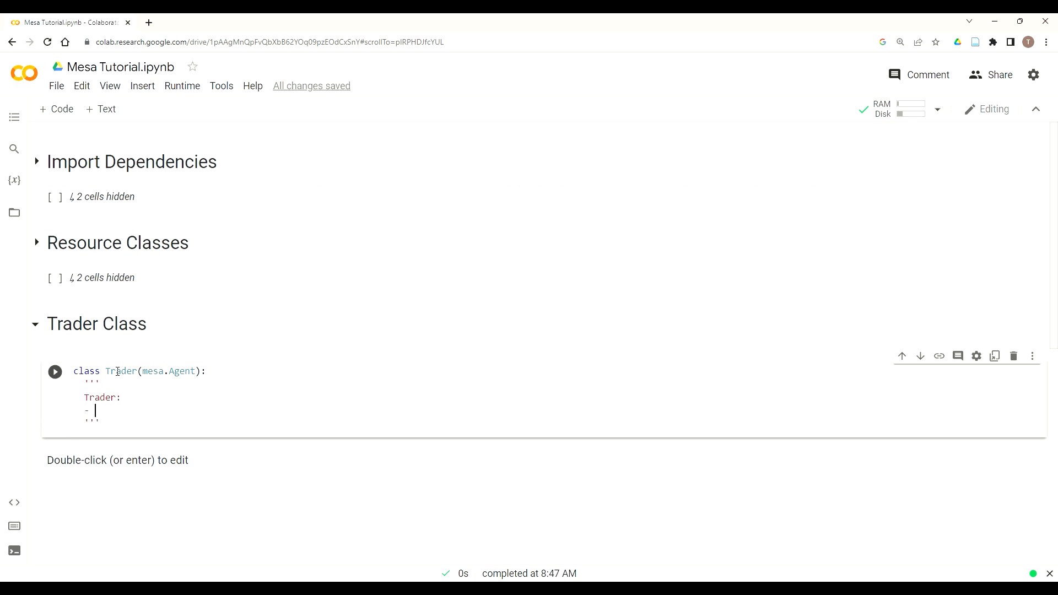
text(has a meta)
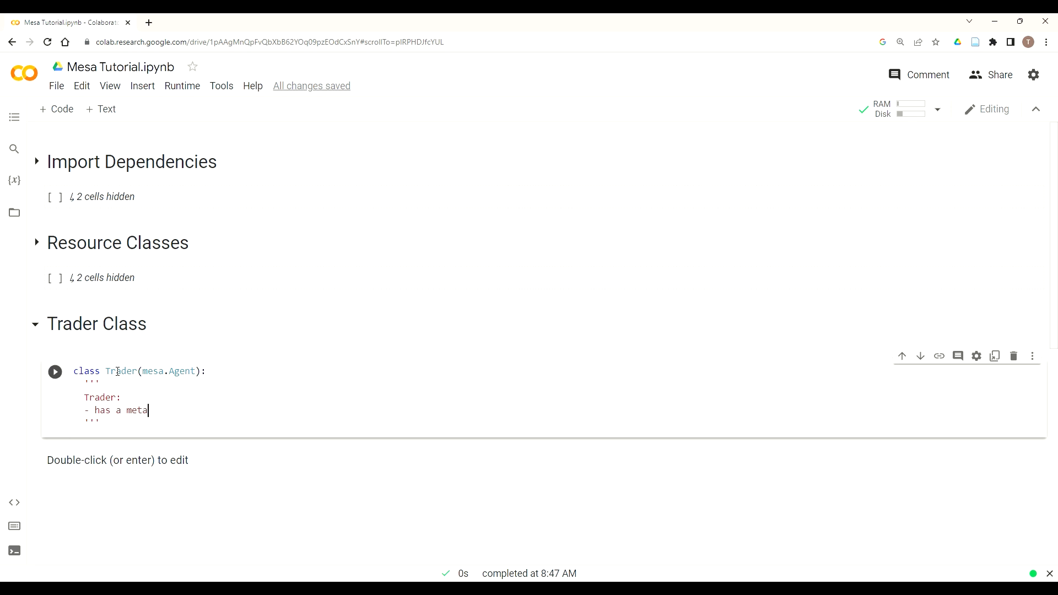
text(bolism)
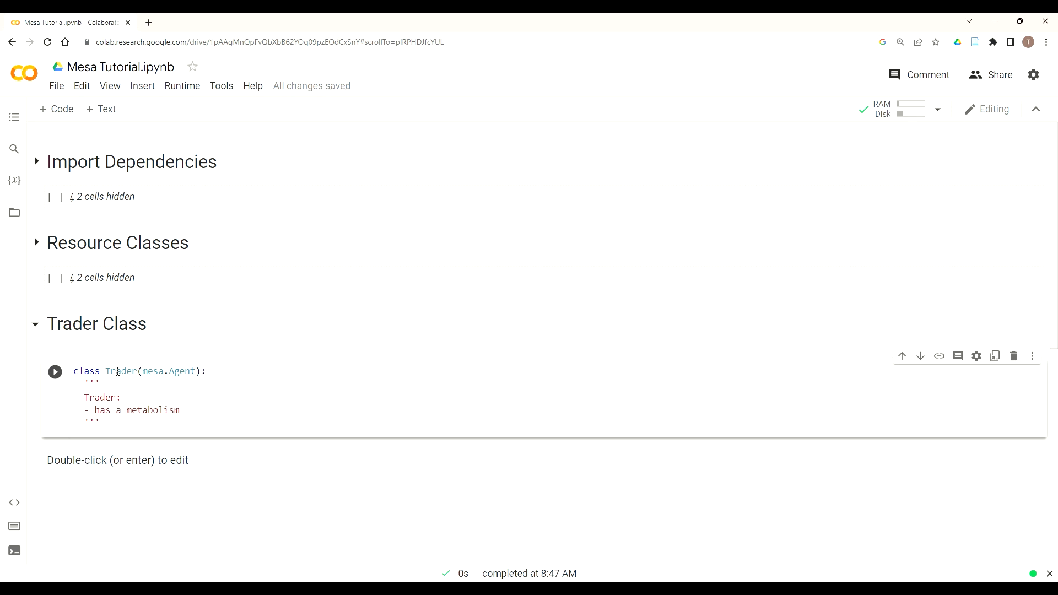
text(for sugar and spice)
text(- harvest)
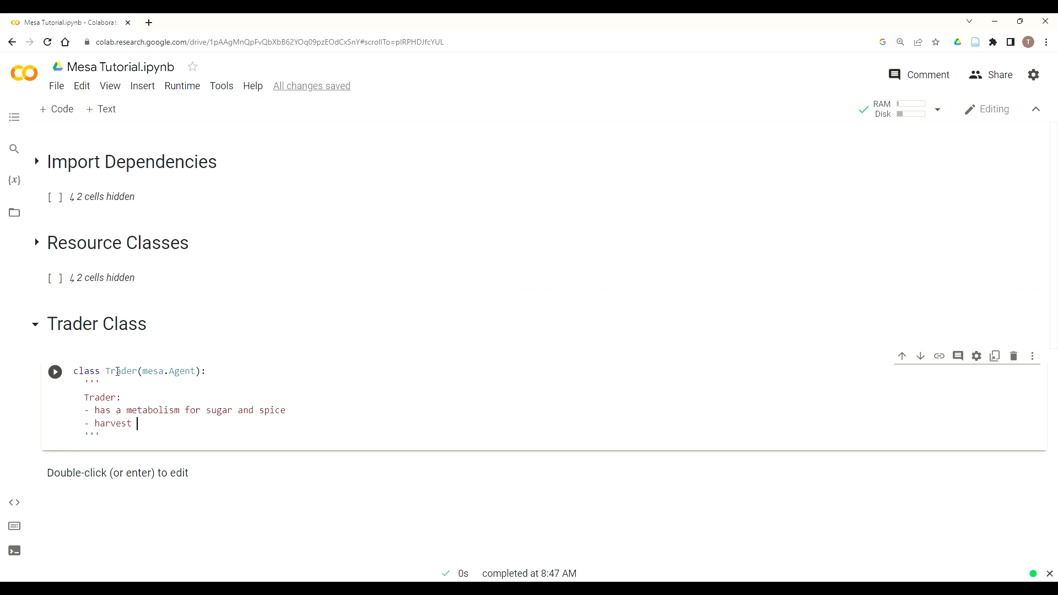
text(s and)
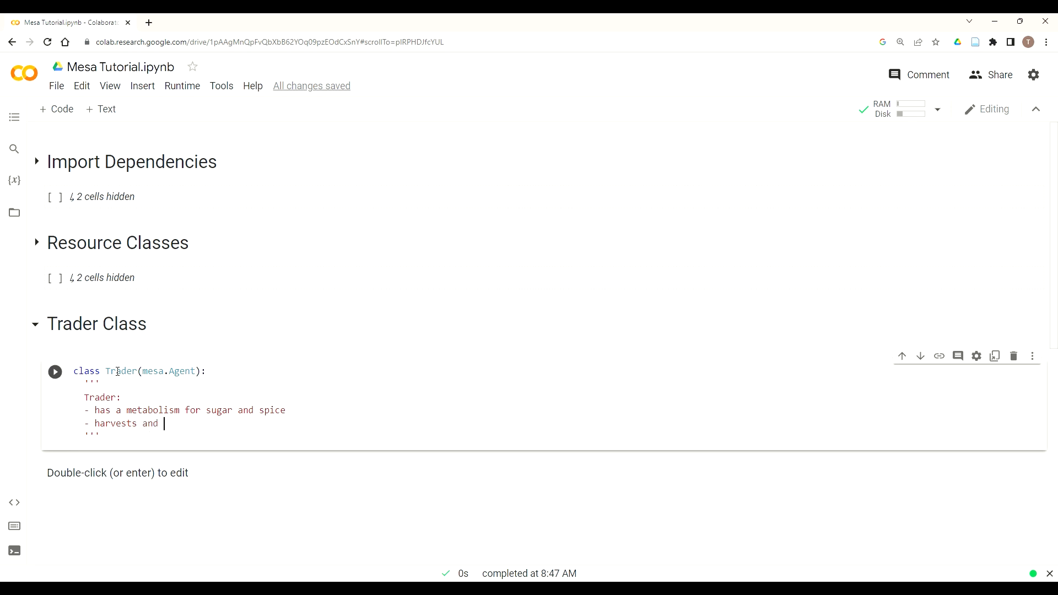
key(Backspace)
text( traders s)
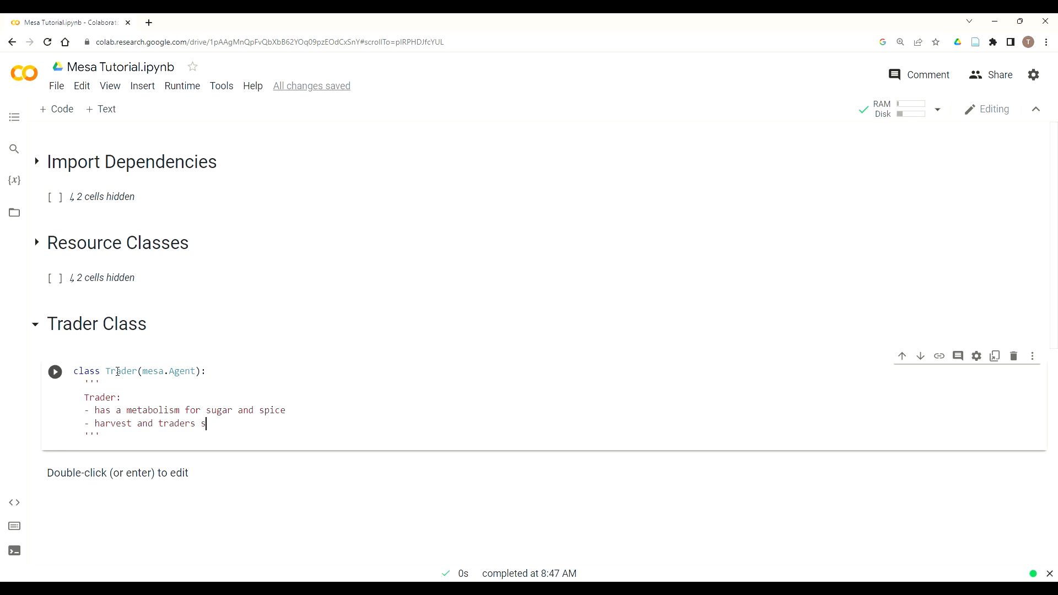
text(ugar and spice to survive a)
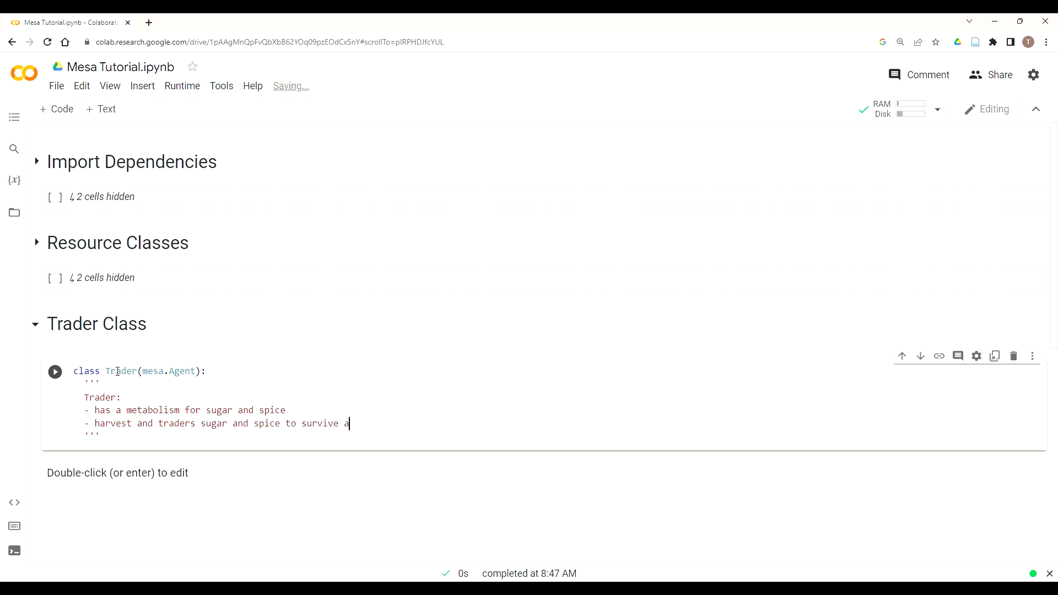
text(nd thrive)
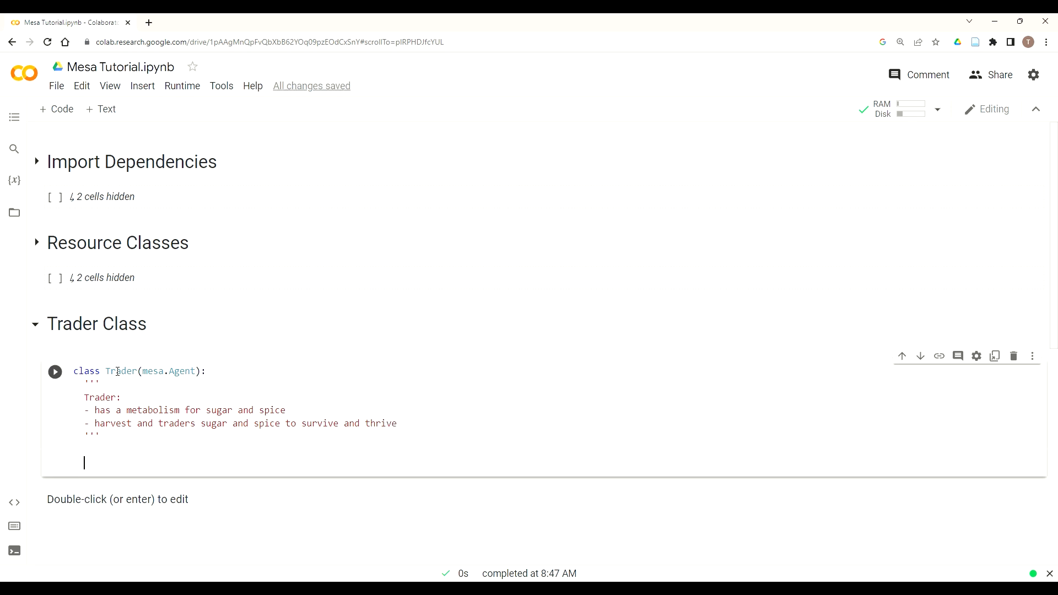
Add def __init__(self): to Trader with print("I am a trader")
text(def __init__(s)
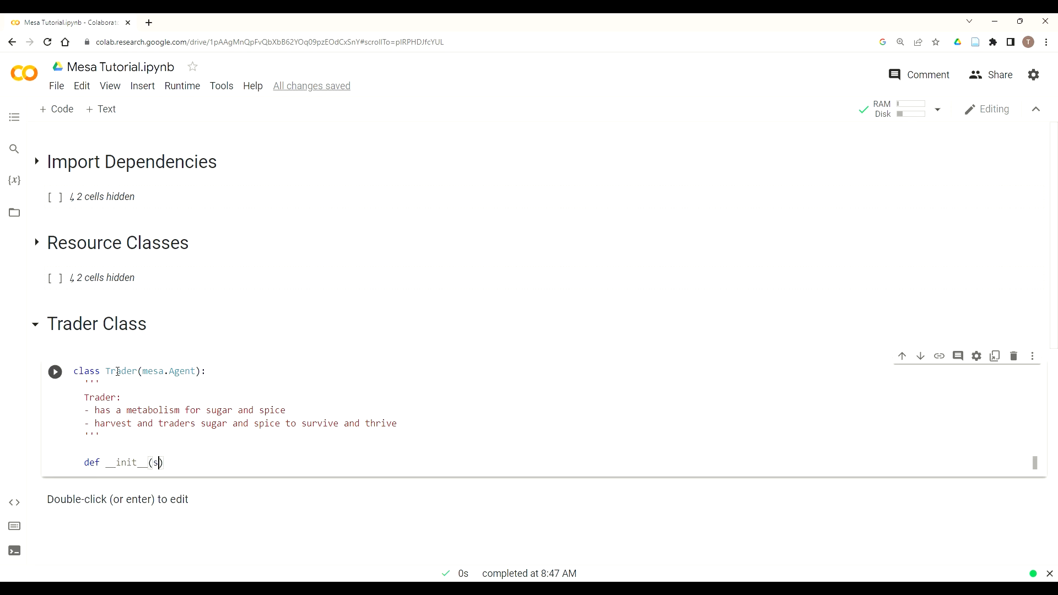
text(elf))
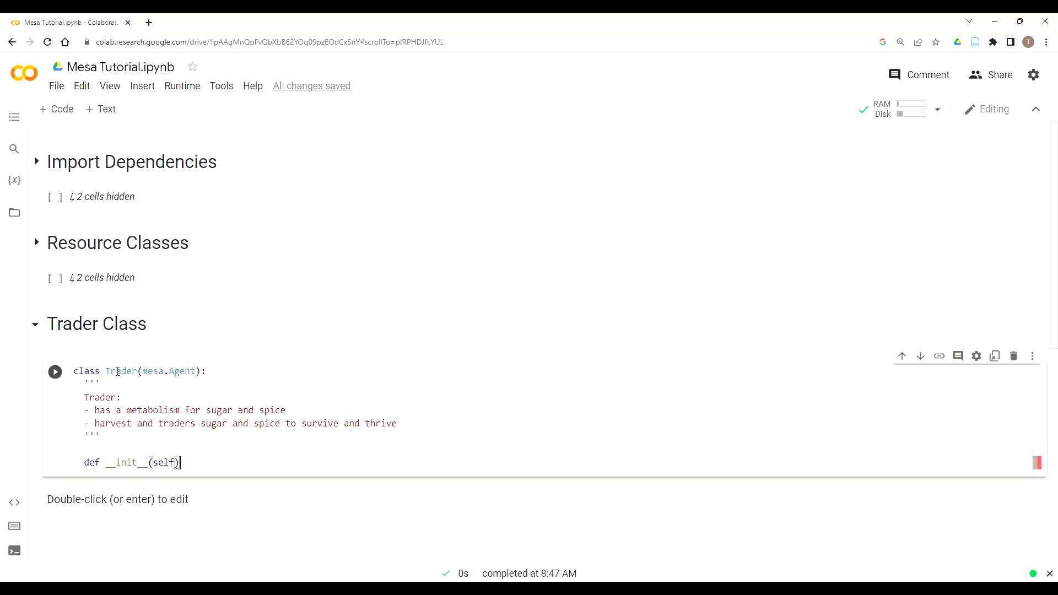
key(enter)
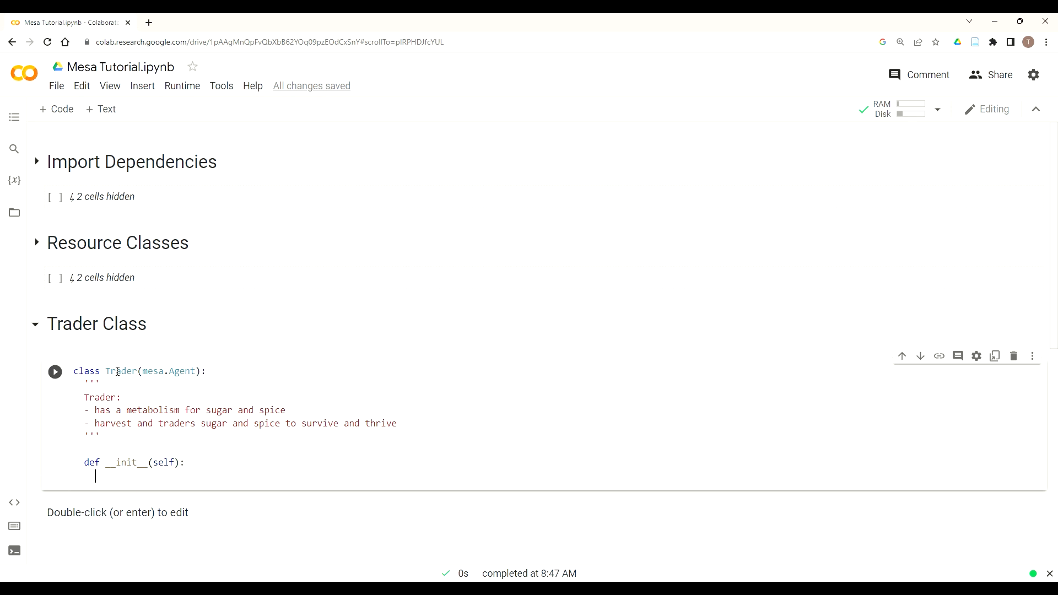
text(print())
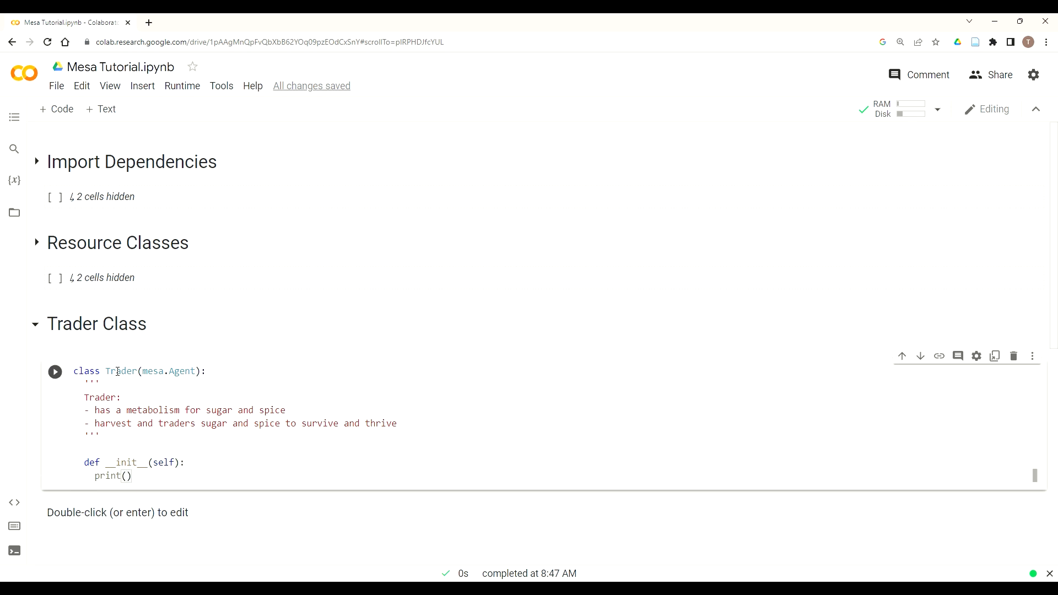
text("I am ")
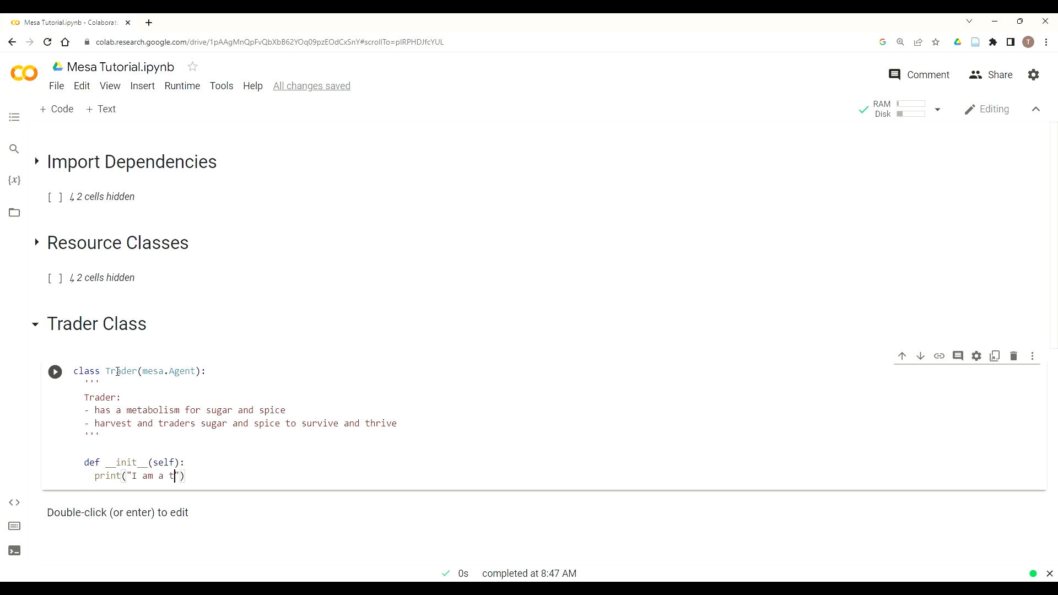
text(rader)
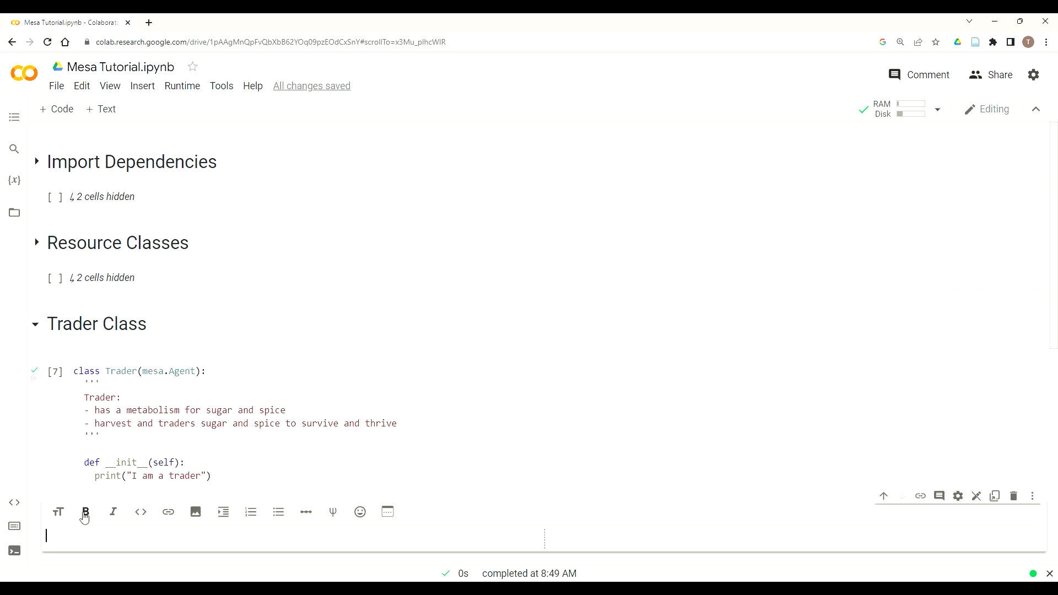
Type the # Model Class heading in the new text cell
text(#)
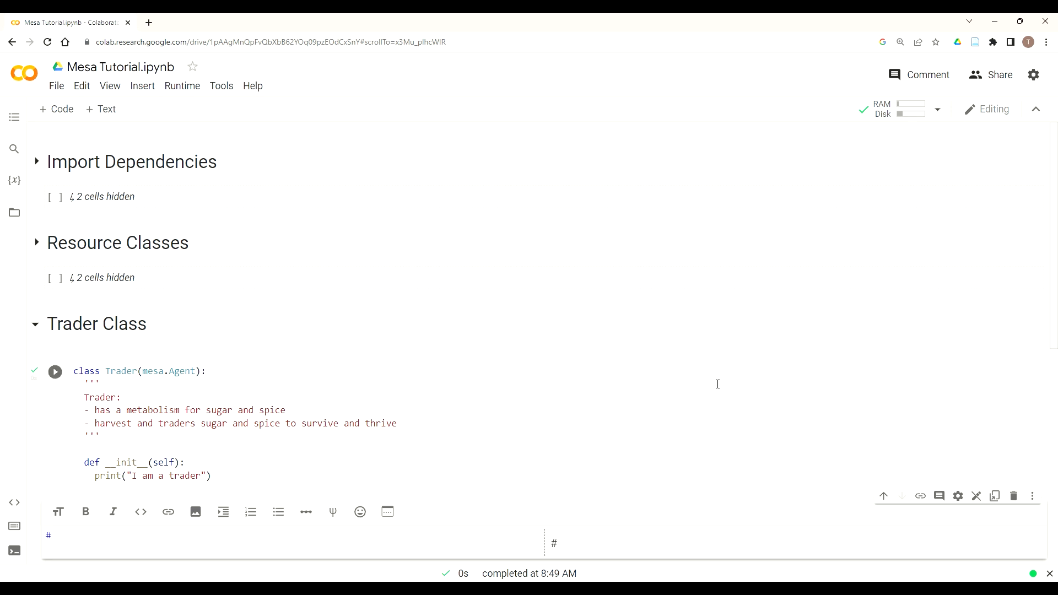
click(55, 371)
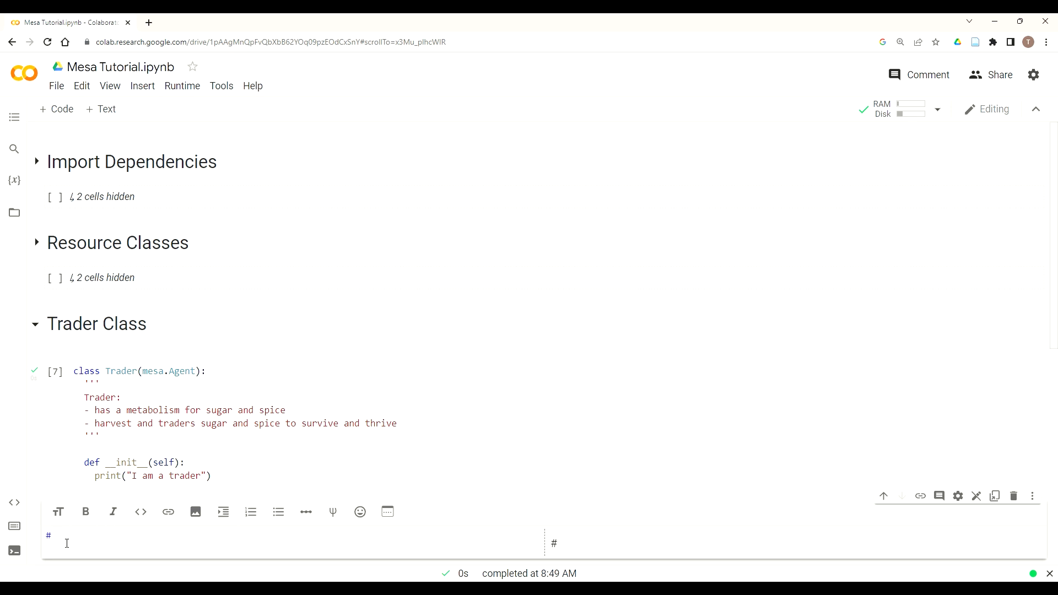
text(Model C)
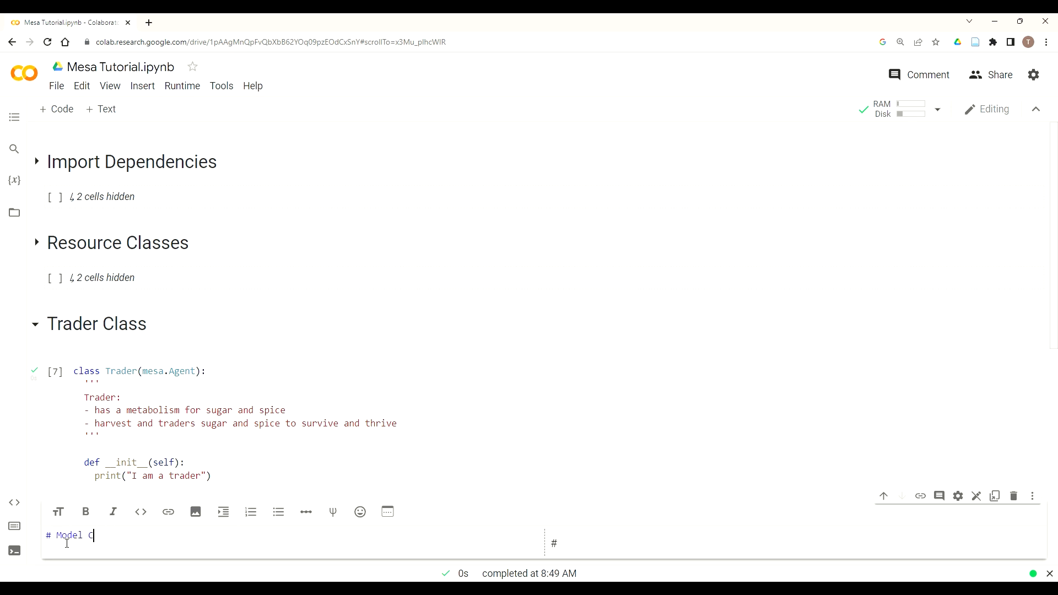
text(Lass)
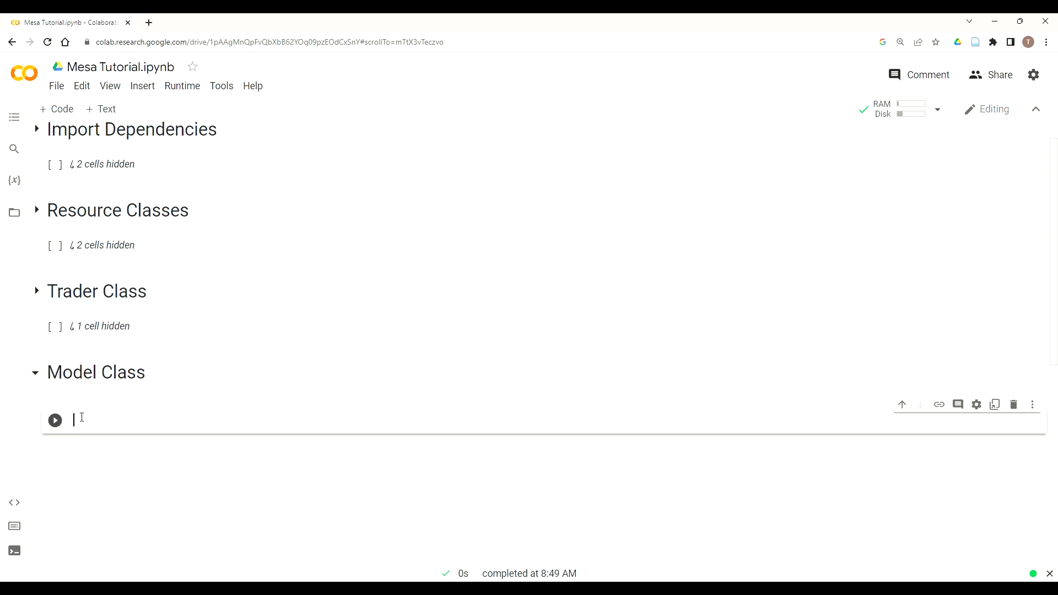
Declare class SugarscapeG1mt(mesa.Model):
text(class)
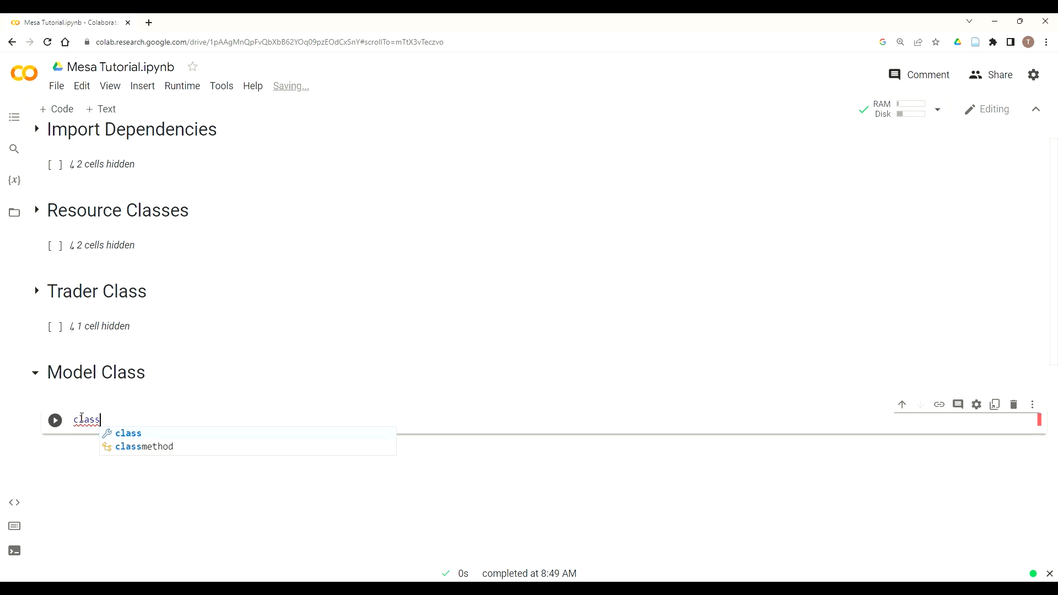
text(Sugar)
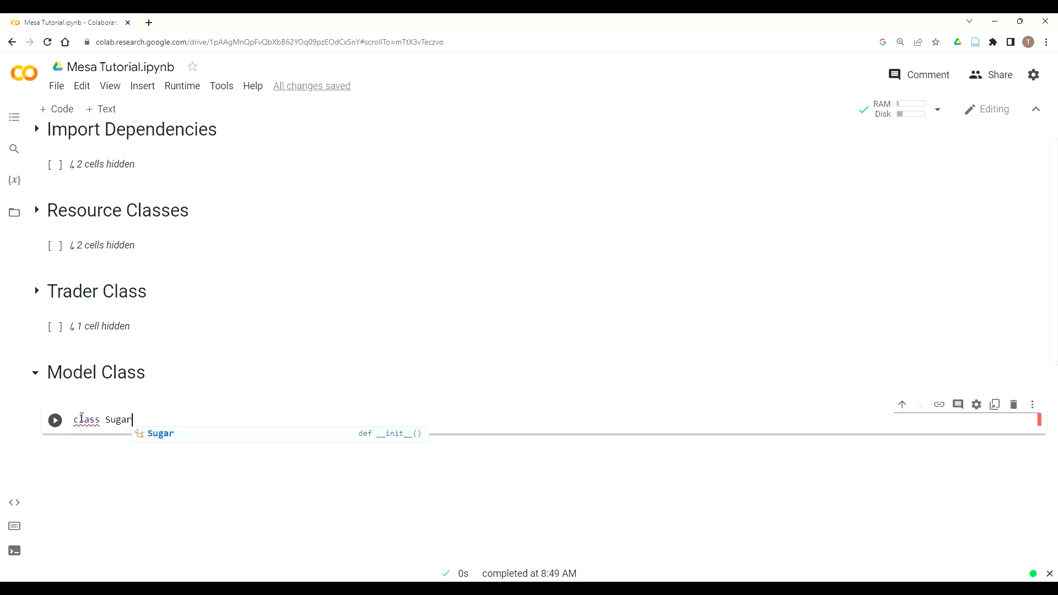
text(scape)
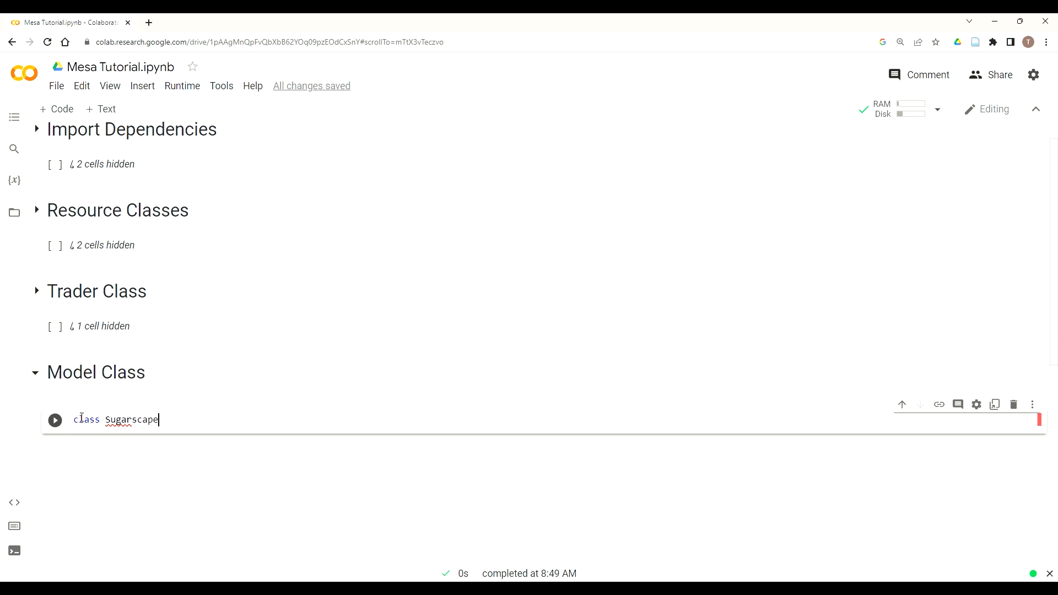
text(G1)
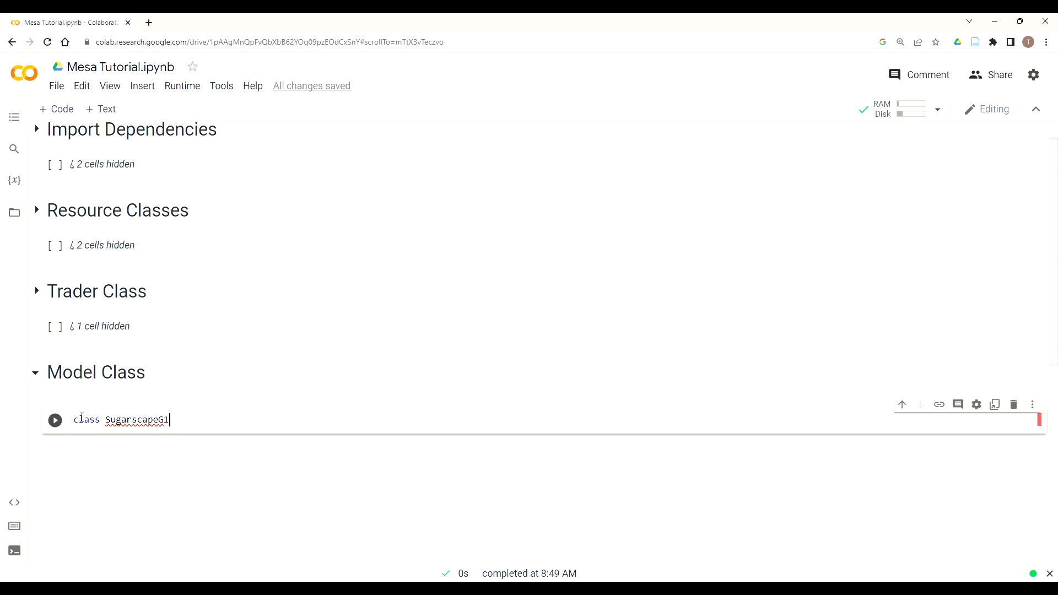
text(mt(mes)
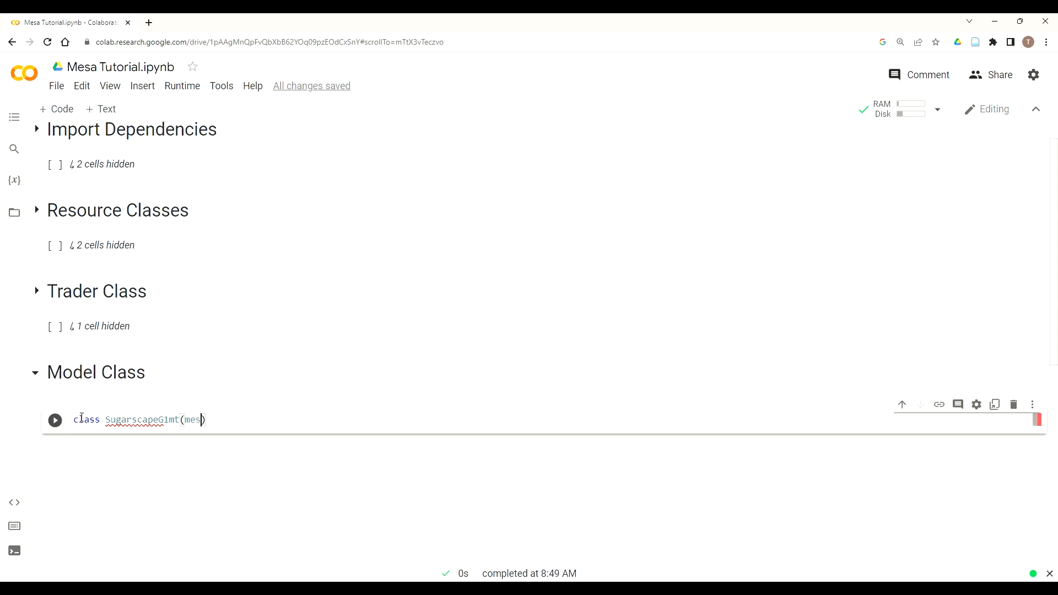
text(a.Model)
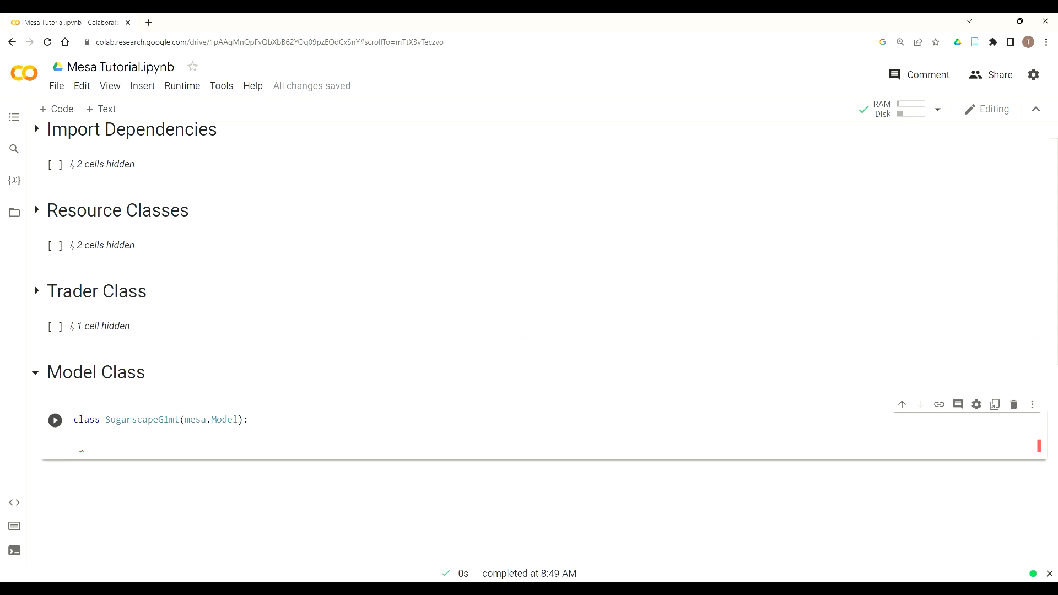
Open a ''' docstring beginning 'A model class'
text(''')
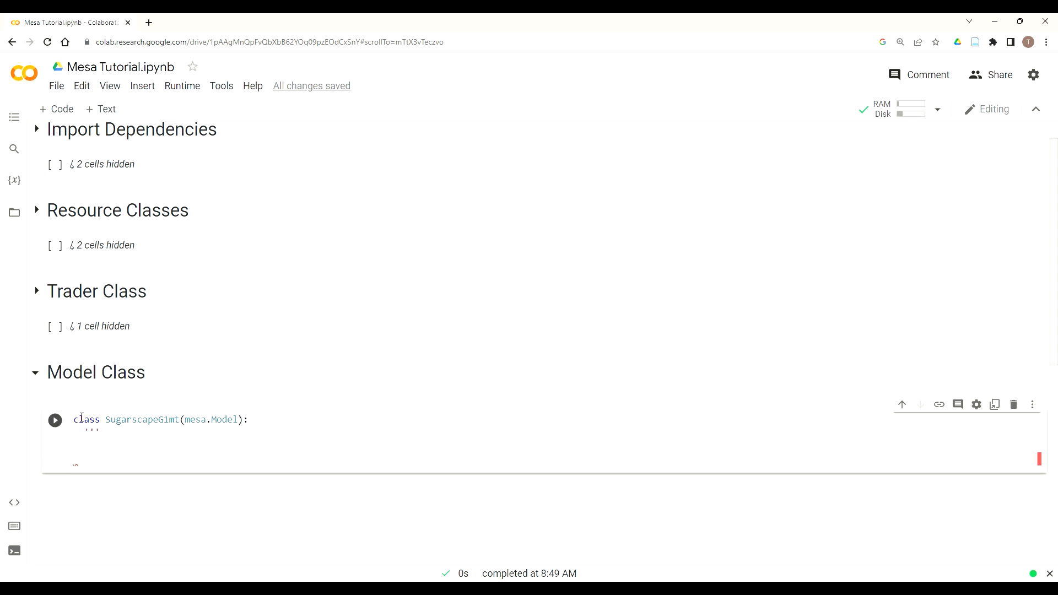
text(A model)
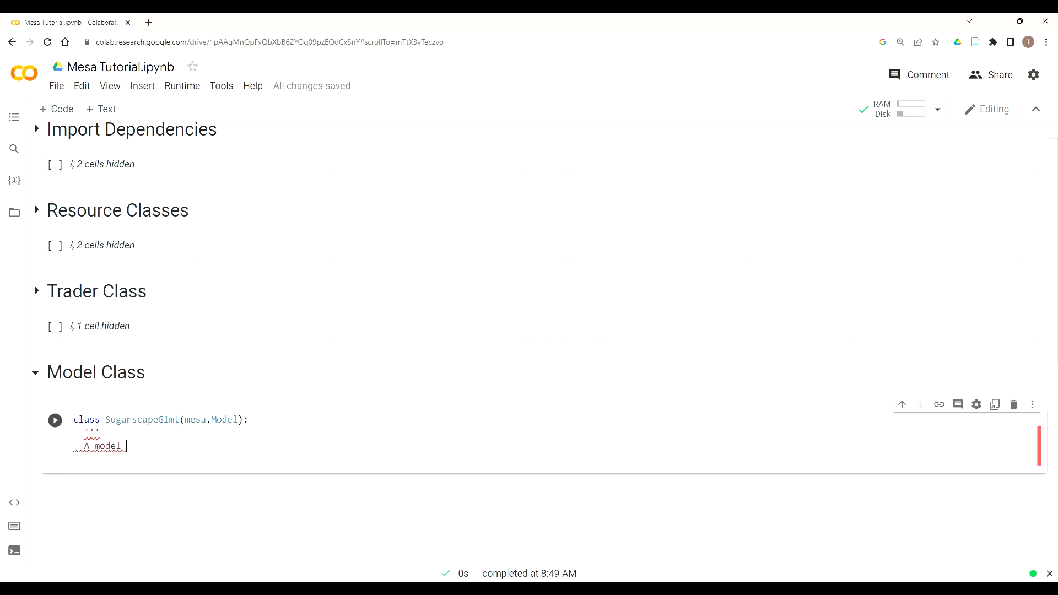
text(class ot)
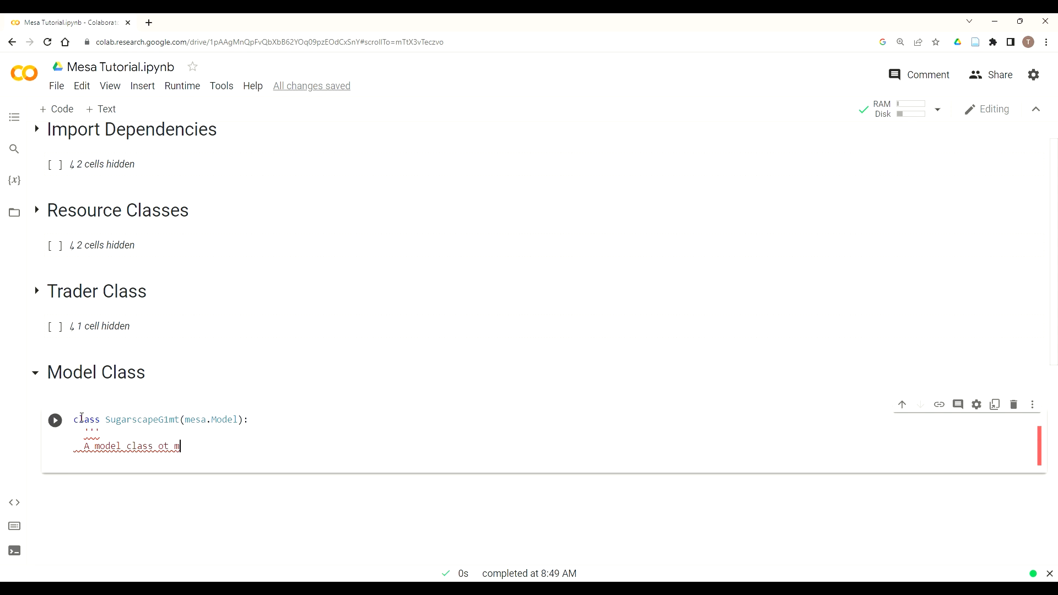
Continue the docstring: manage Sugarscape with Traders, on to a new line
text(mange s)
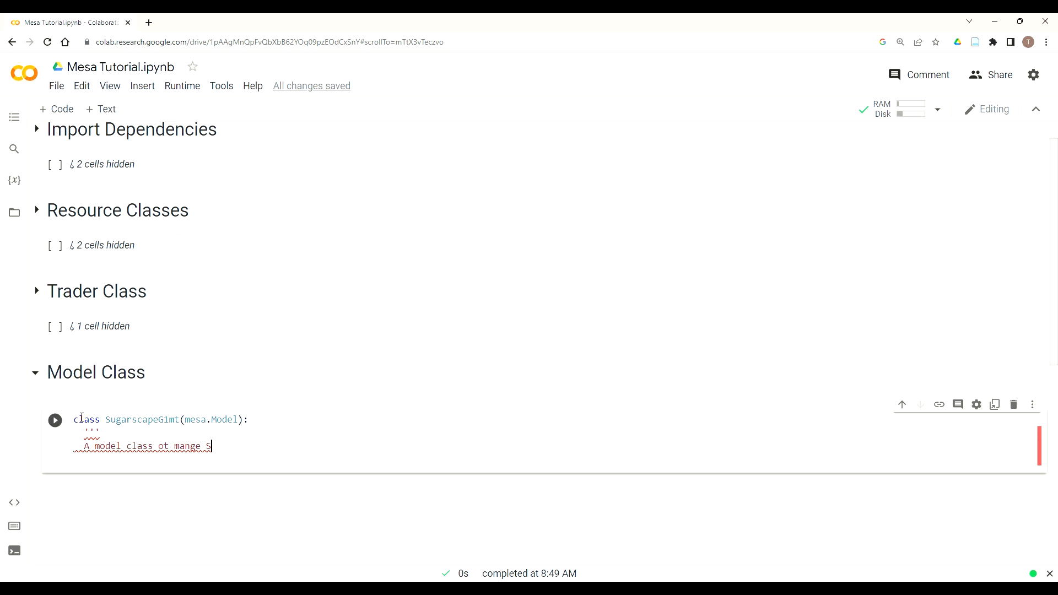
text(ugarscap)
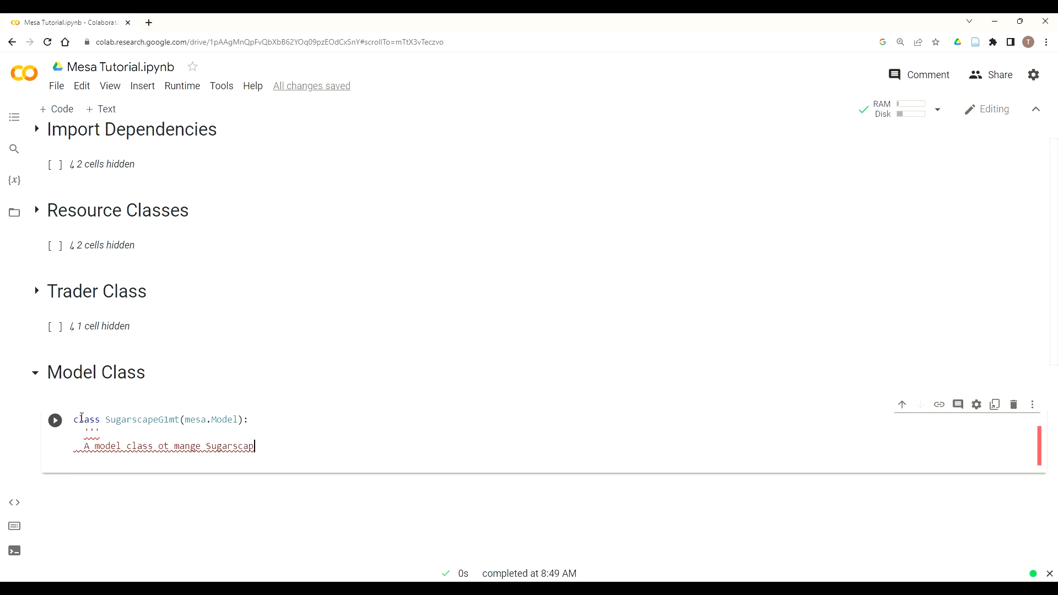
text(with Traders (G1mt)
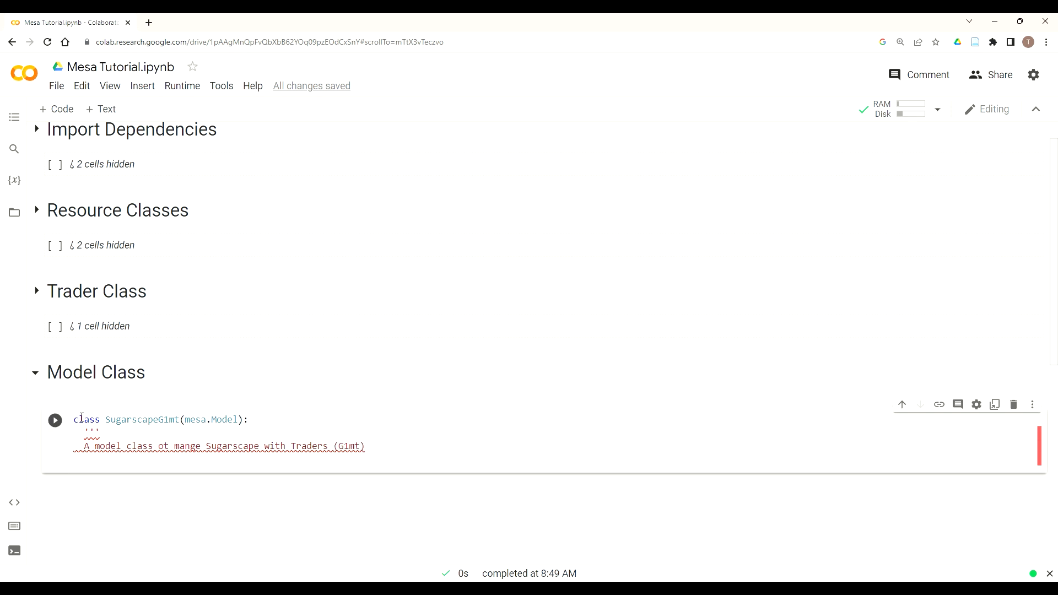
key(Enter)
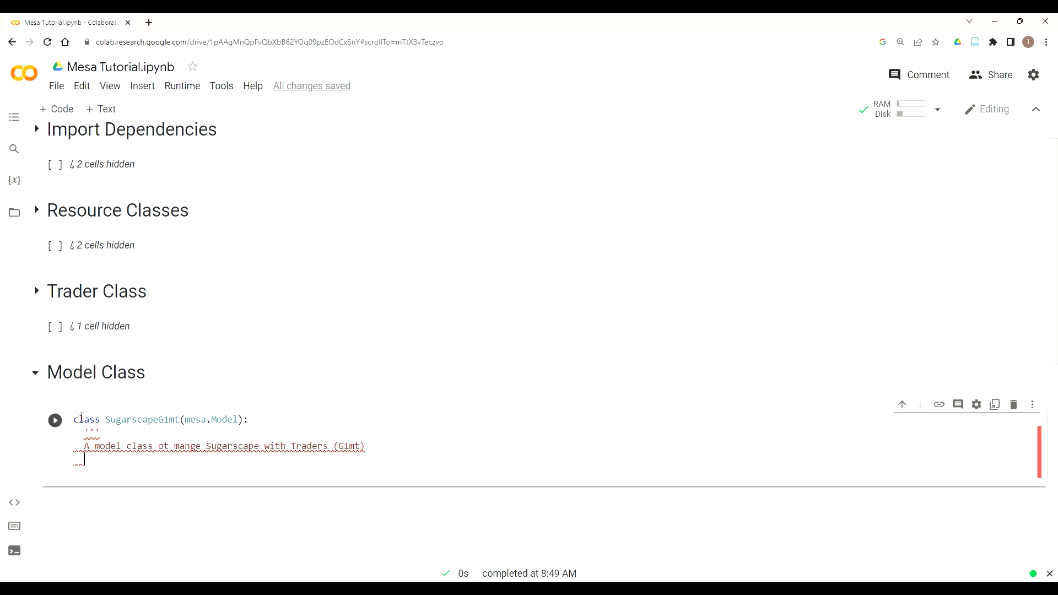
Add 'from Growing Artificial Societies by Axtell and Epstein' and correct 'ot' to 'to'
text(form Gr)
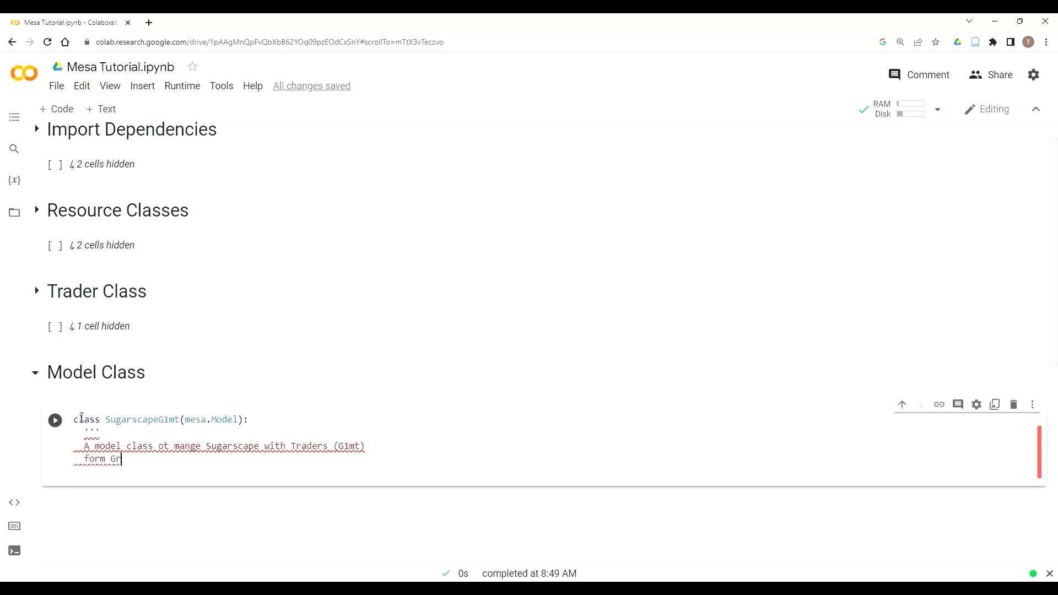
text(oing Artifical)
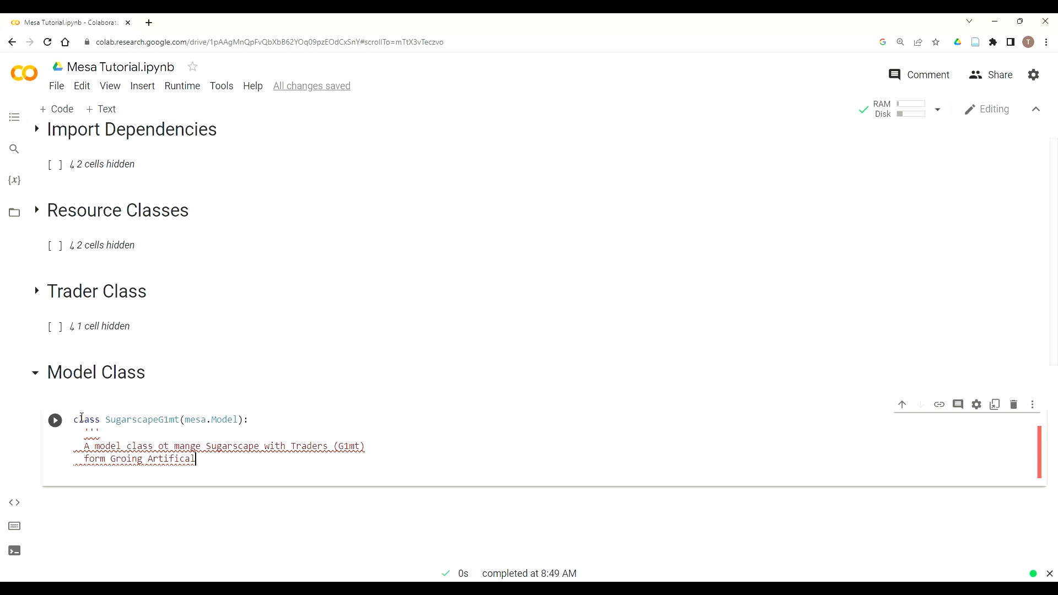
text(Soc)
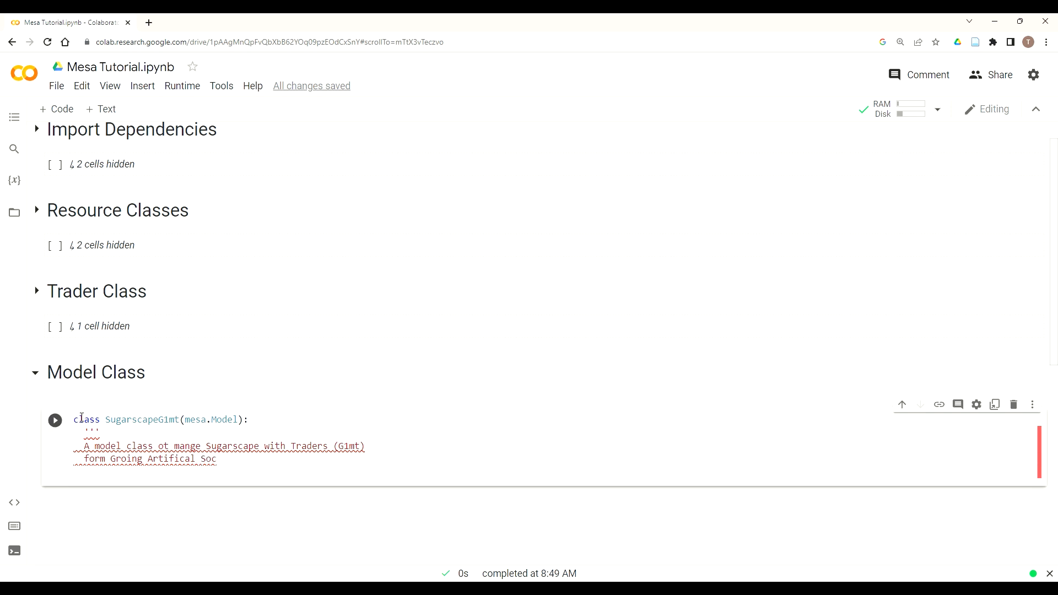
text(ieties by Axt)
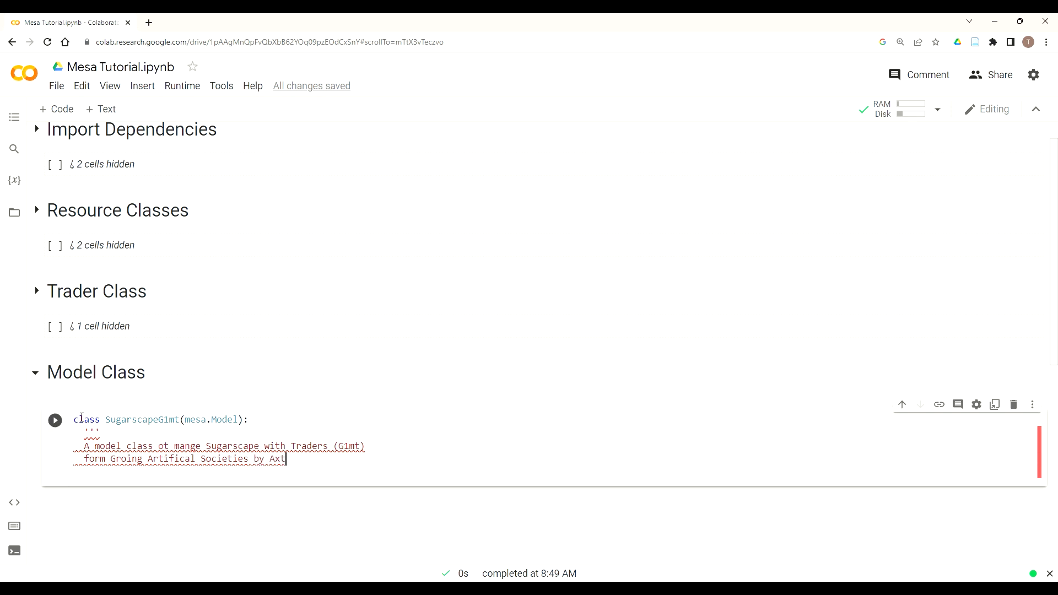
text(ell and Epst)
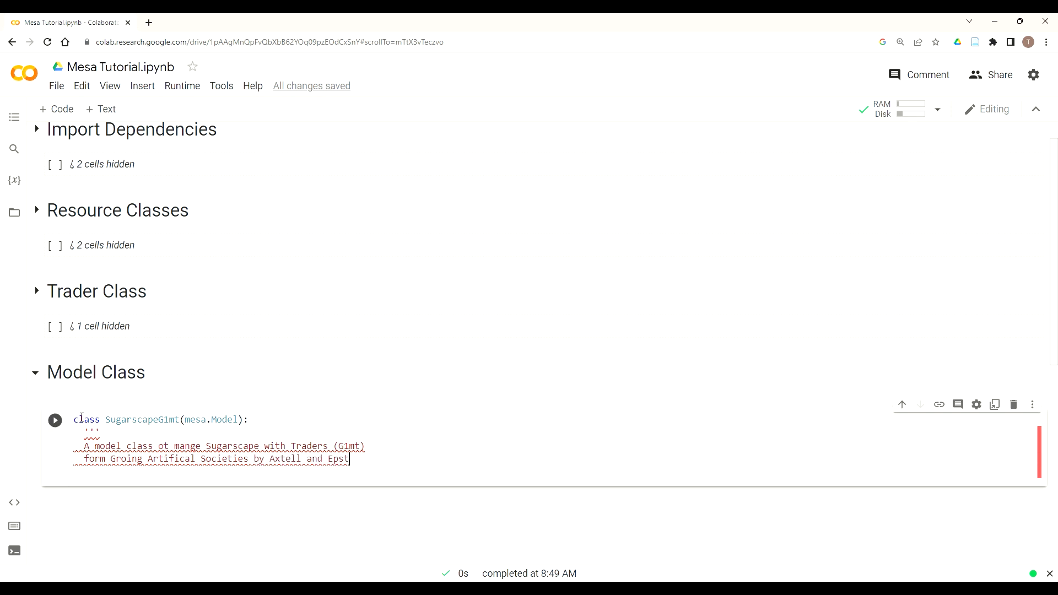
text(ein)
text(''')
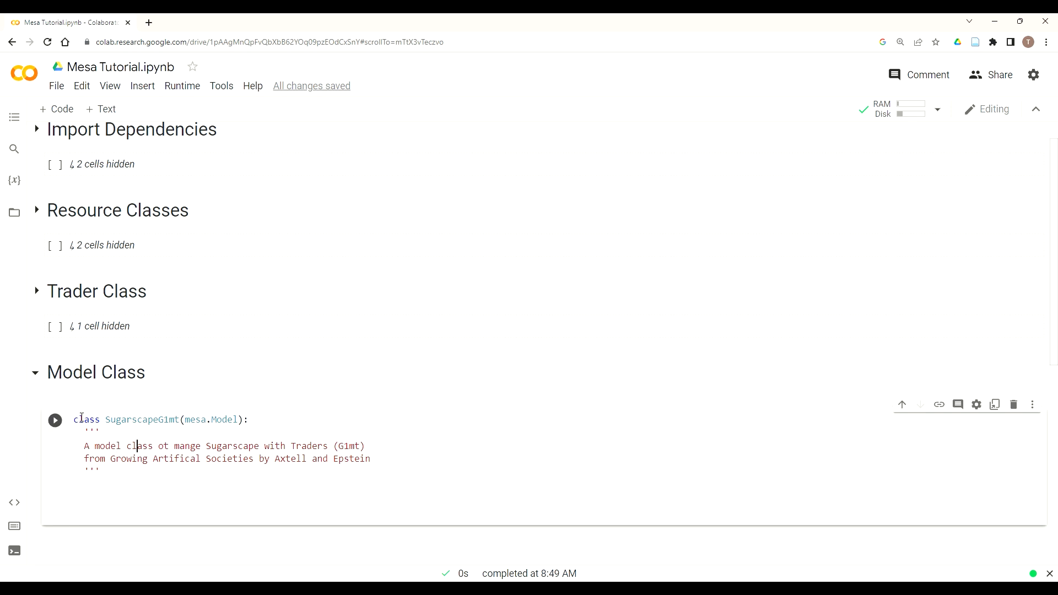
text(to)
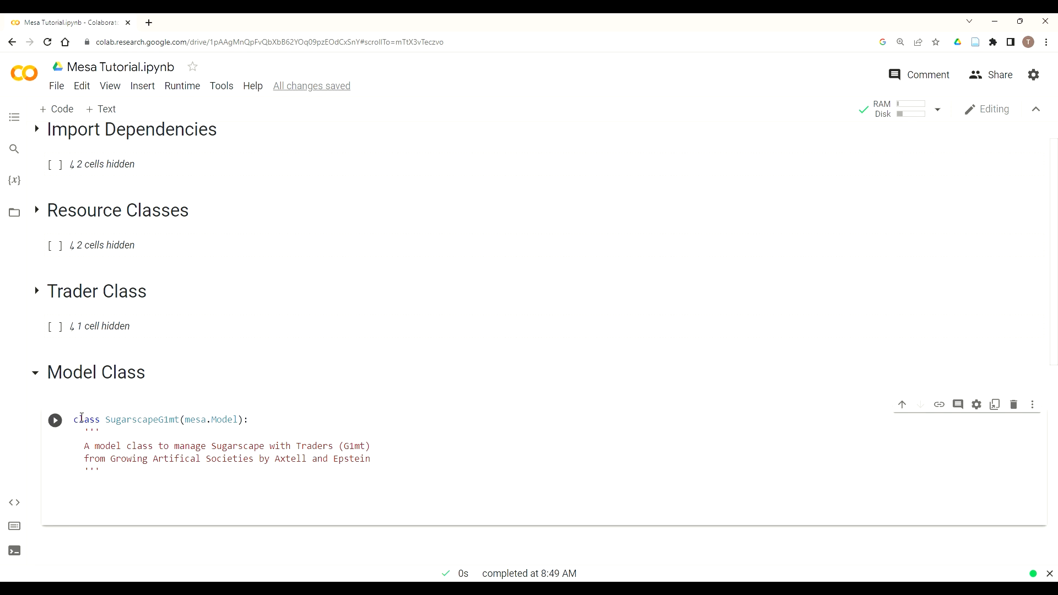
Add def __init__(self): to SugarscapeG1mt with self.spice = Spice()
text(def)
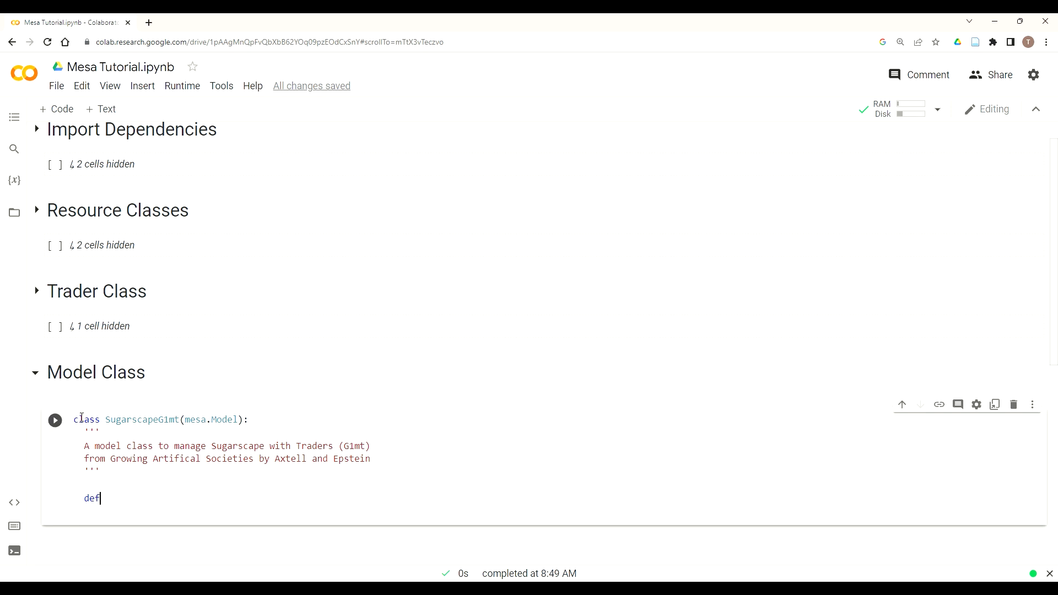
text(__init__(self):)
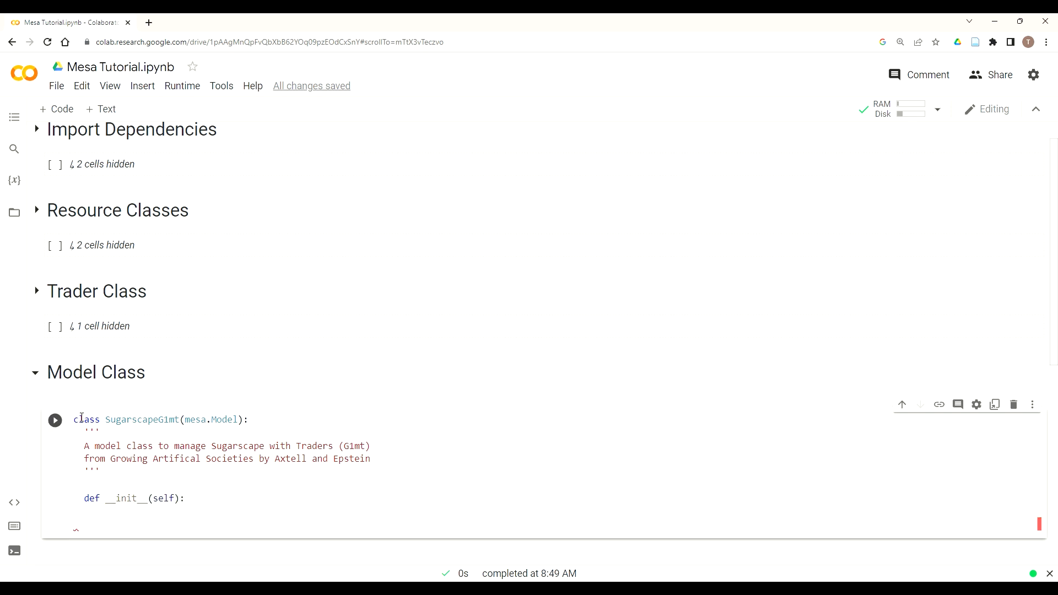
text(self.spice)
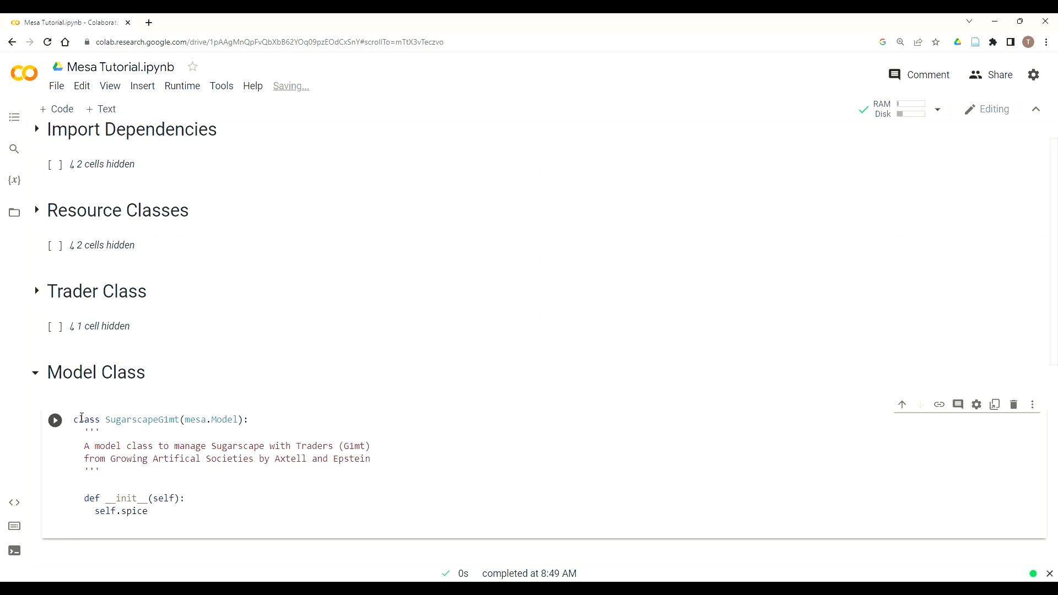
text(= SPice())
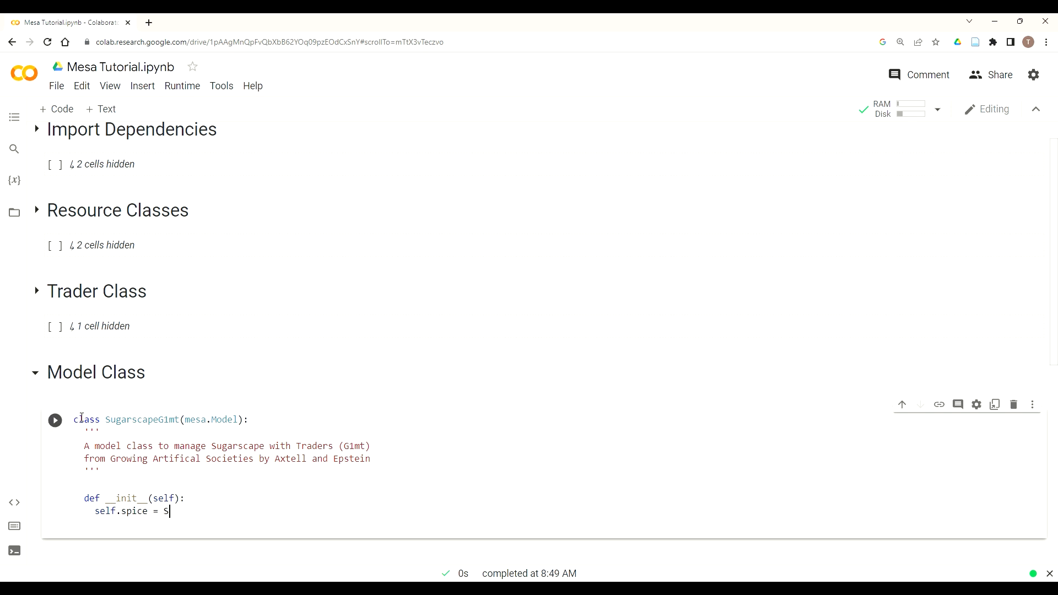
text(pice())
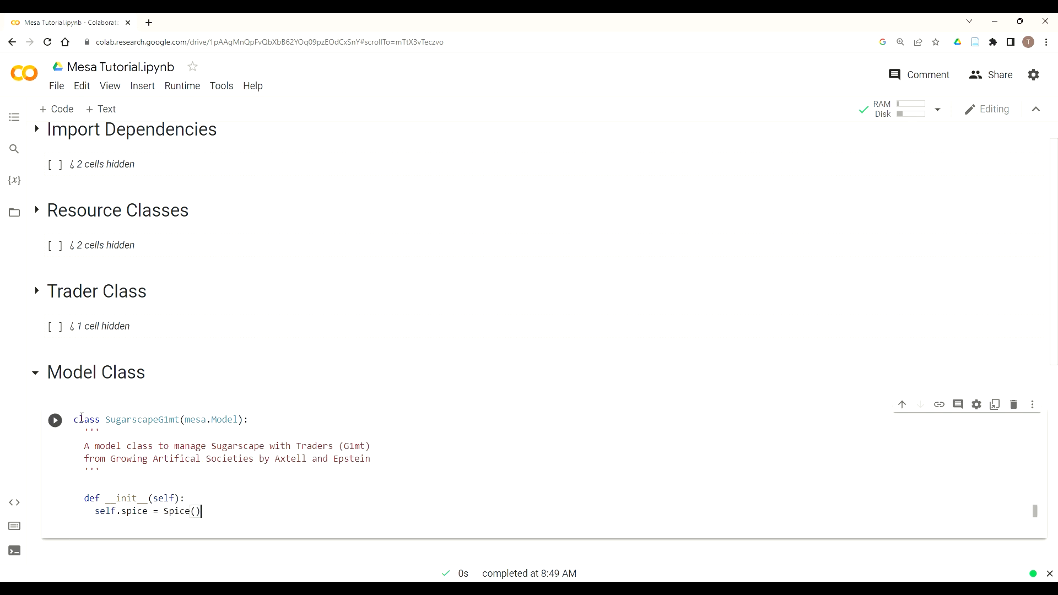
Add self.sugar = Sugar() and self.trader = Trader() to the initializer
text(self.)
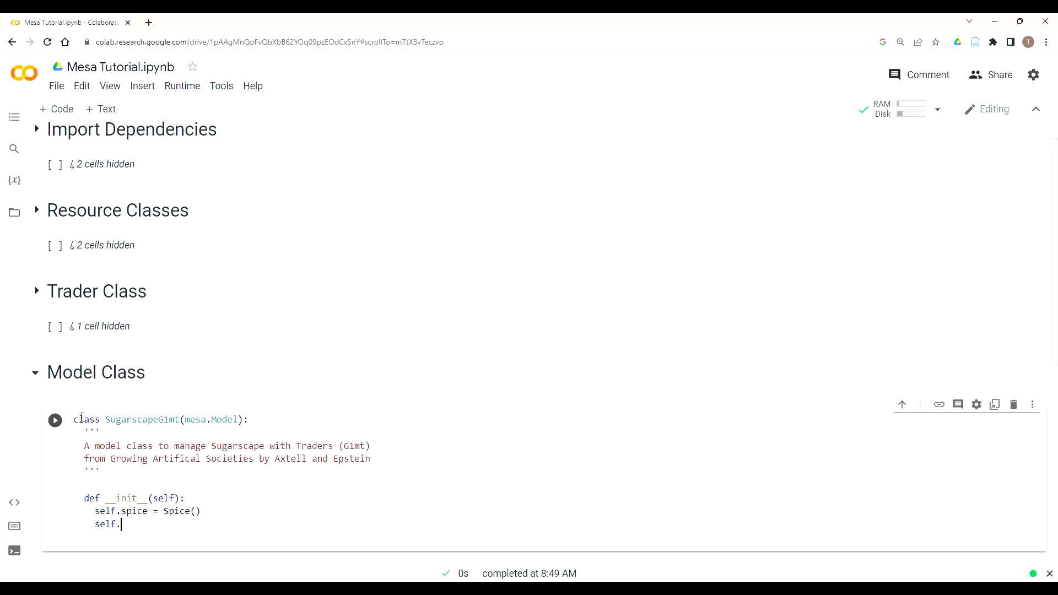
text(.)
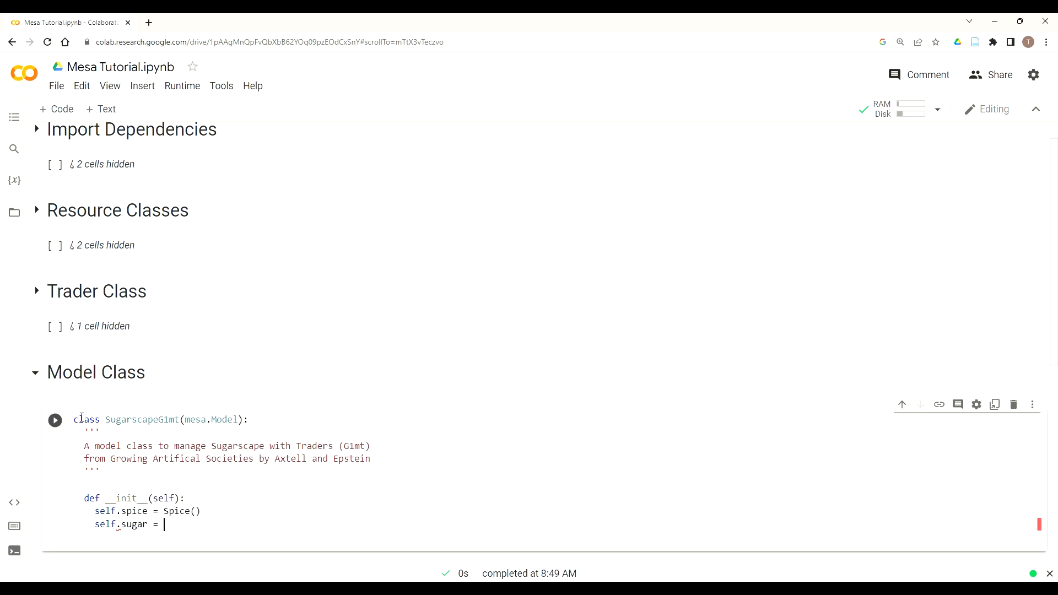
text(Sugar()
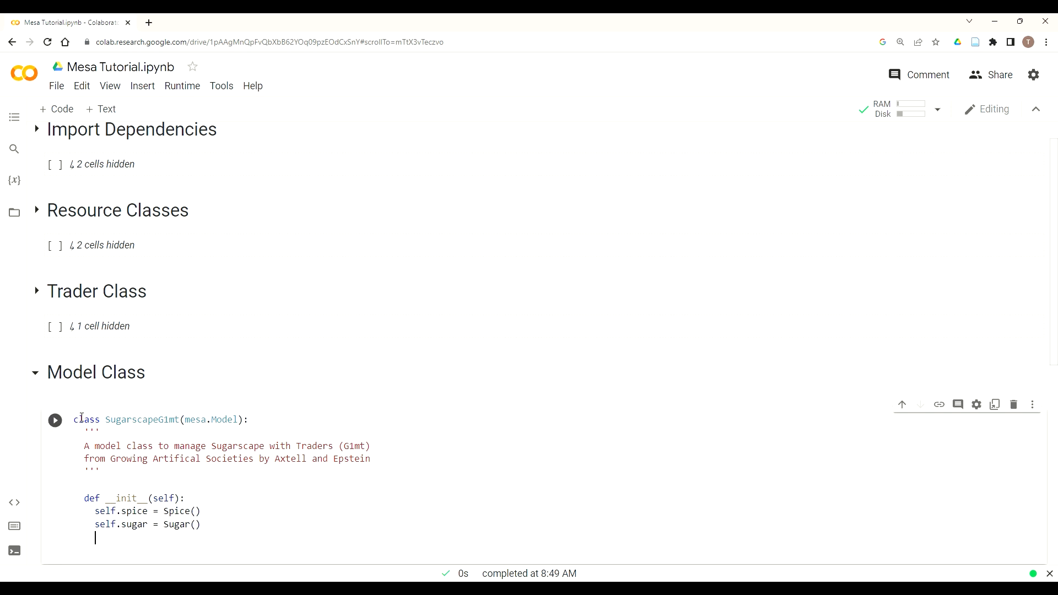
text(self.)
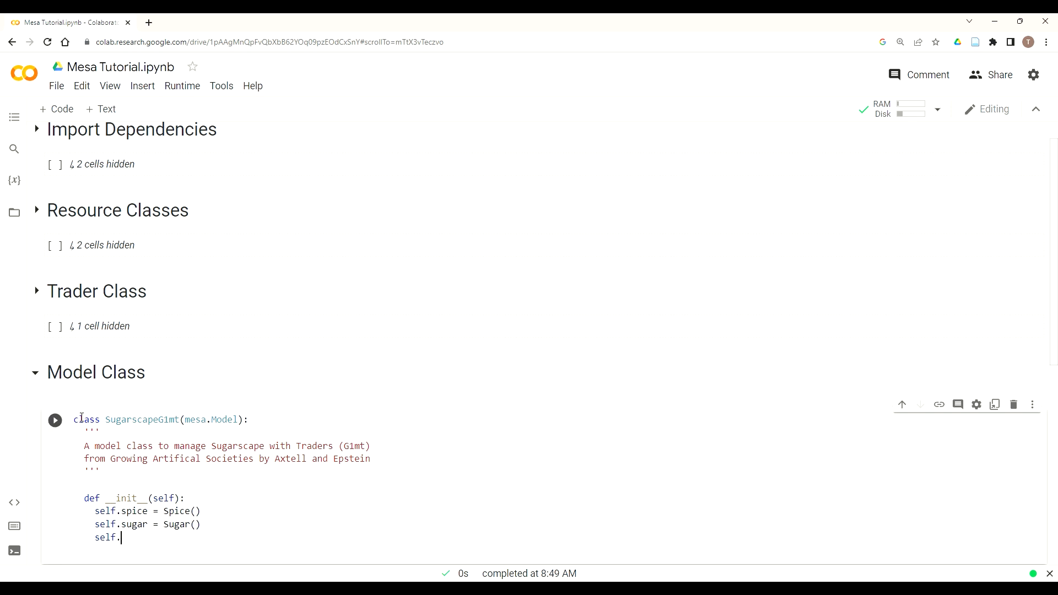
text(trader)
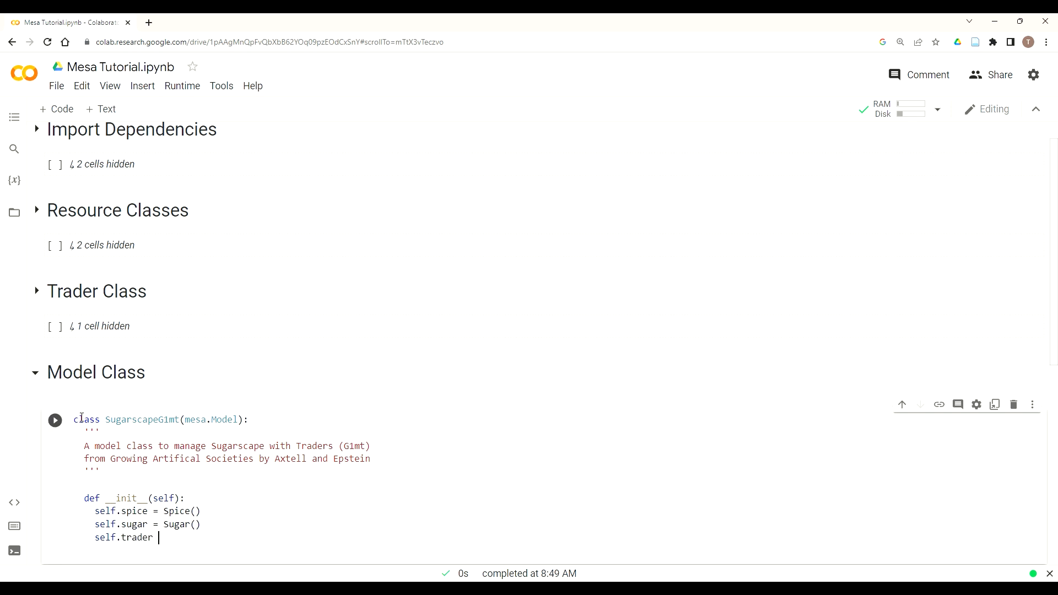
text(=)
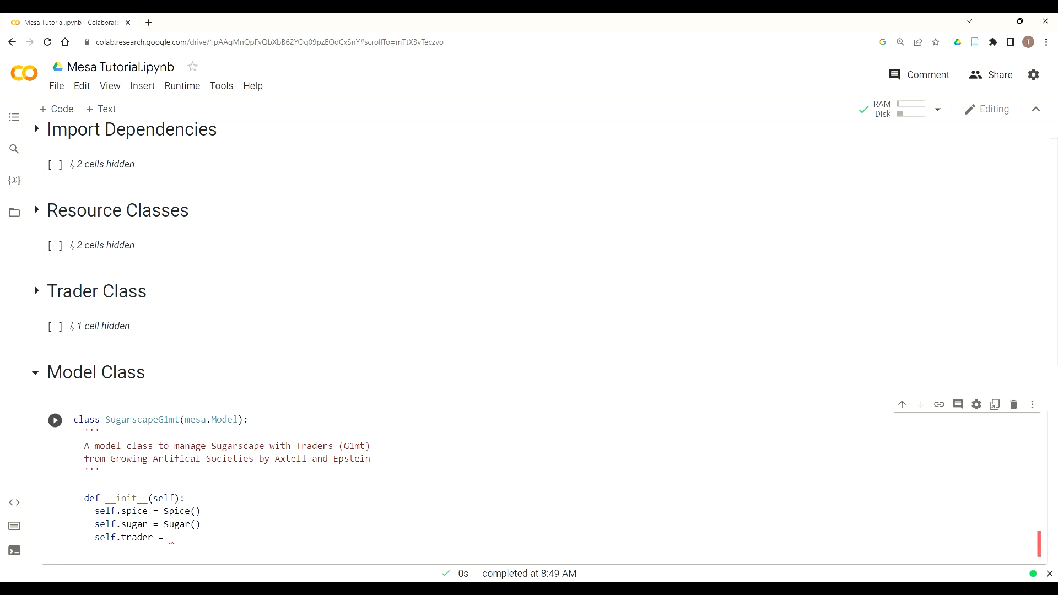
text(Trader())
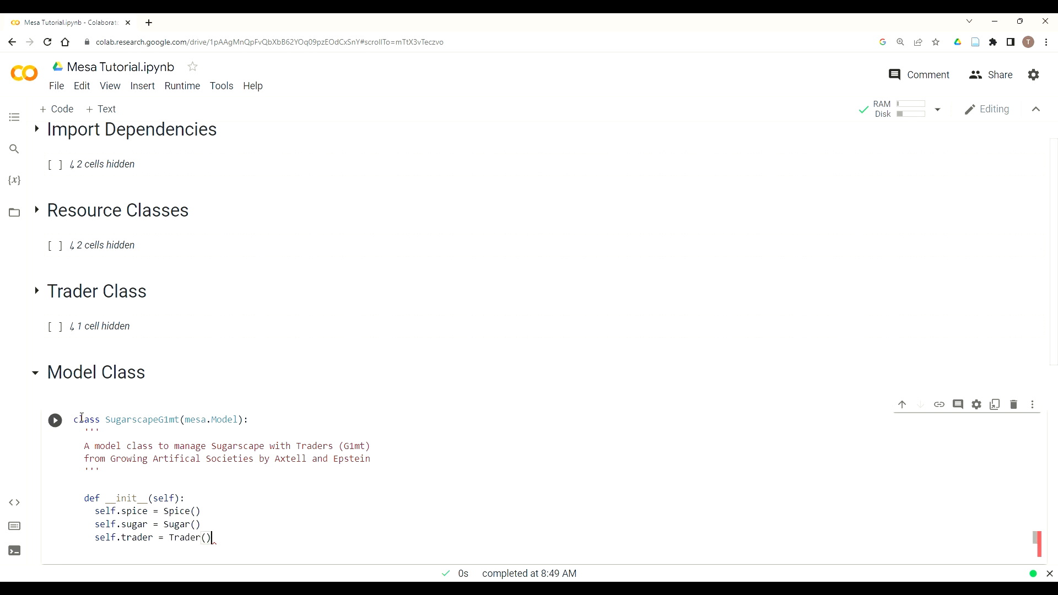
mouse_move(162, 410)
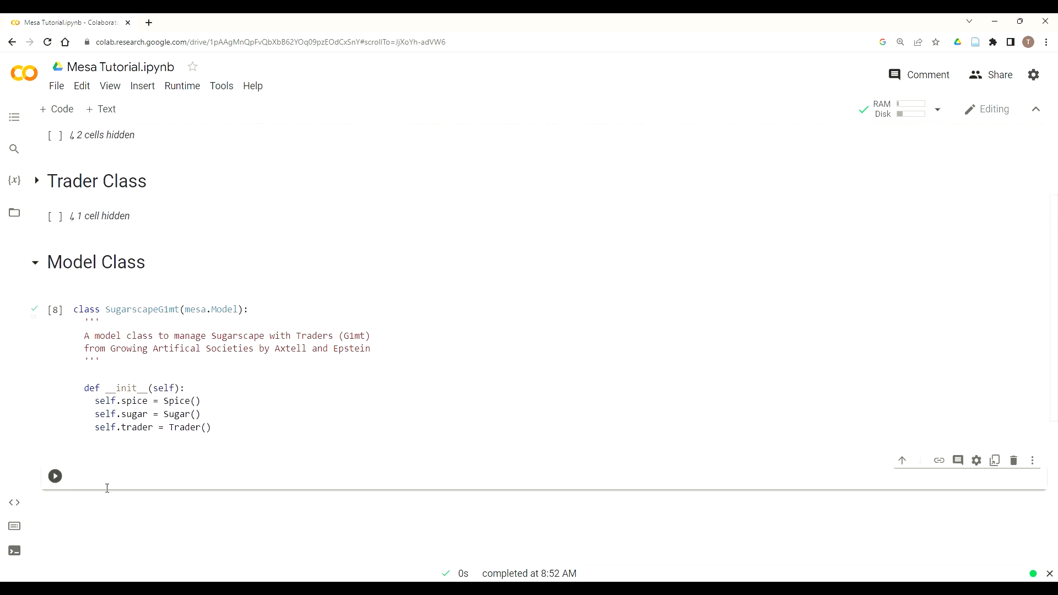
Write 'model = SugarscapeG1mt' in a new cell, completing the class name from suggestions
text(m)
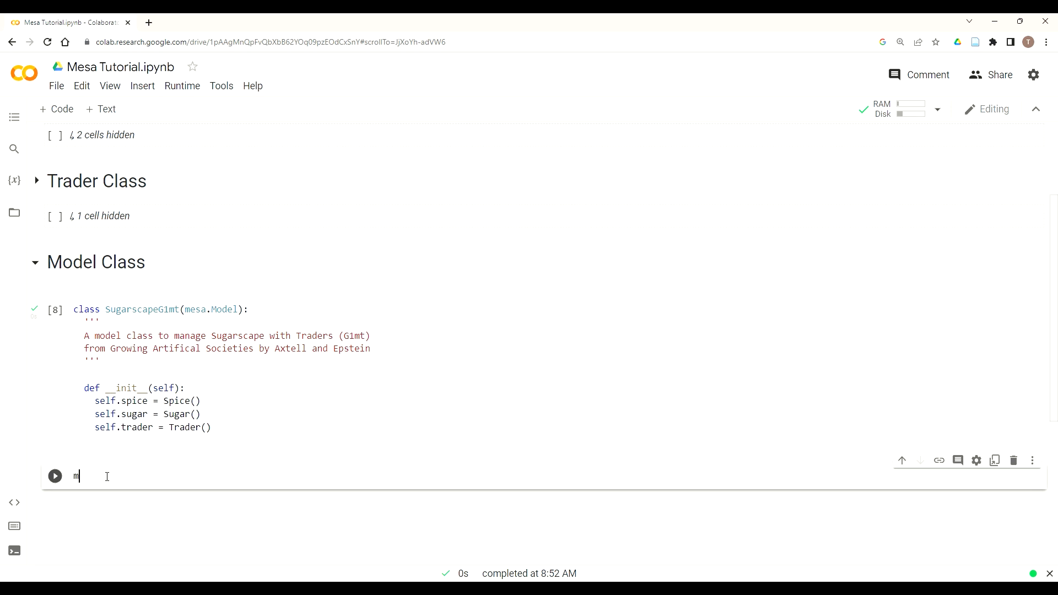
text(odel = Suga)
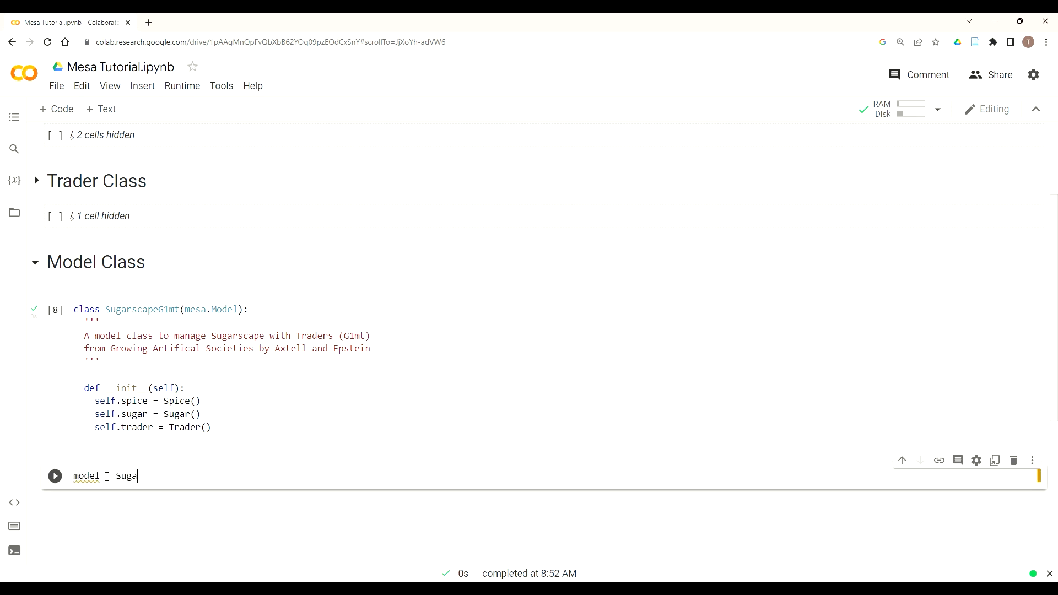
text(r)
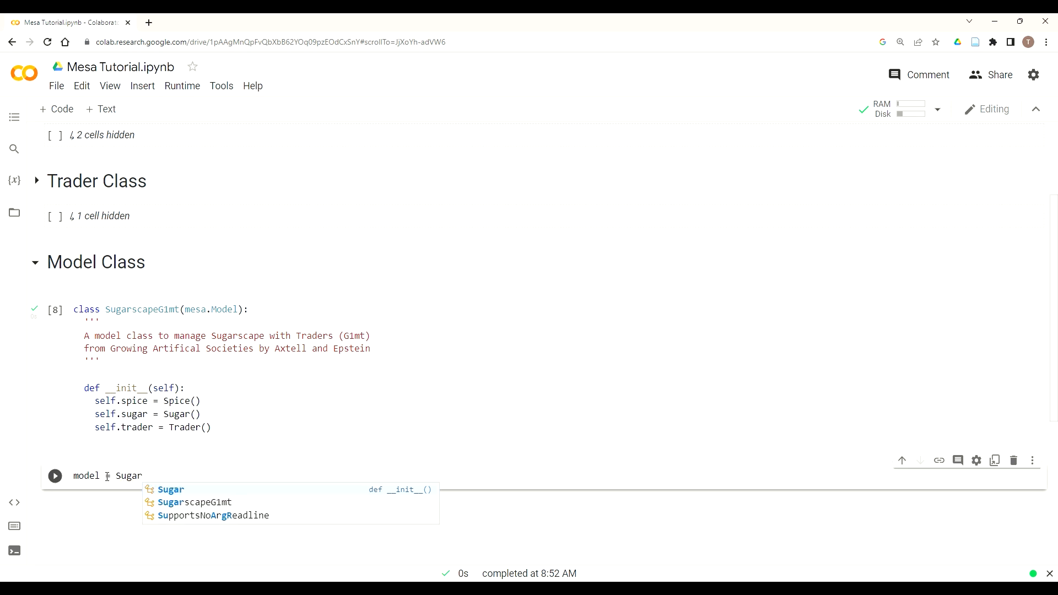
click(194, 503)
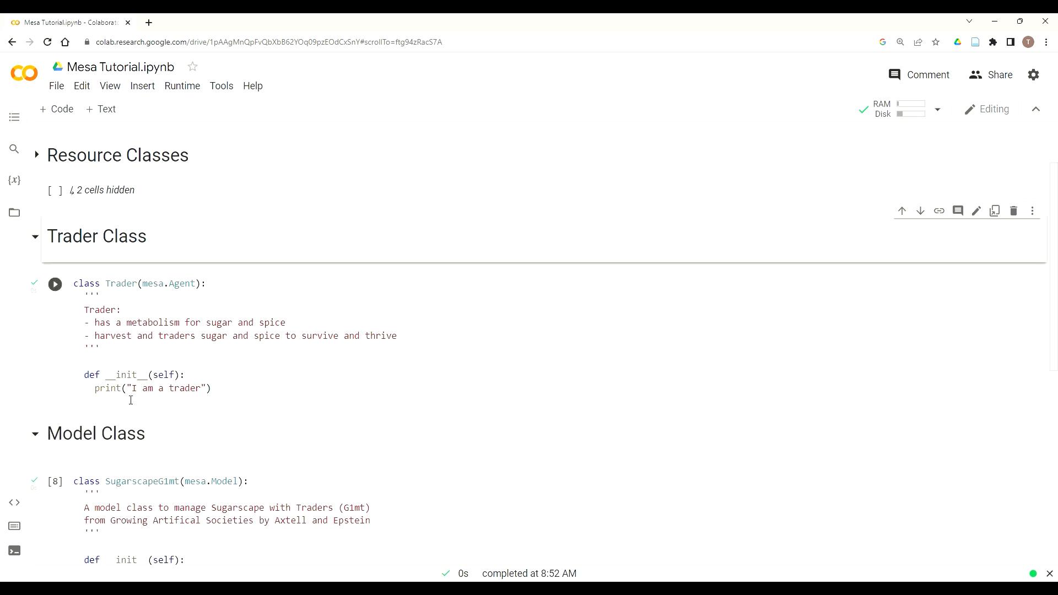
Re-run the Trader class cell, then return to the model cell below
click(102, 189)
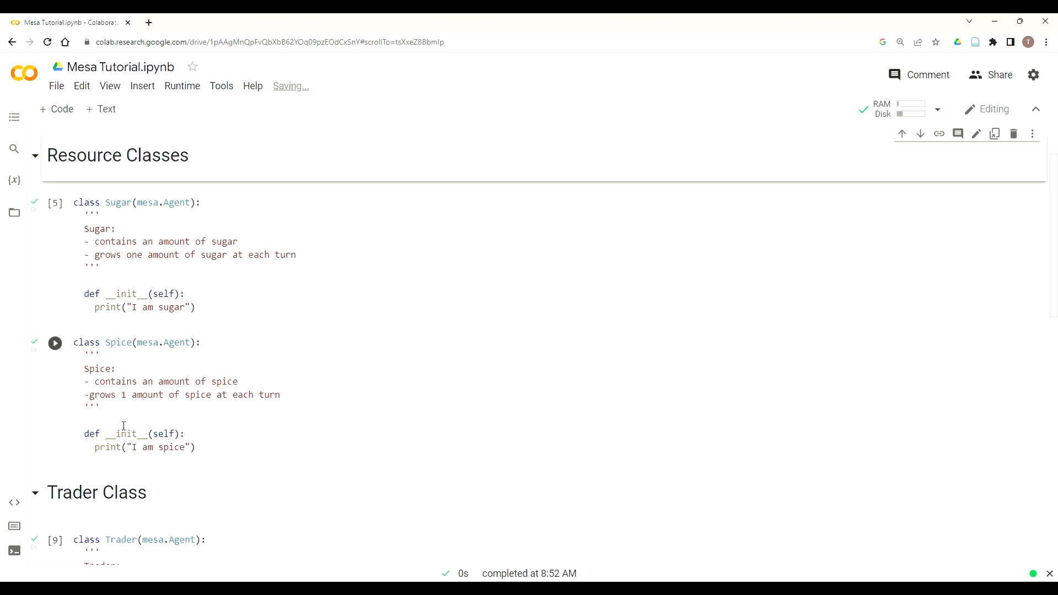
scroll(down, 3)
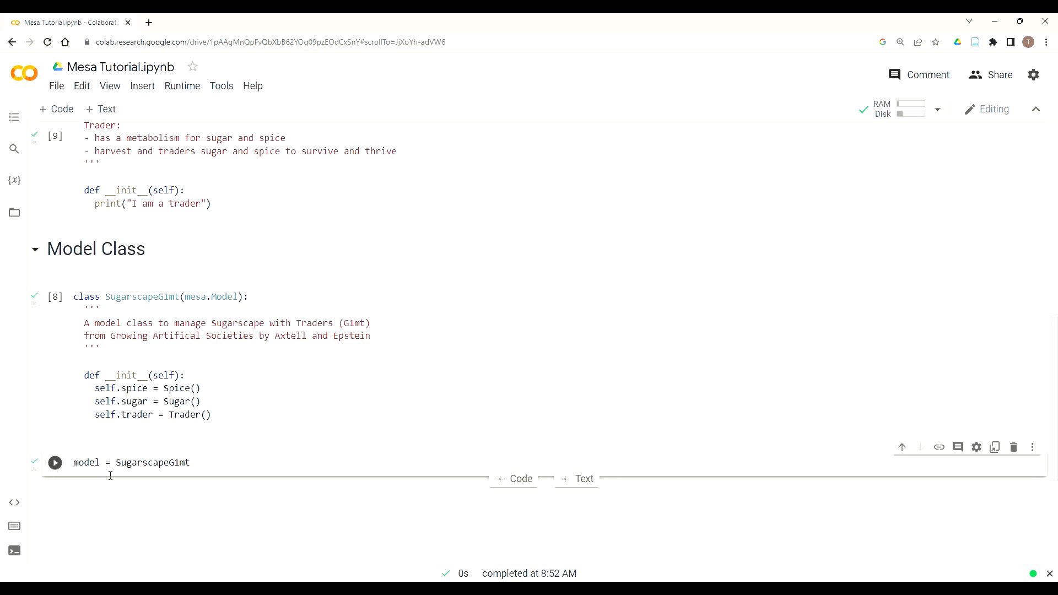
scroll(down, 3)
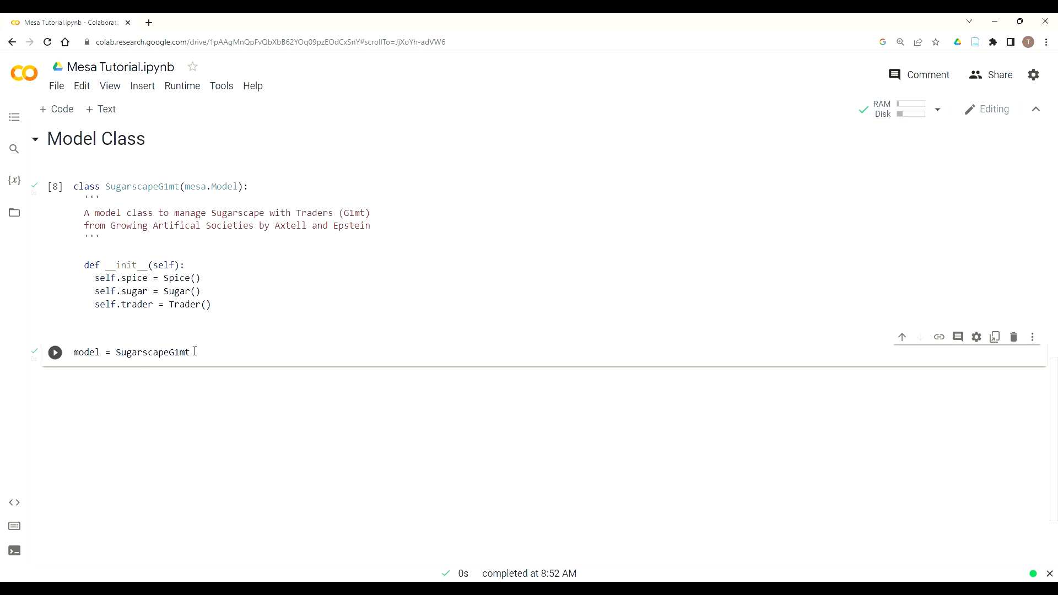
Instantiate SugarscapeG1mt() so the output prints I am spice, I am sugar, I am trader
text(())
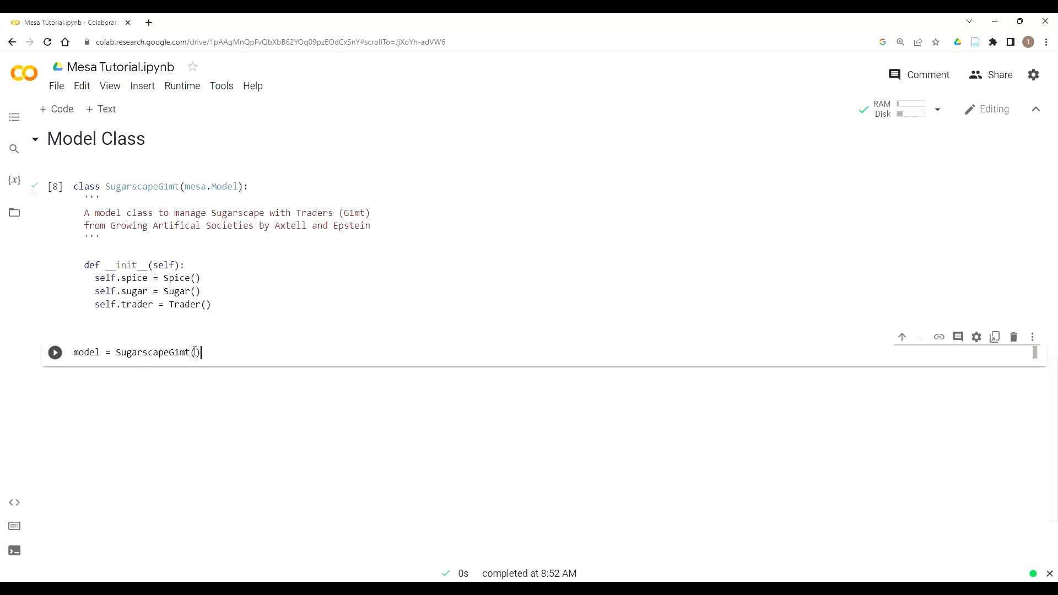
click(56, 352)
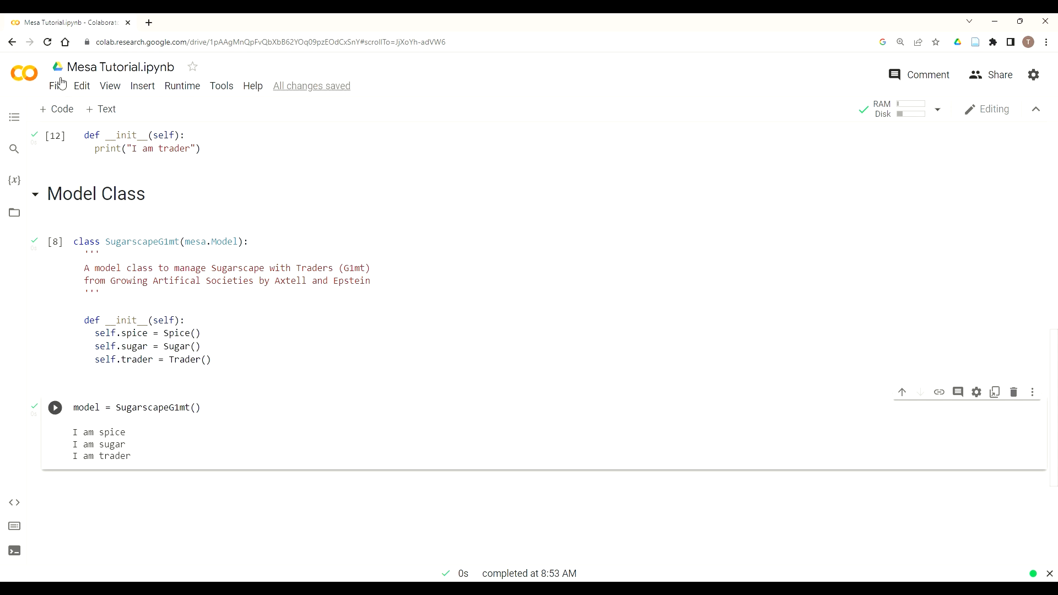
Save the Mesa Tutorial notebook via File > Save
click(56, 86)
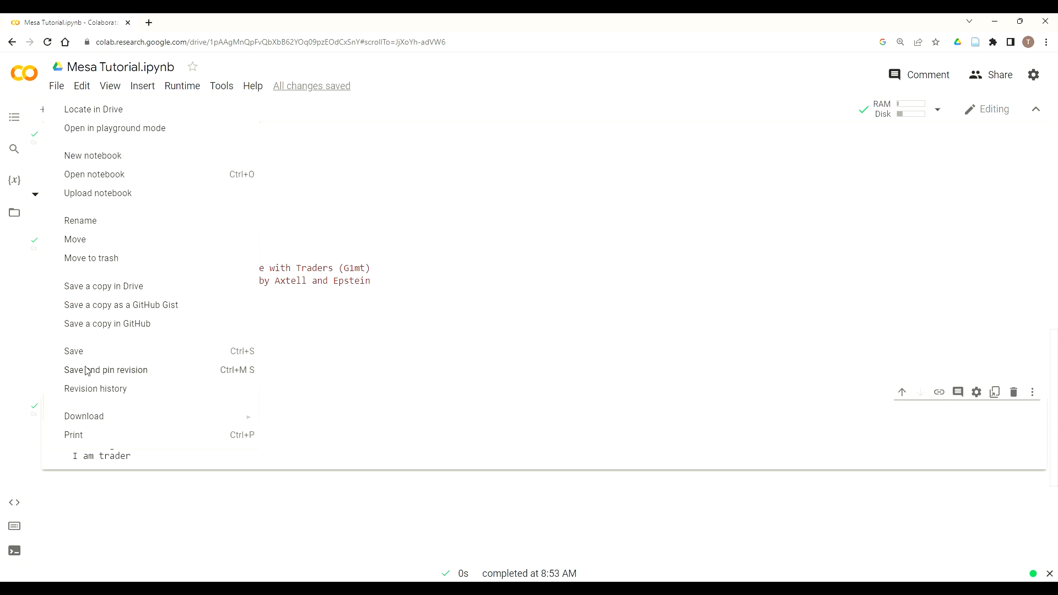
click(73, 350)
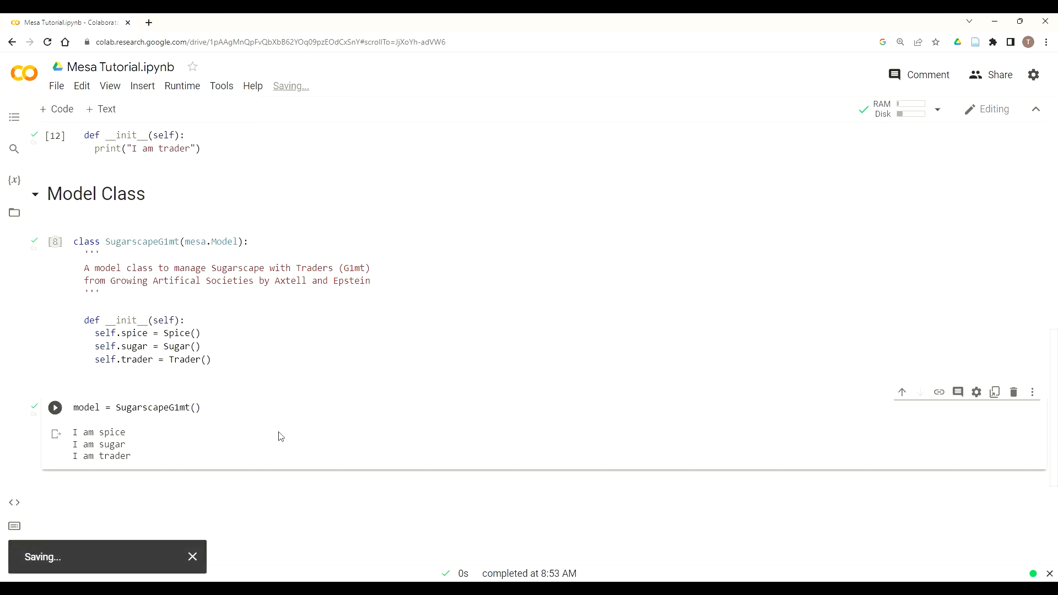
scroll(up, 3)
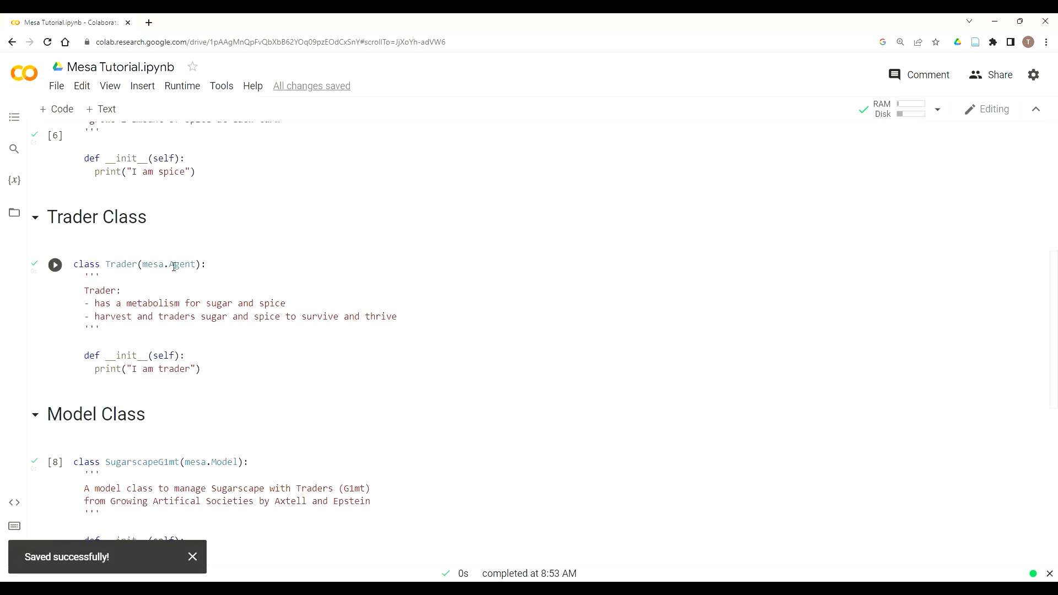
scroll(down, 3)
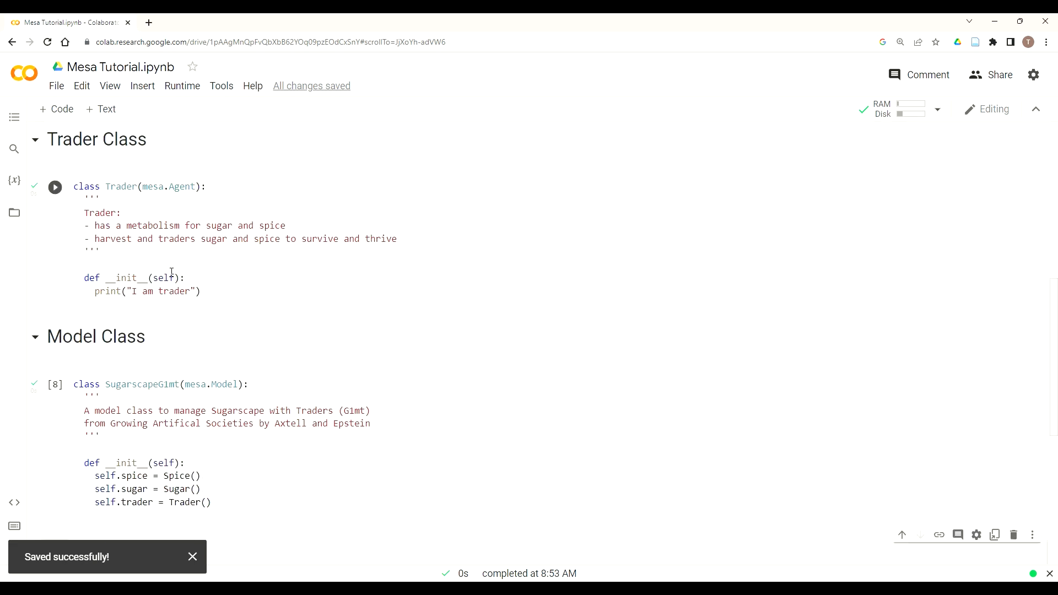